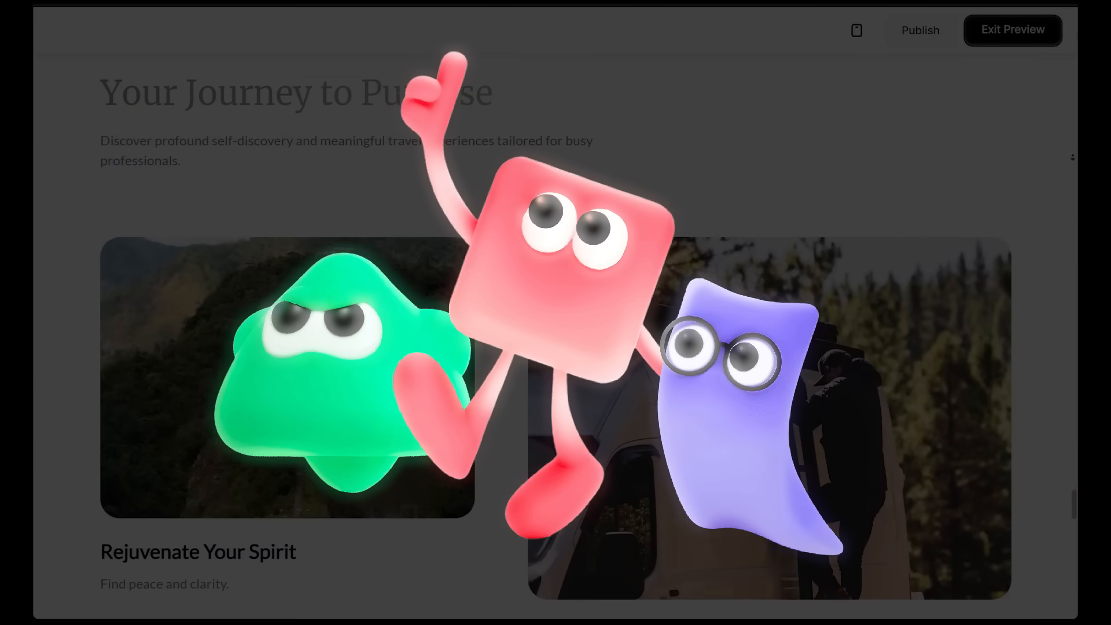
Submit the travel-coaching website brief with retreats, coaching services and an earthy misty-mountain vibe
scroll("down", 3)
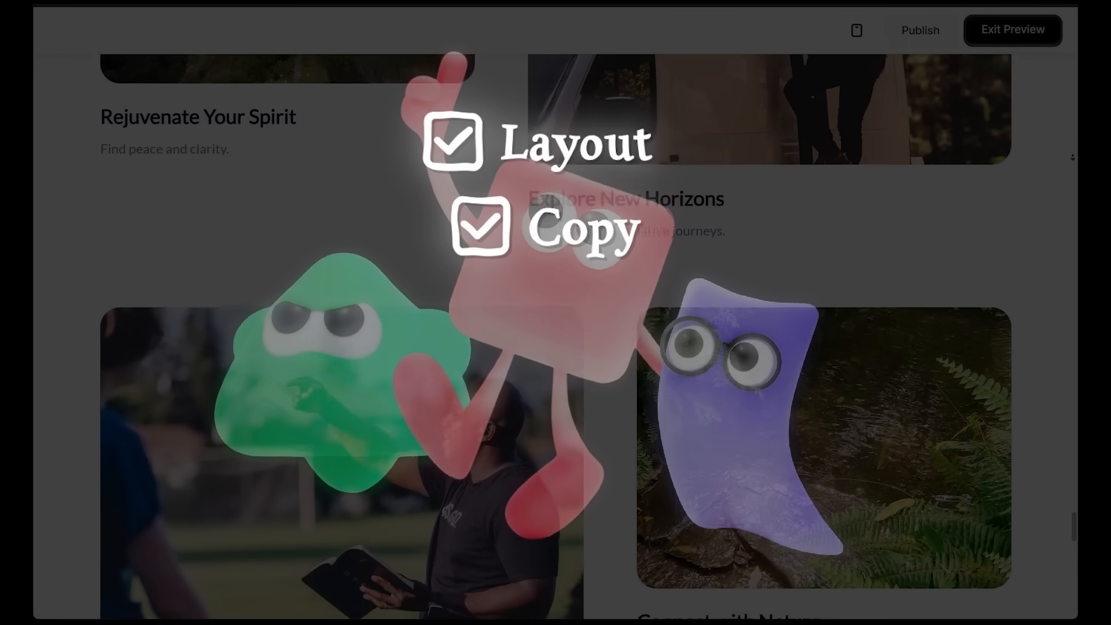
left_click(1012, 30)
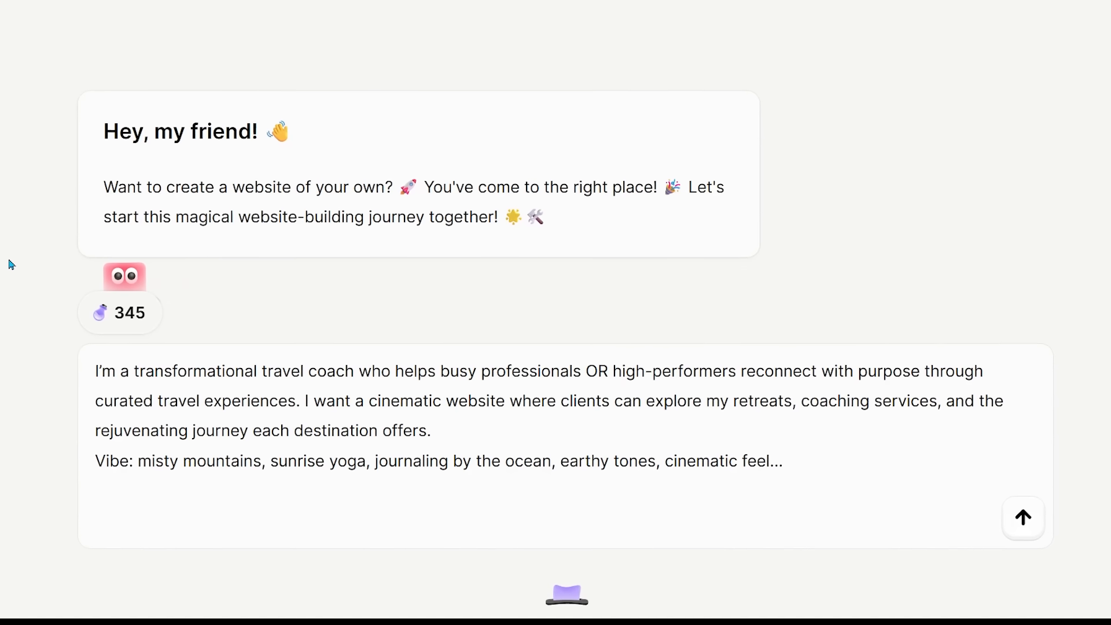
scroll("down", 3)
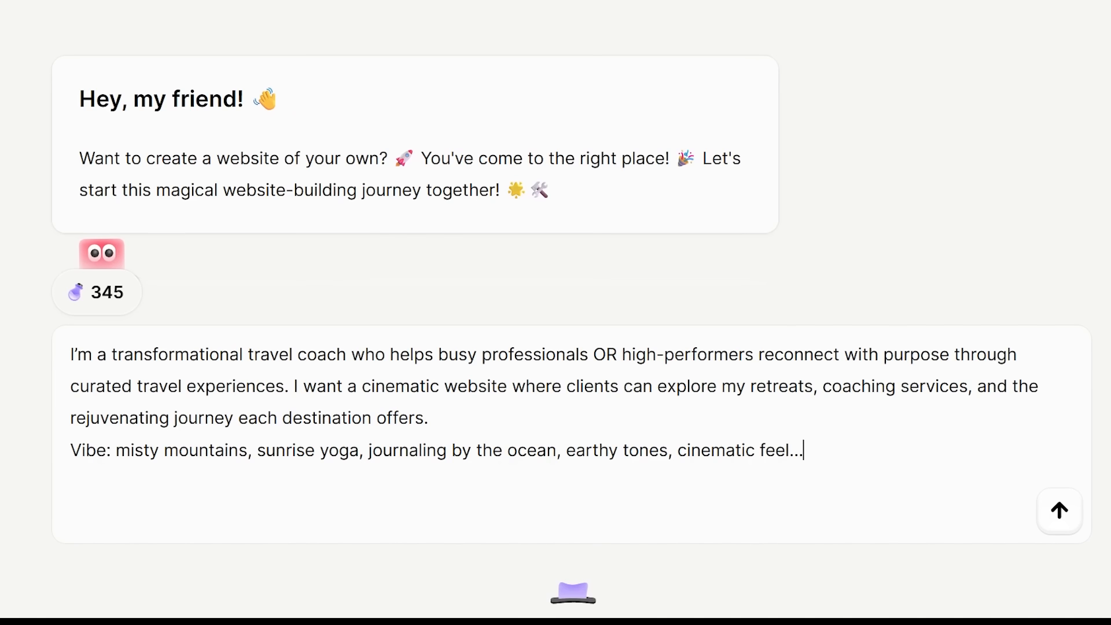
scroll("down", 3)
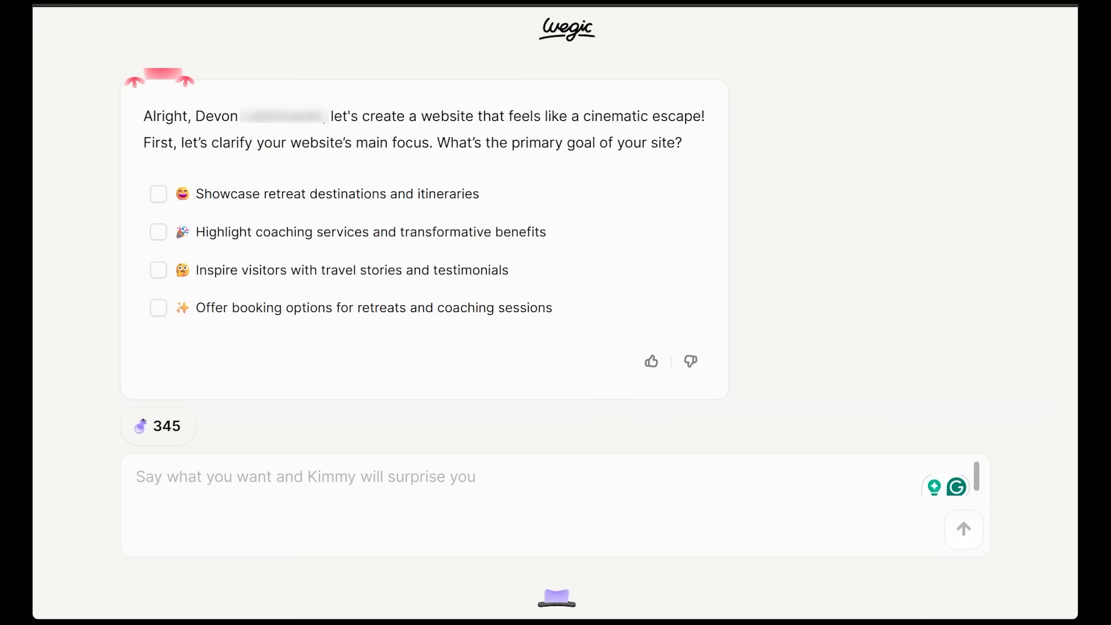
Choose retreat showcasing and coaching highlights as the site goals and send them
left_click(305, 476)
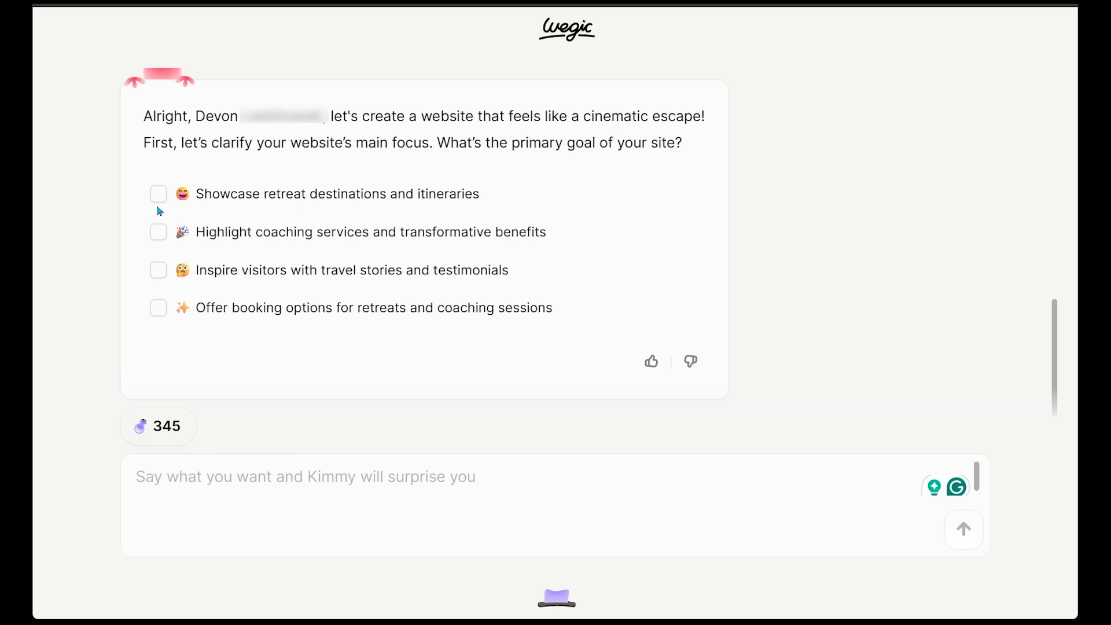
left_click(158, 163)
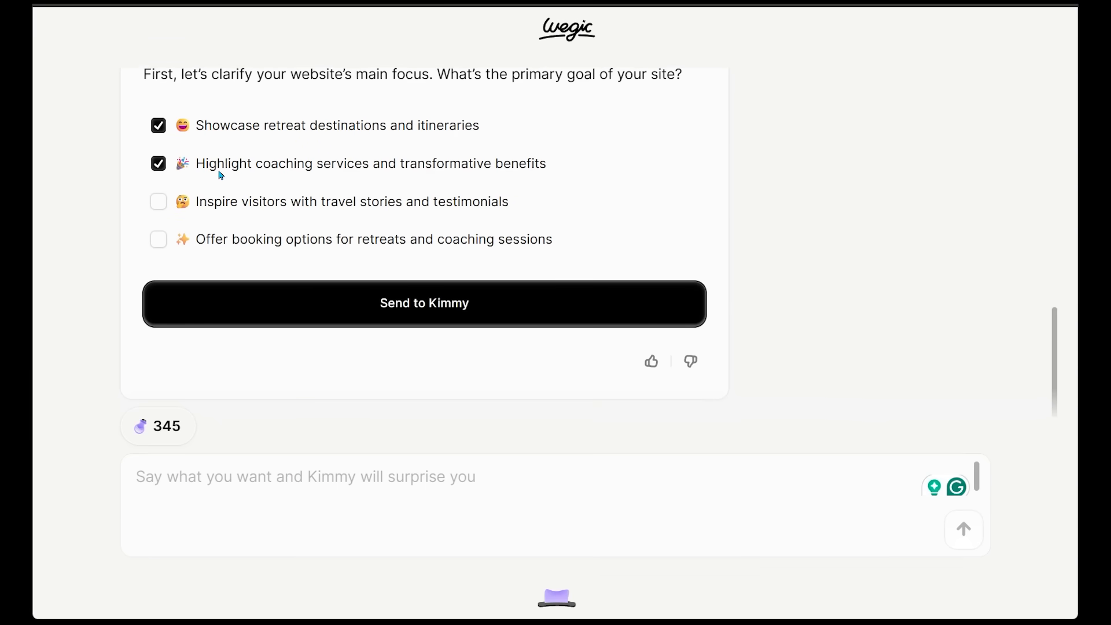
mouse_move(414, 183)
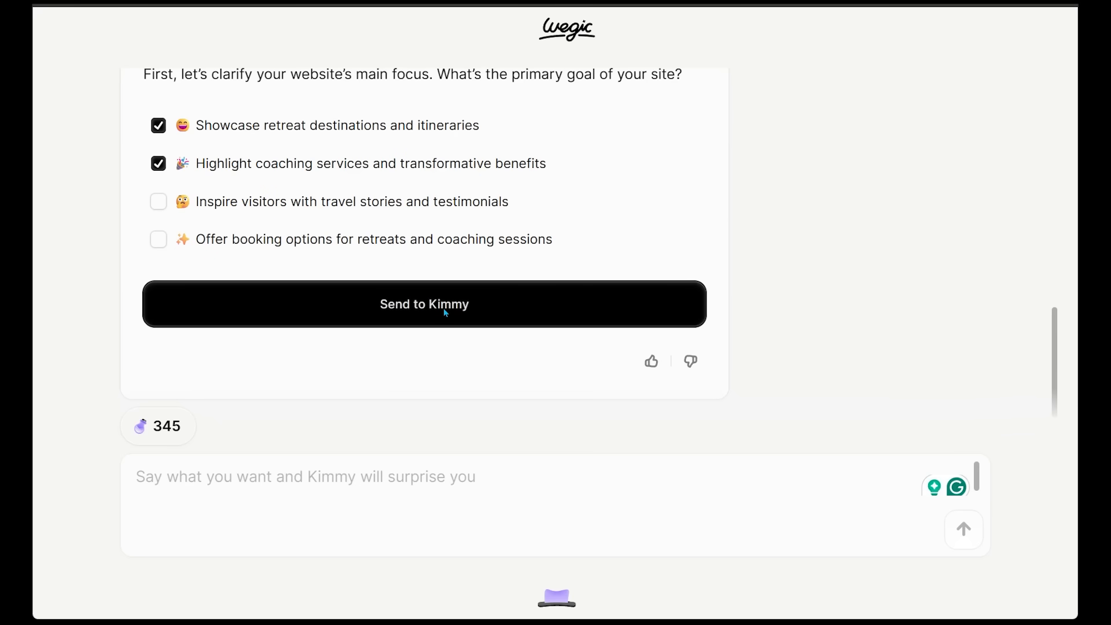
left_click(423, 304)
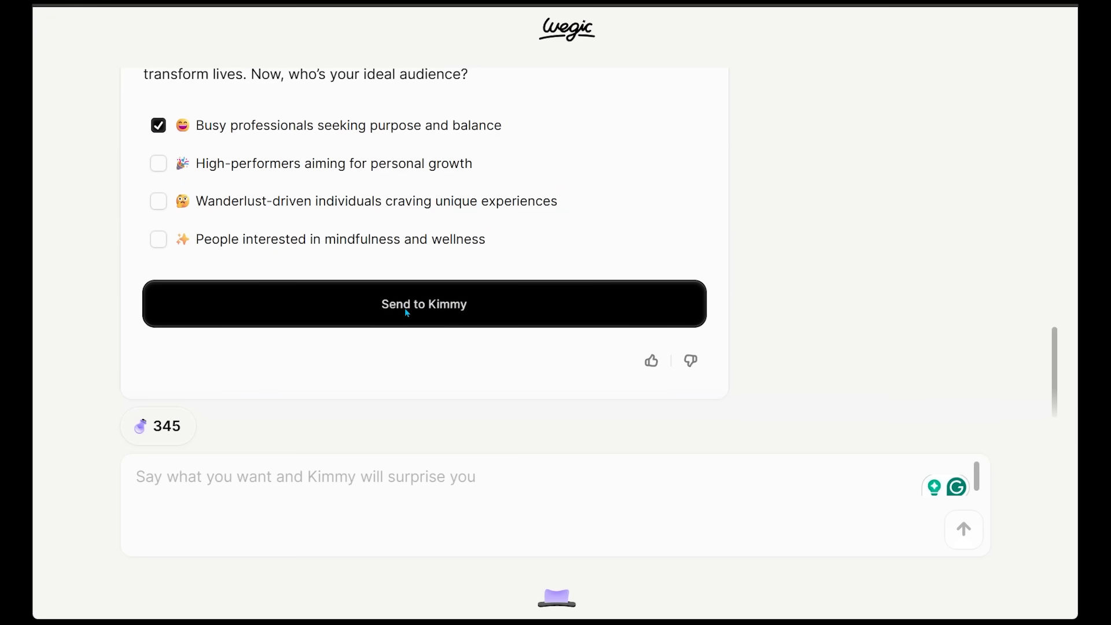
Set busy professionals as the audience and include coaching descriptions and testimonials as features
left_click(424, 304)
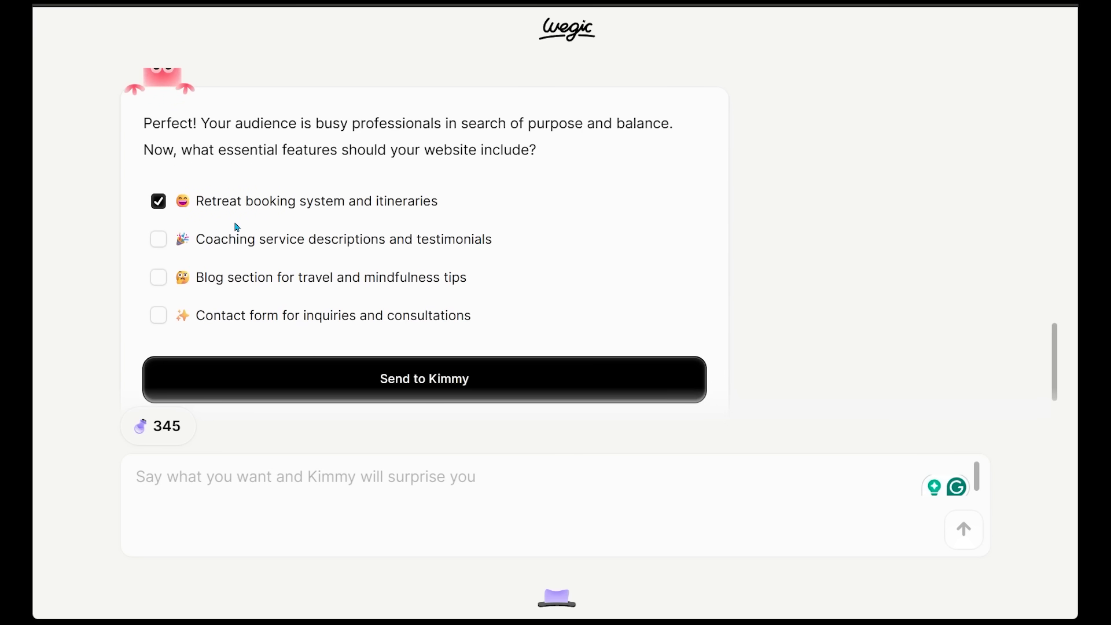
mouse_move(170, 210)
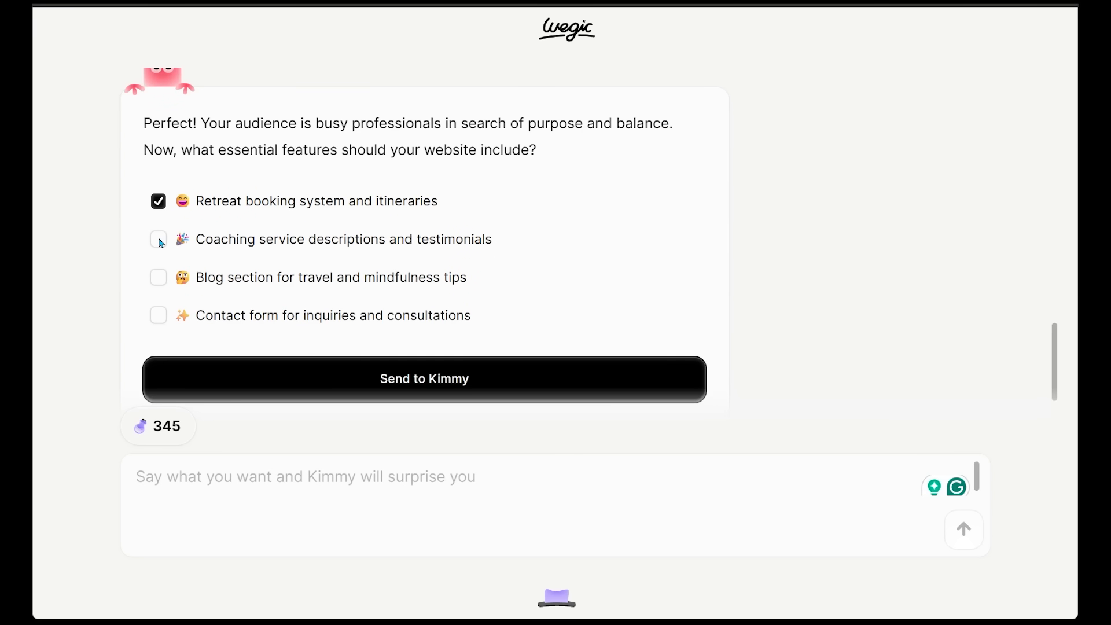
left_click(424, 378)
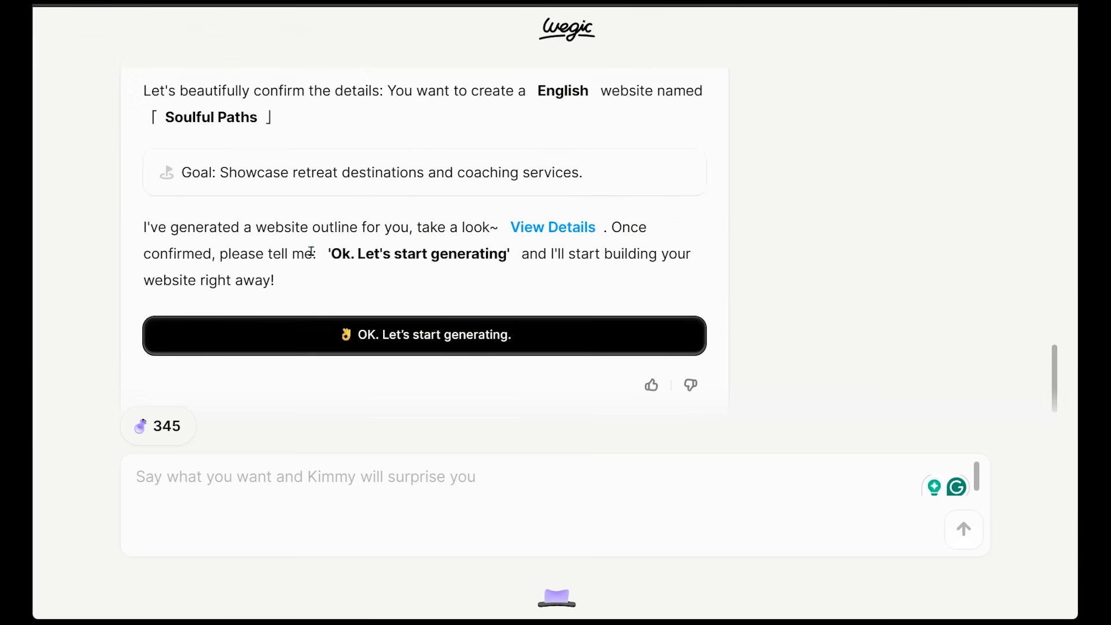
mouse_move(552, 227)
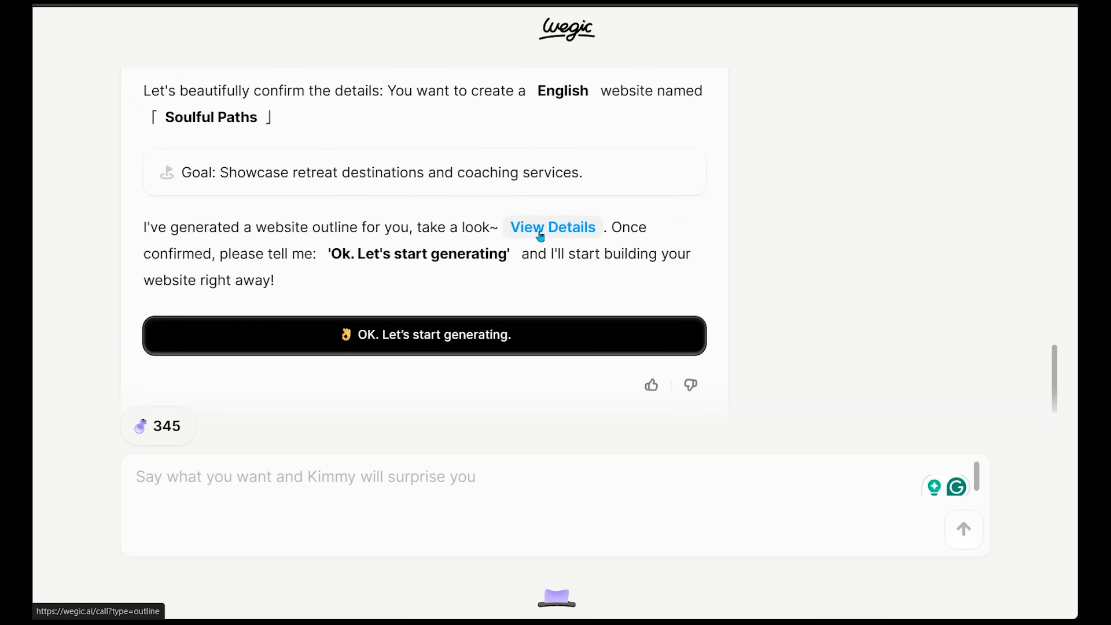
Review the outline's homepage and retreats pages, then start generating the Soulful Paths site
left_click(552, 226)
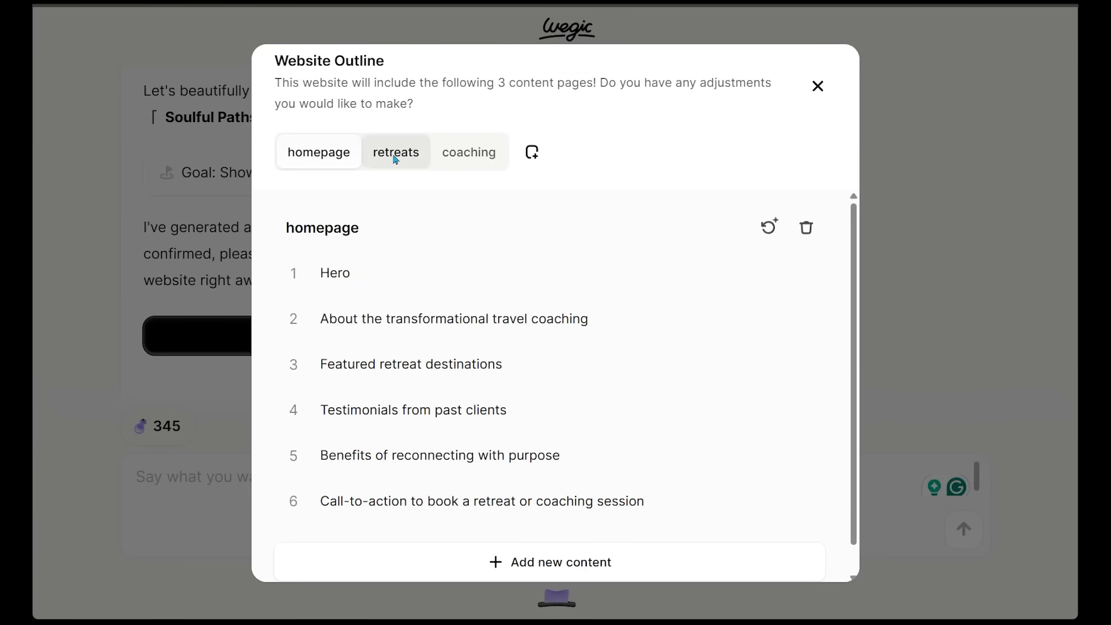
left_click(318, 152)
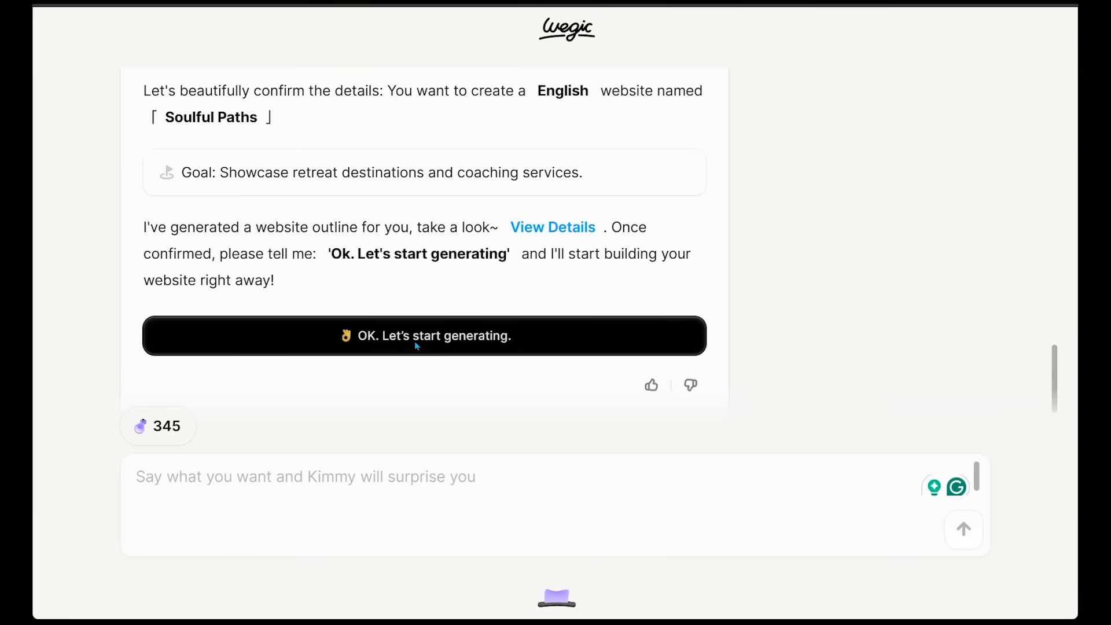
left_click(425, 336)
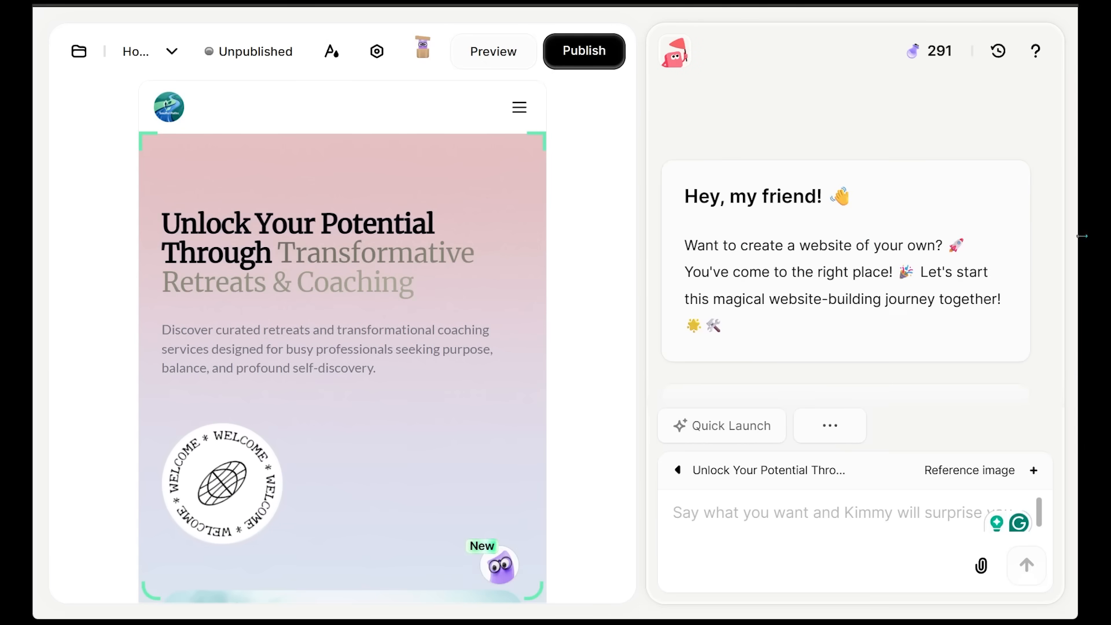
Show the generated Soulful Paths homepage as a full-width desktop preview
scroll("down", 3)
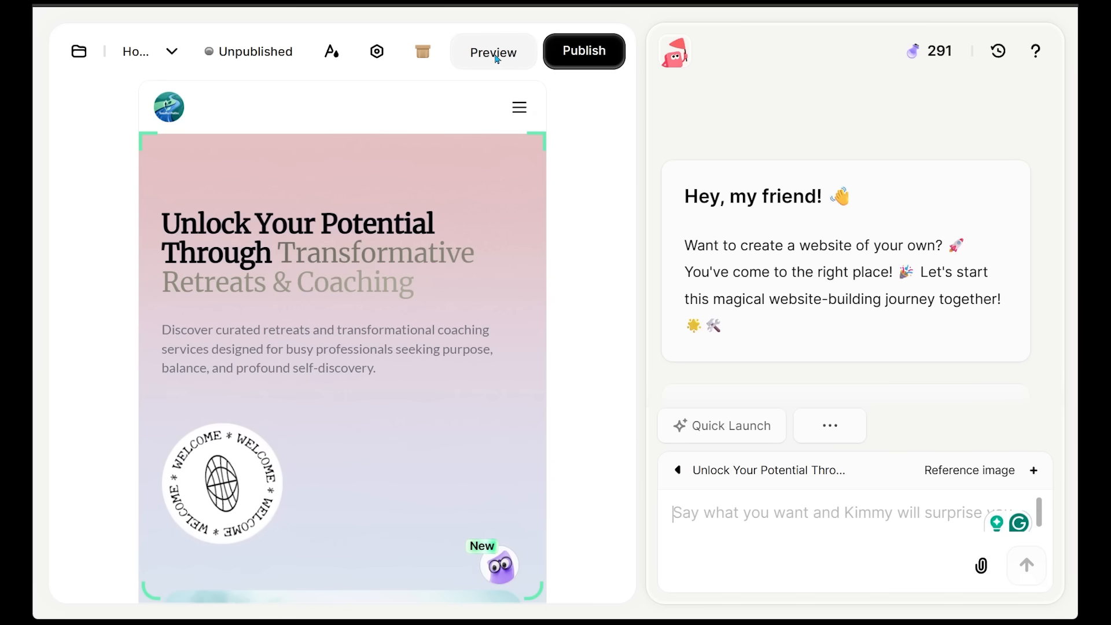
left_click(494, 51)
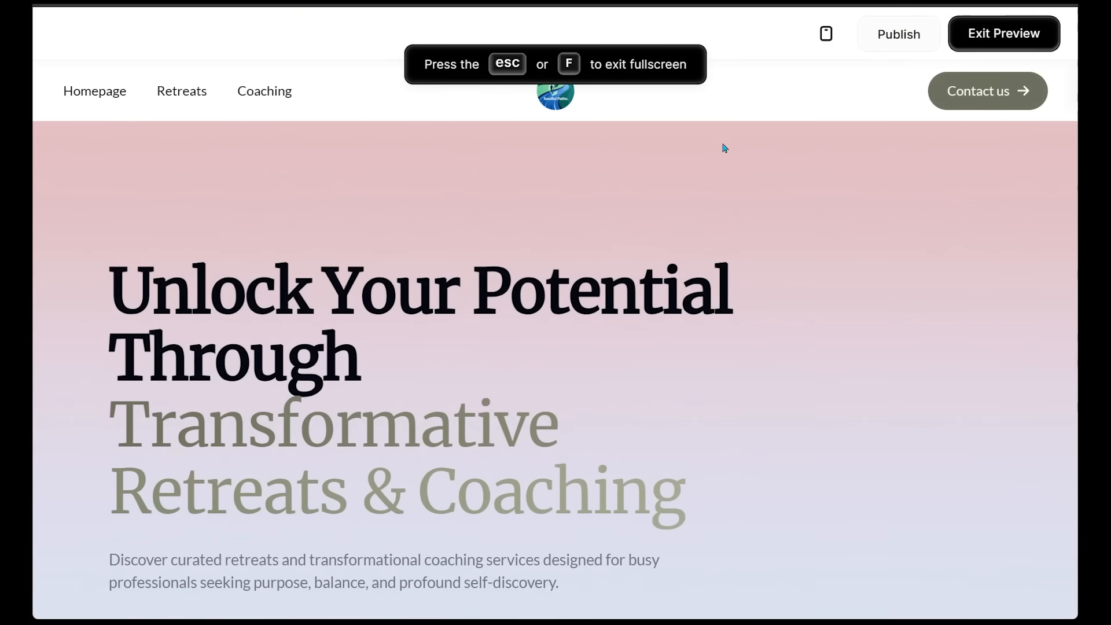
scroll("down", 3)
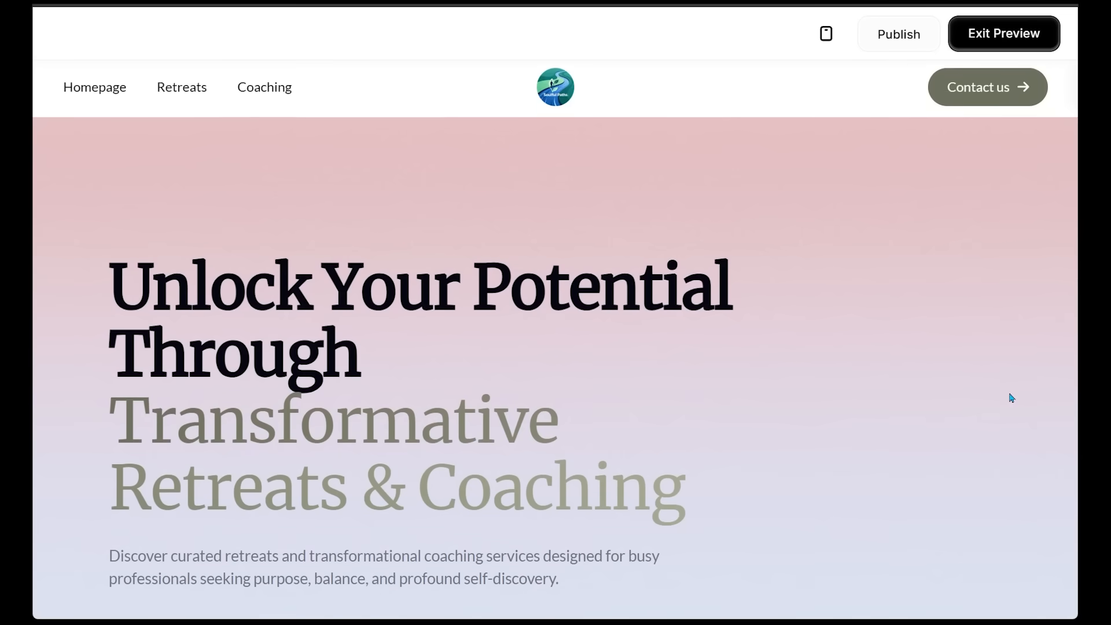
scroll("down", 3)
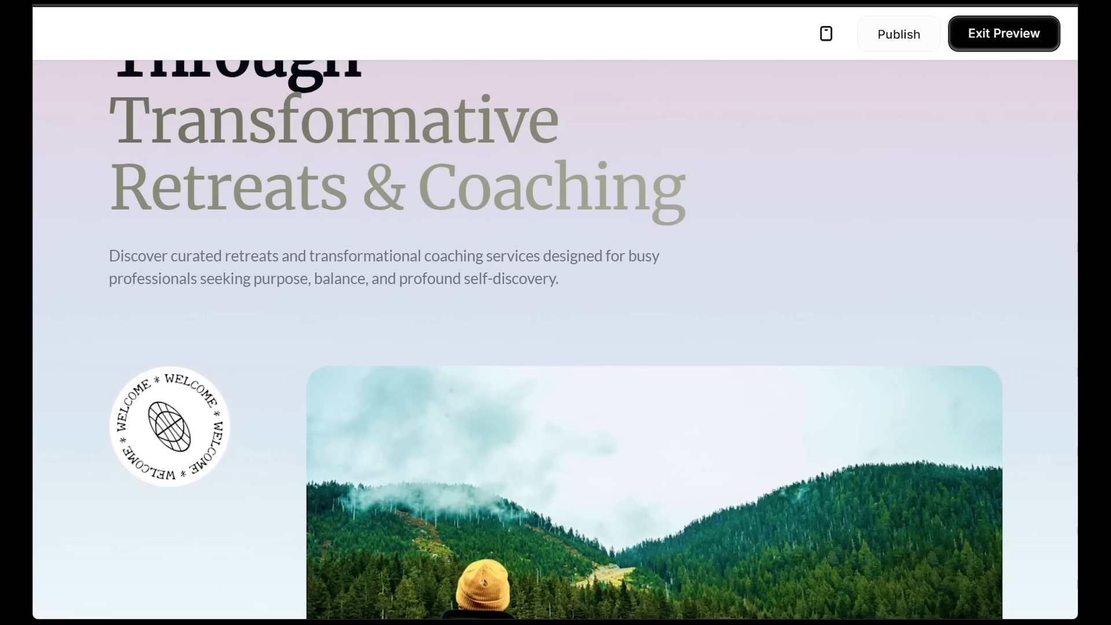
scroll("down", 3)
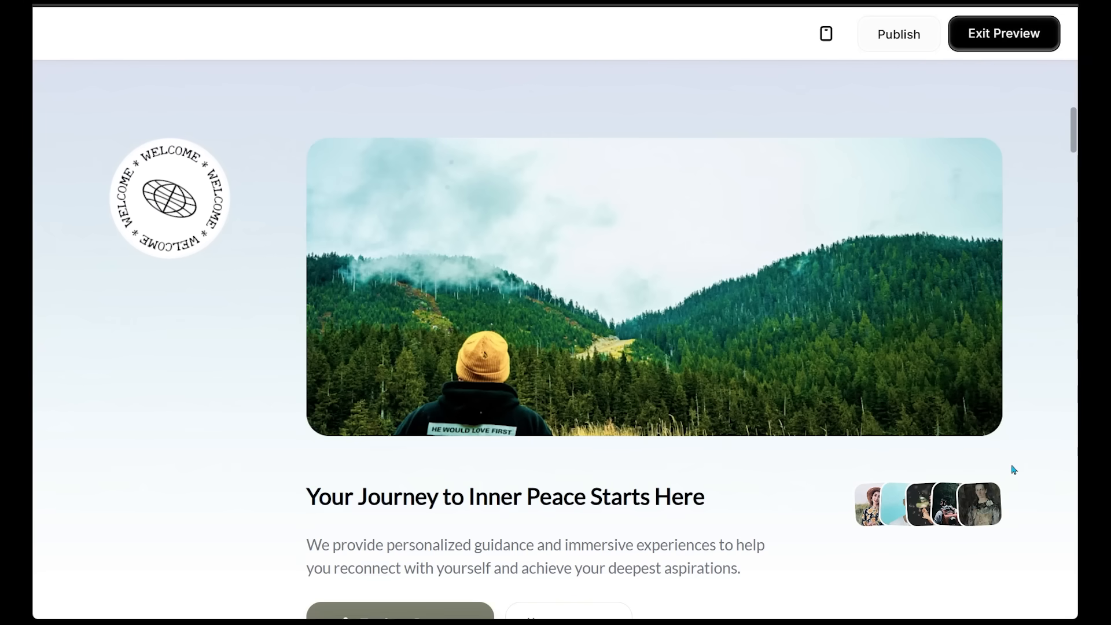
scroll("down", 3)
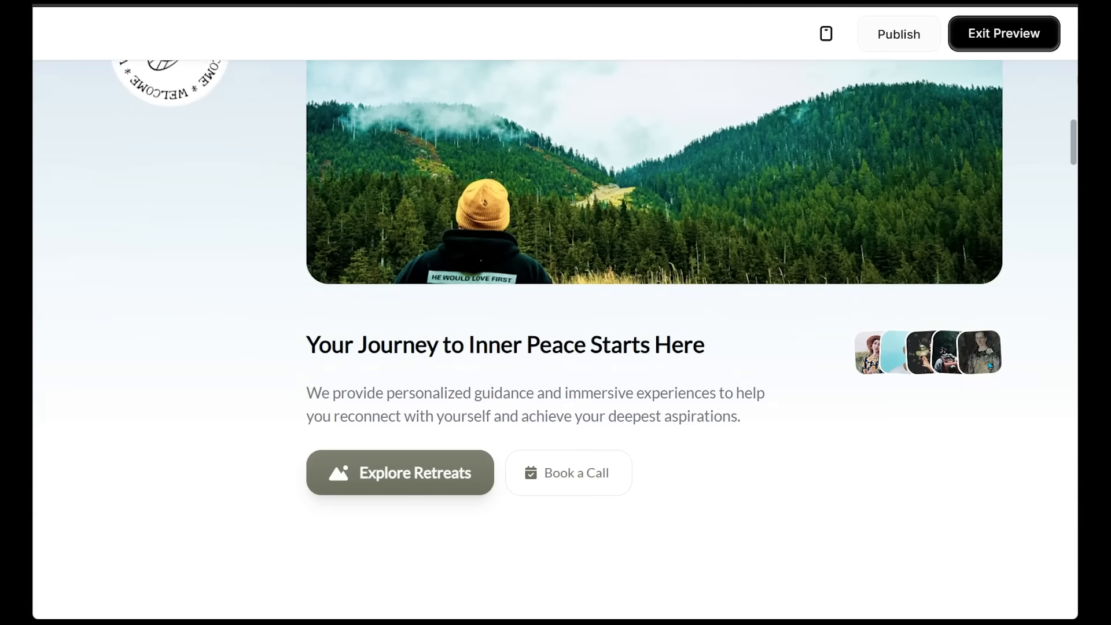
scroll("down", 3)
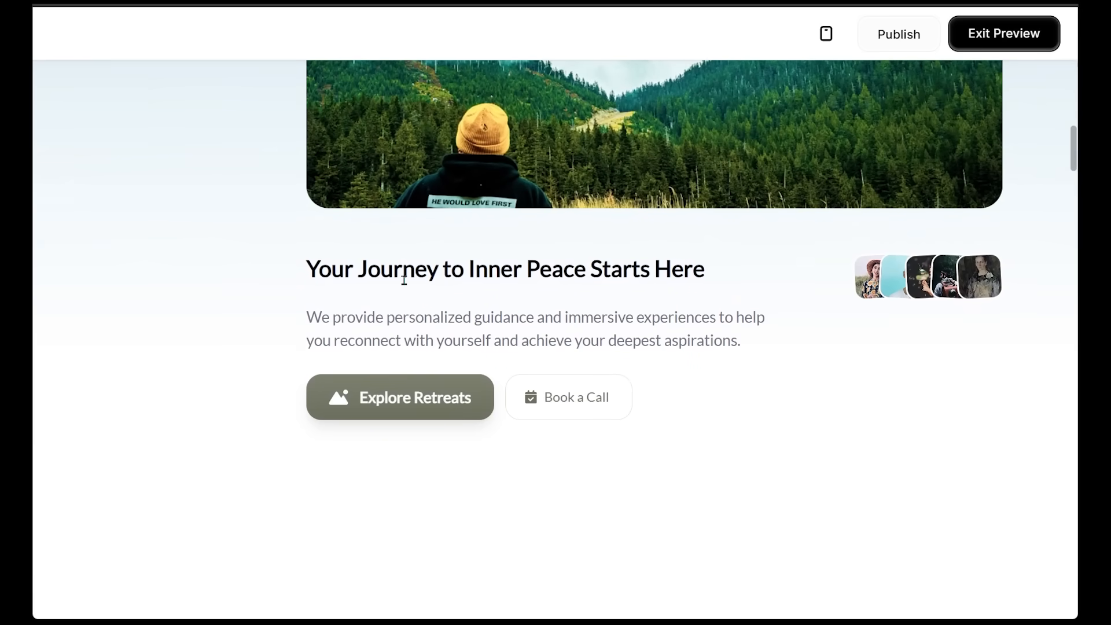
scroll("down", 3)
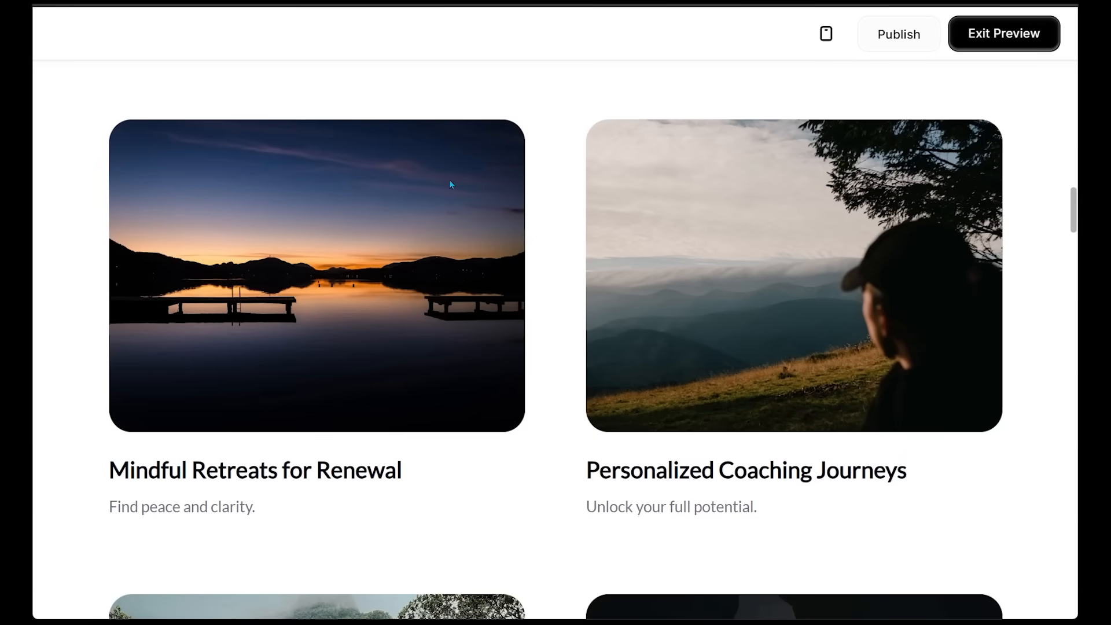
scroll("down", 3)
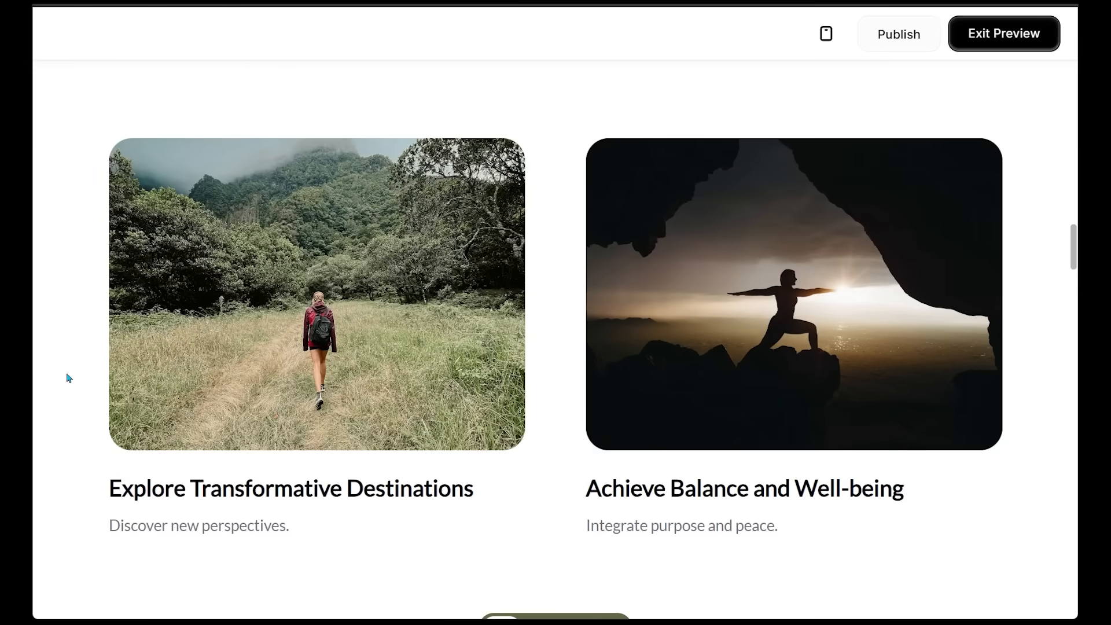
mouse_move(444, 517)
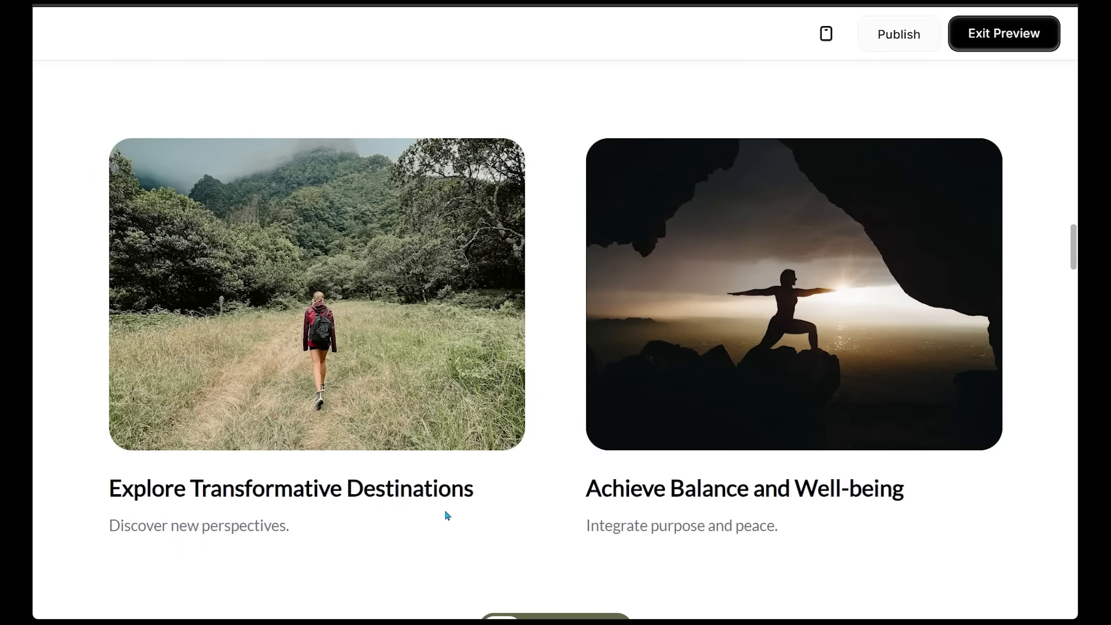
scroll("down", 3)
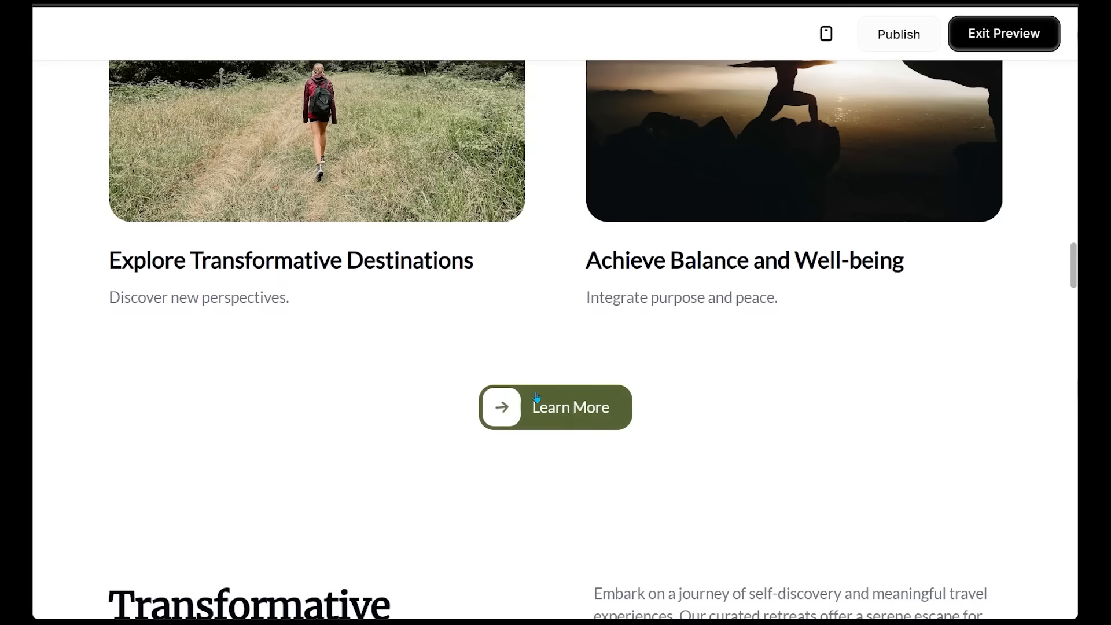
mouse_move(558, 419)
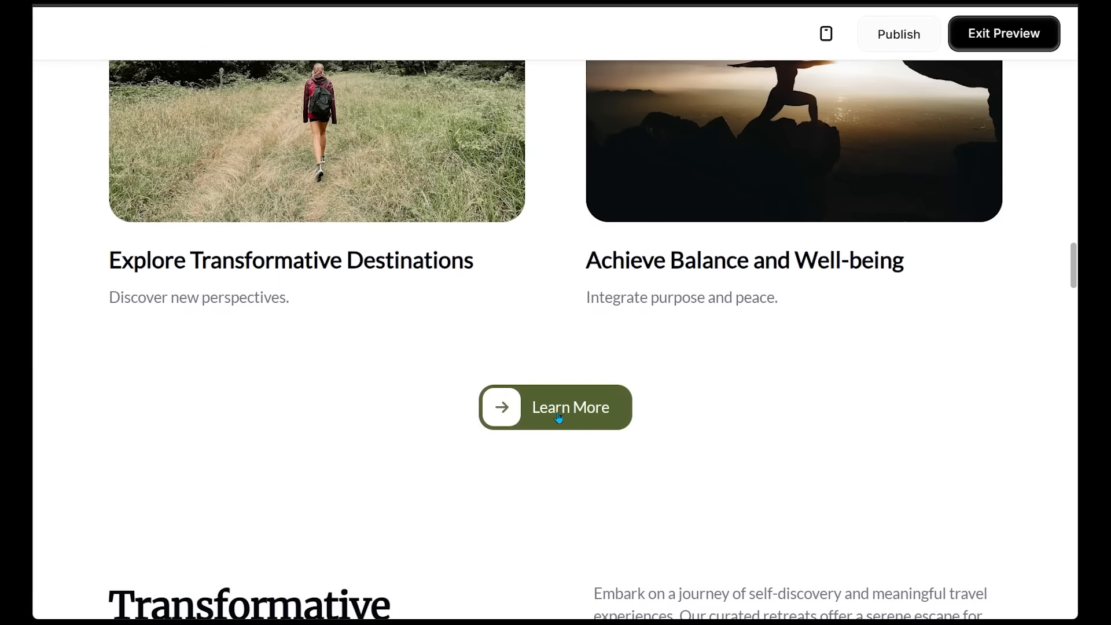
scroll("down", 3)
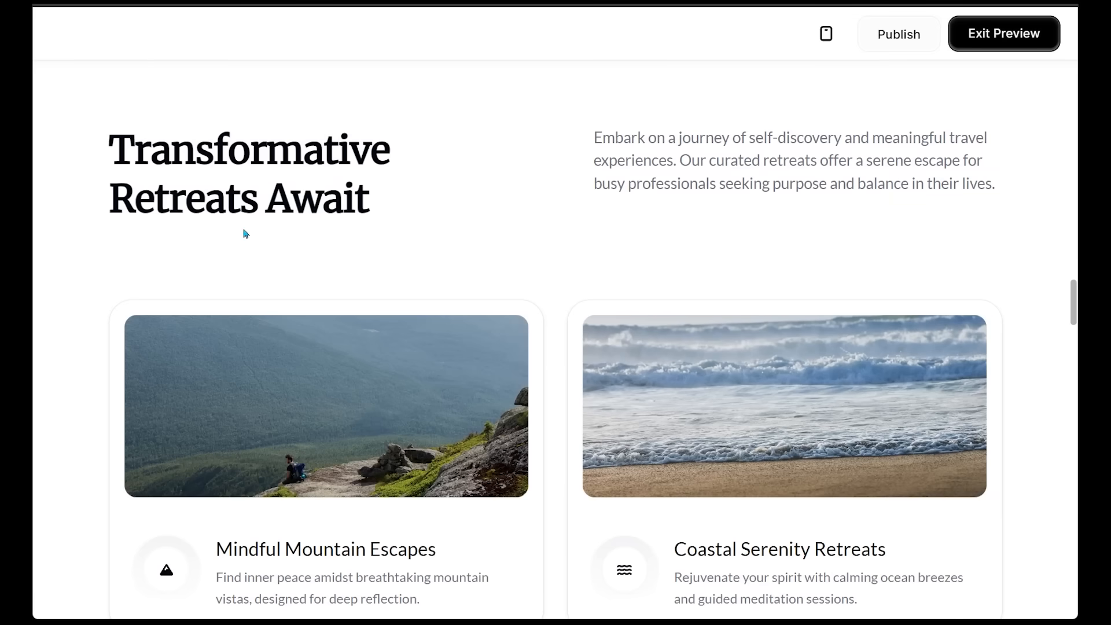
scroll("down", 3)
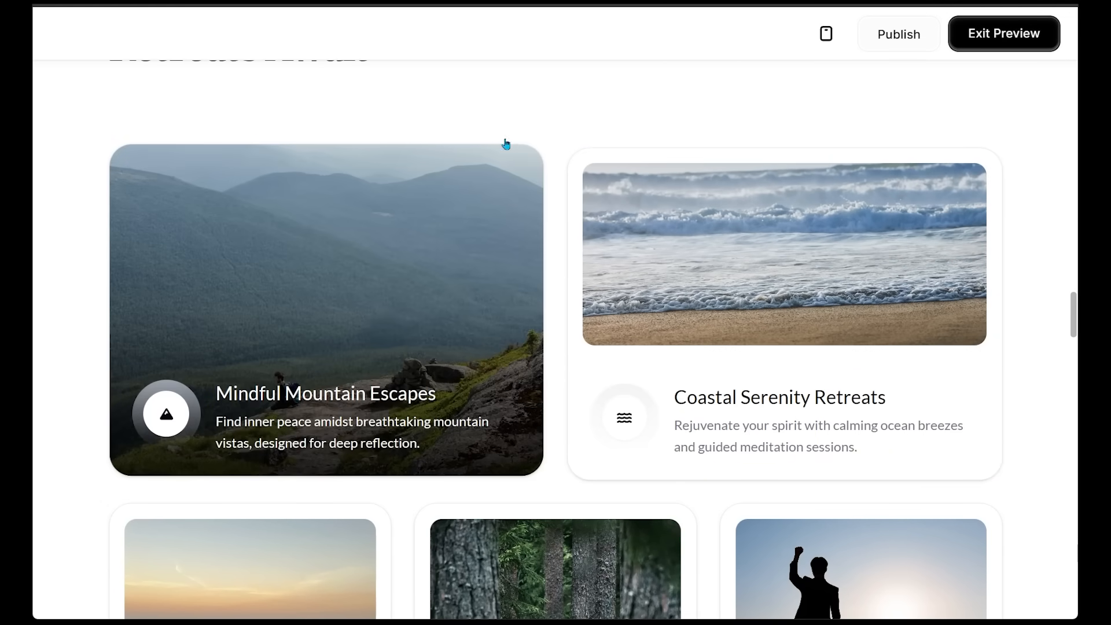
scroll("down", 3)
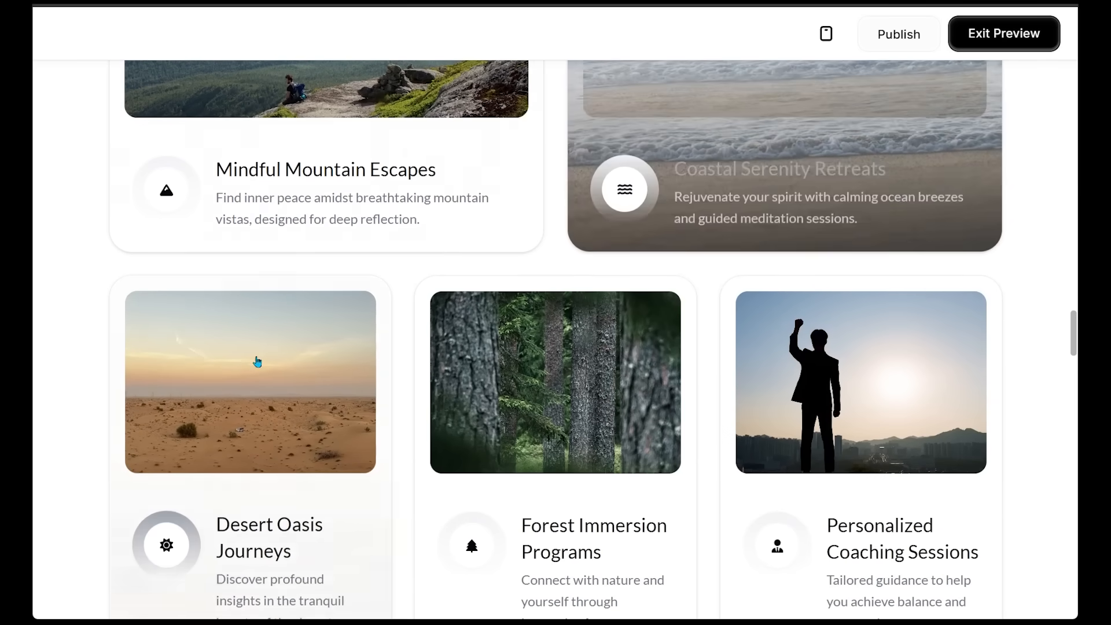
scroll("down", 3)
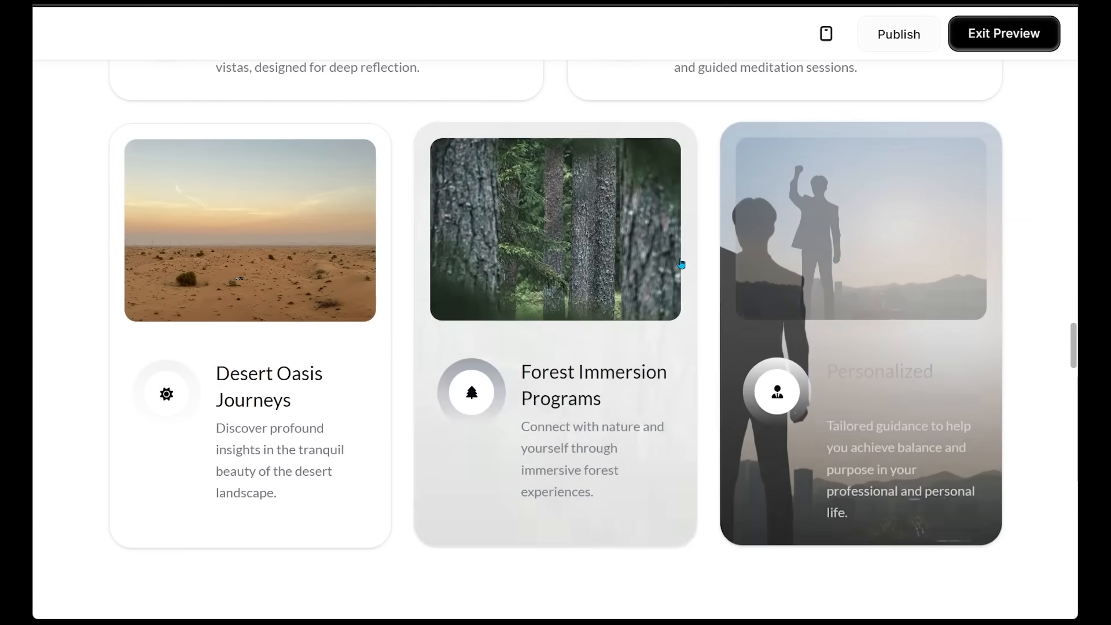
scroll("down", 3)
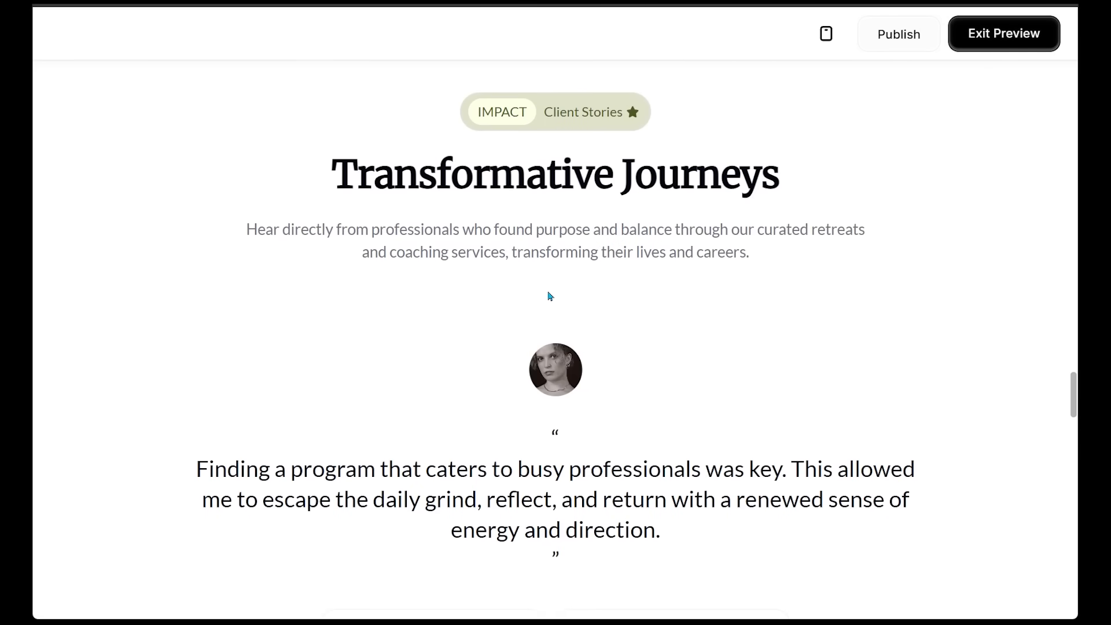
scroll("down", 3)
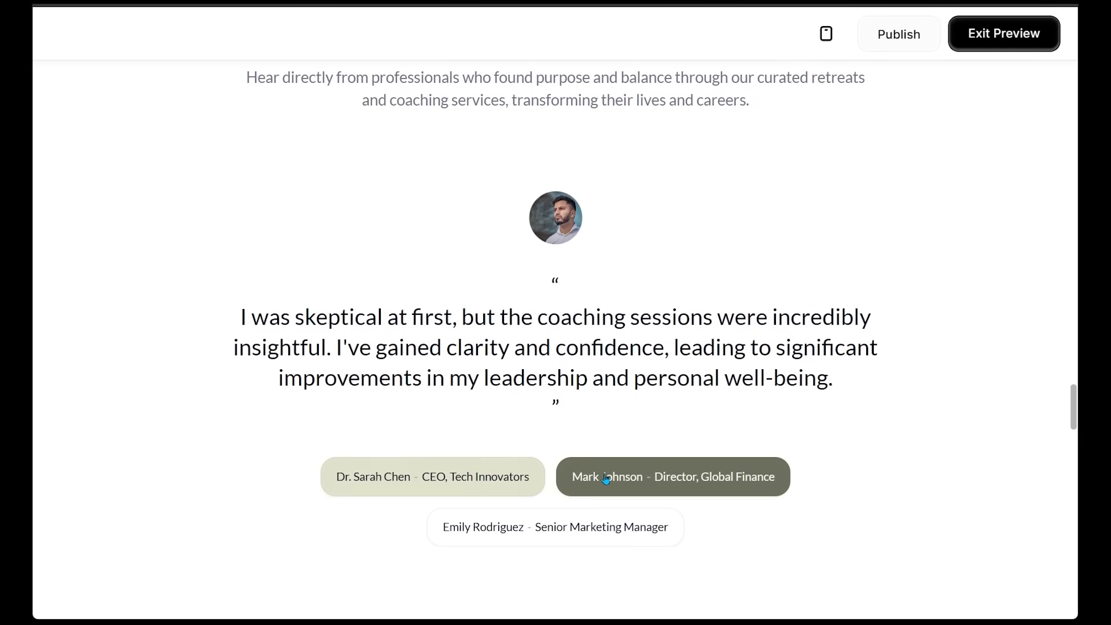
left_click(432, 476)
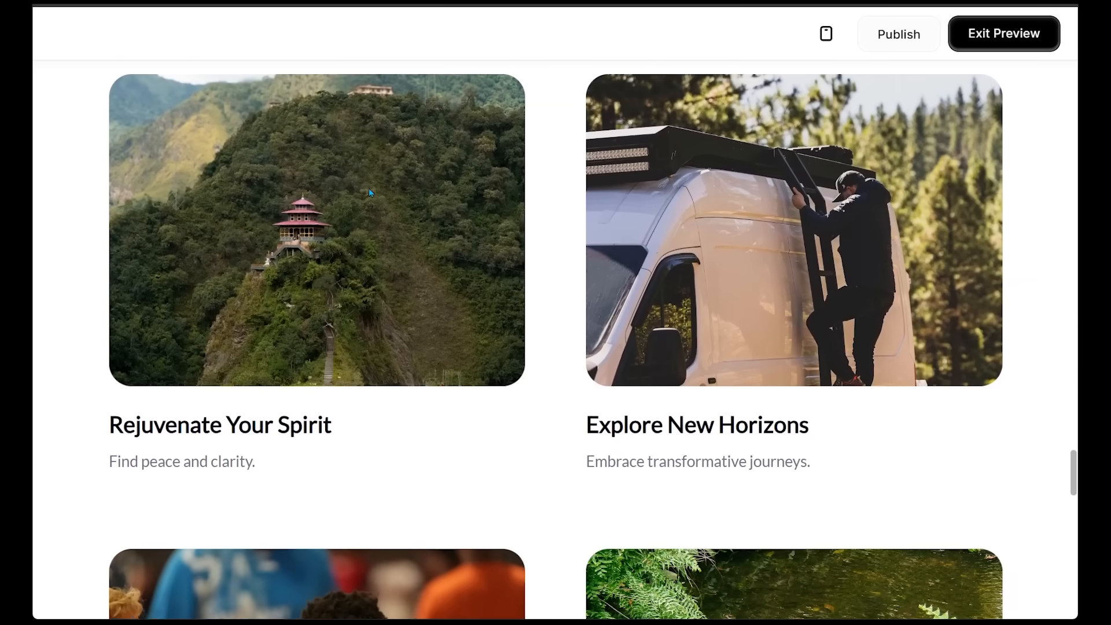
scroll("down", 3)
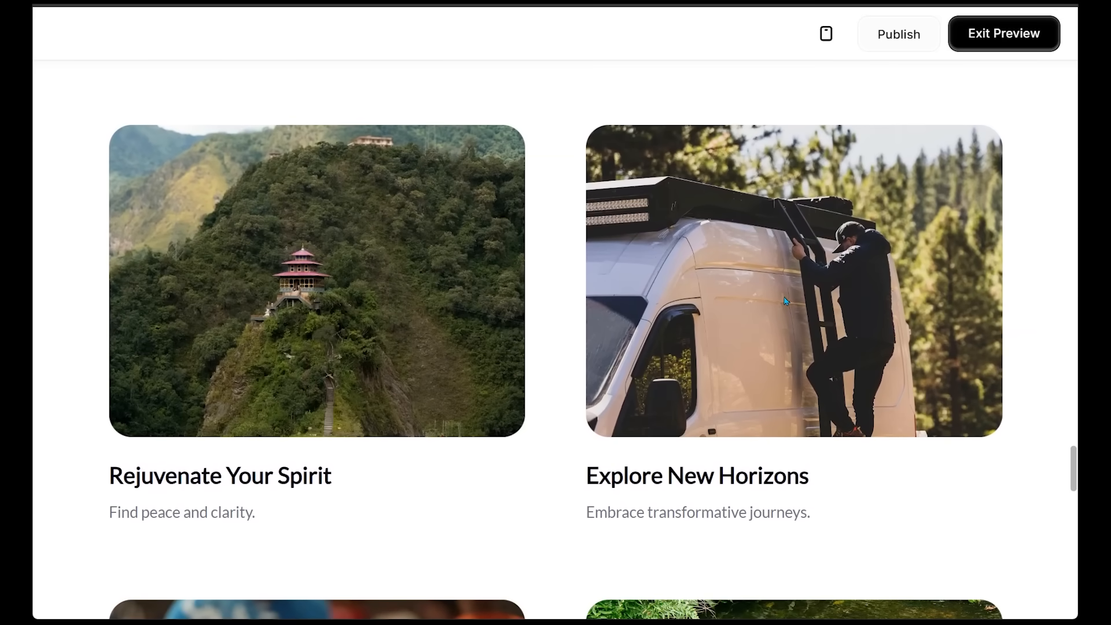
scroll("down", 3)
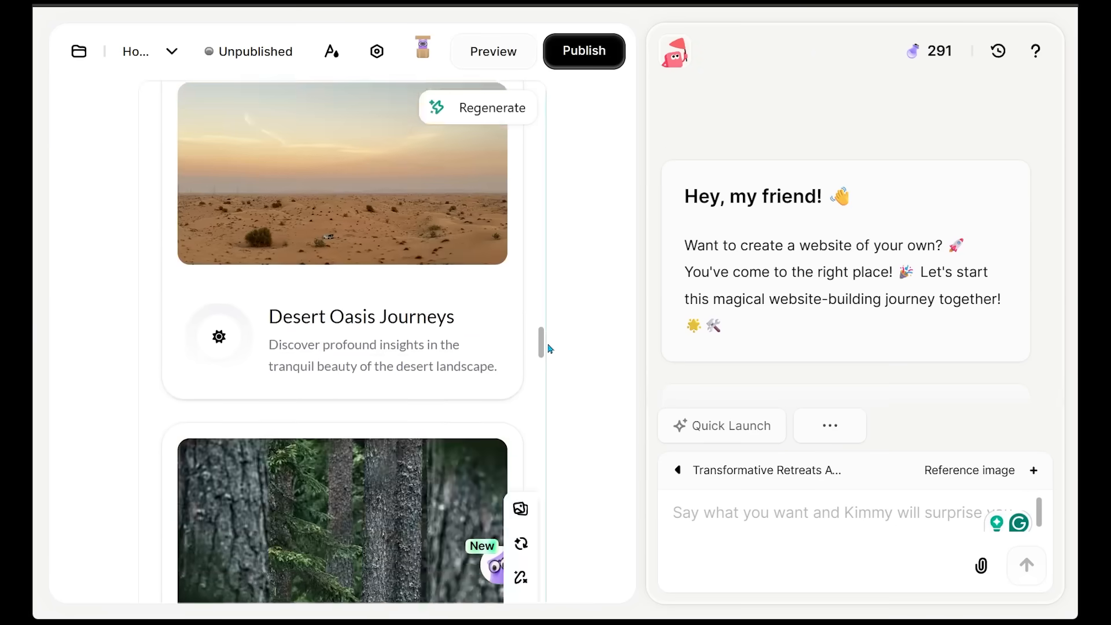
Replace the Unlock Your Potential card's basketball photo with an online photo of a coach addressing a group
scroll("down", 3)
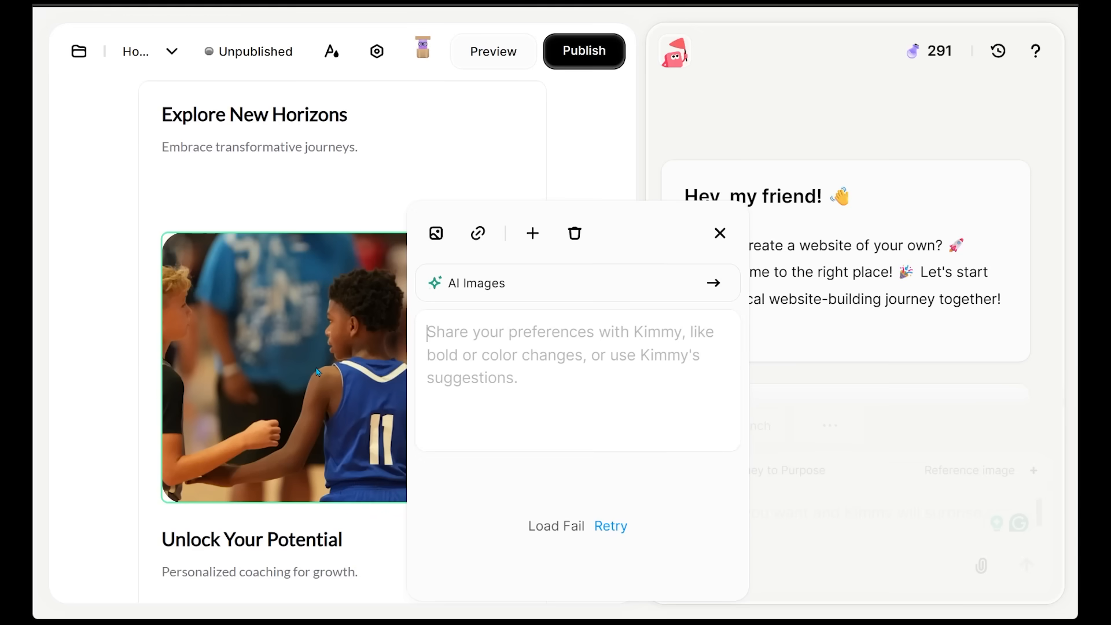
left_click(436, 232)
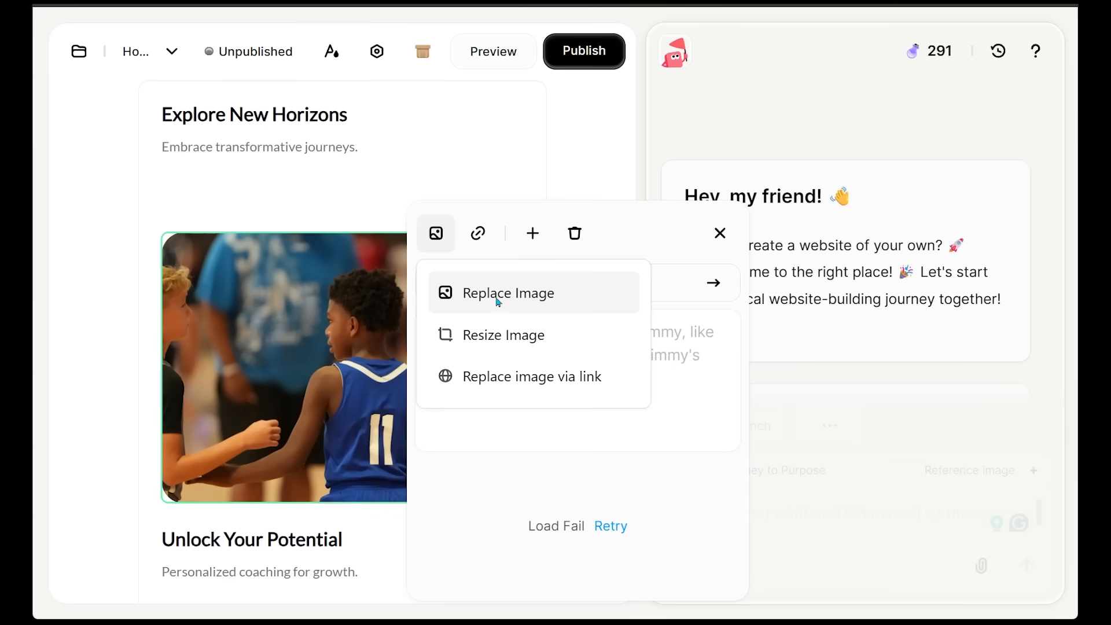
left_click(508, 293)
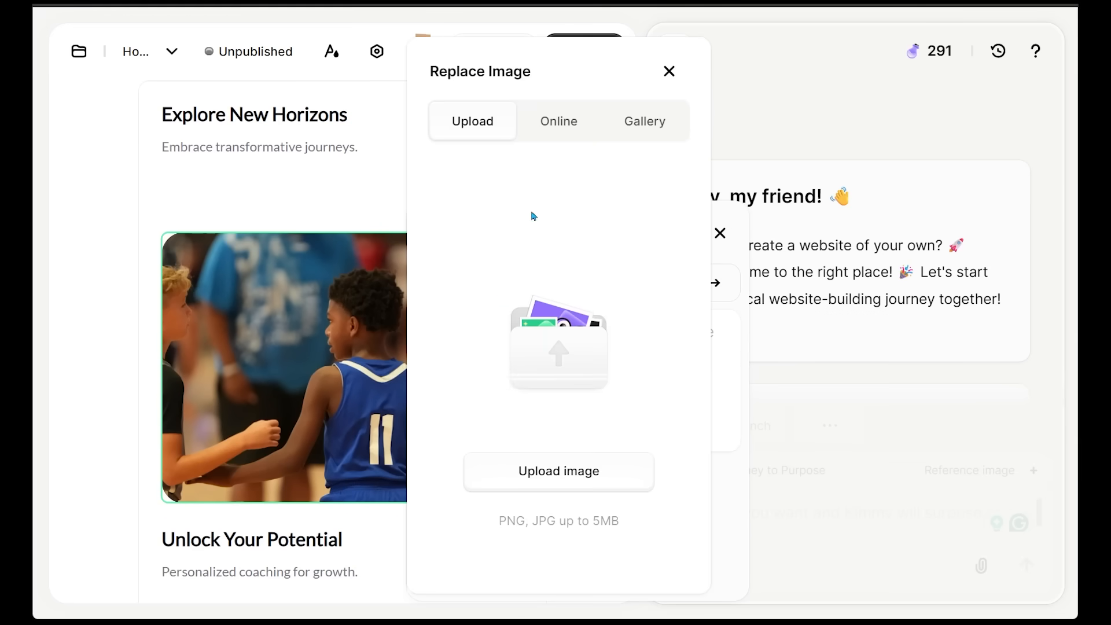
left_click(558, 120)
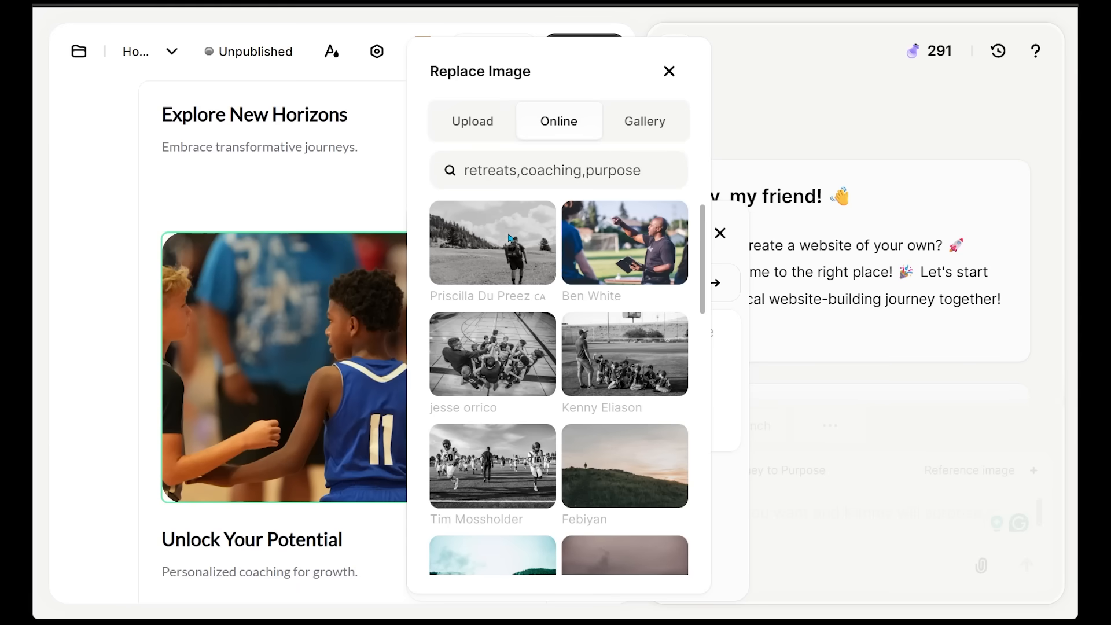
scroll("down", 3)
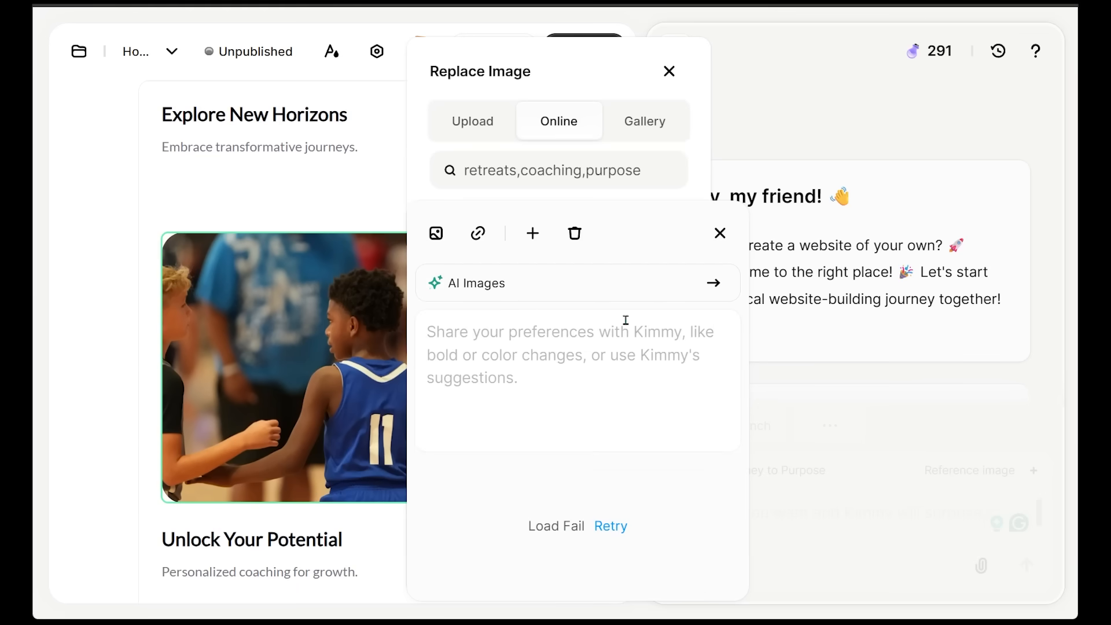
left_click(668, 71)
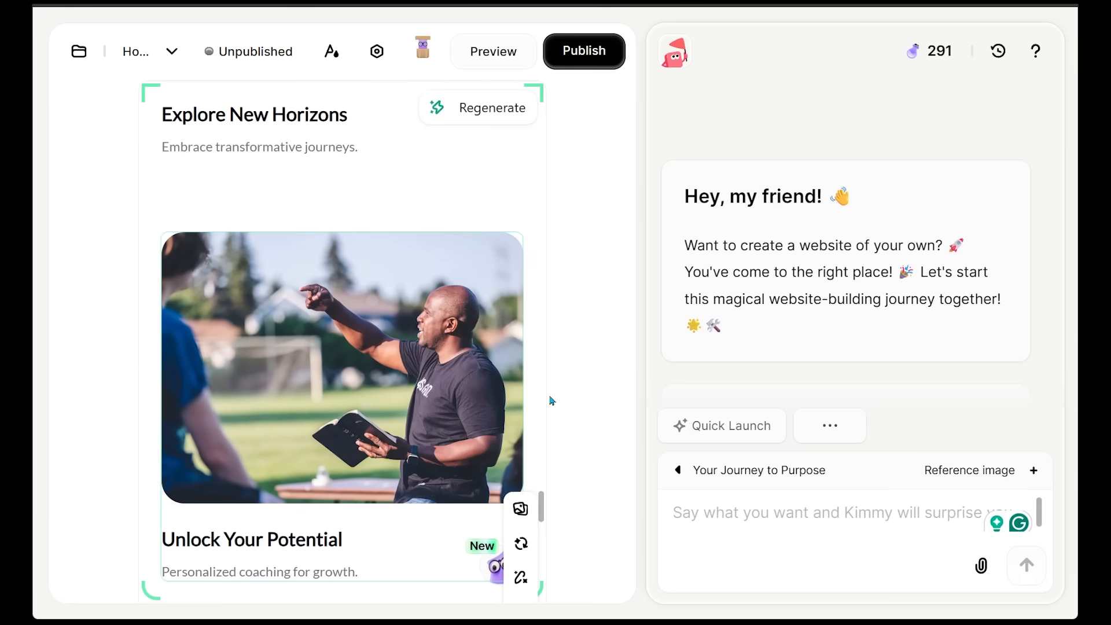
Scroll the homepage preview from the hero section down to the retreat cards
scroll("down", 3)
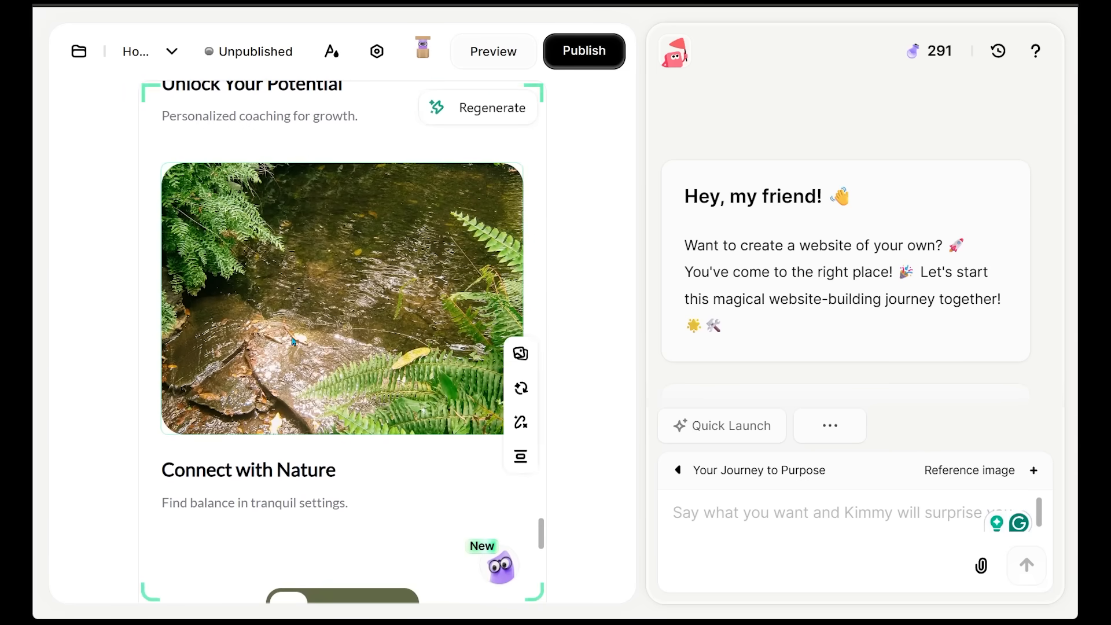
scroll("down", 3)
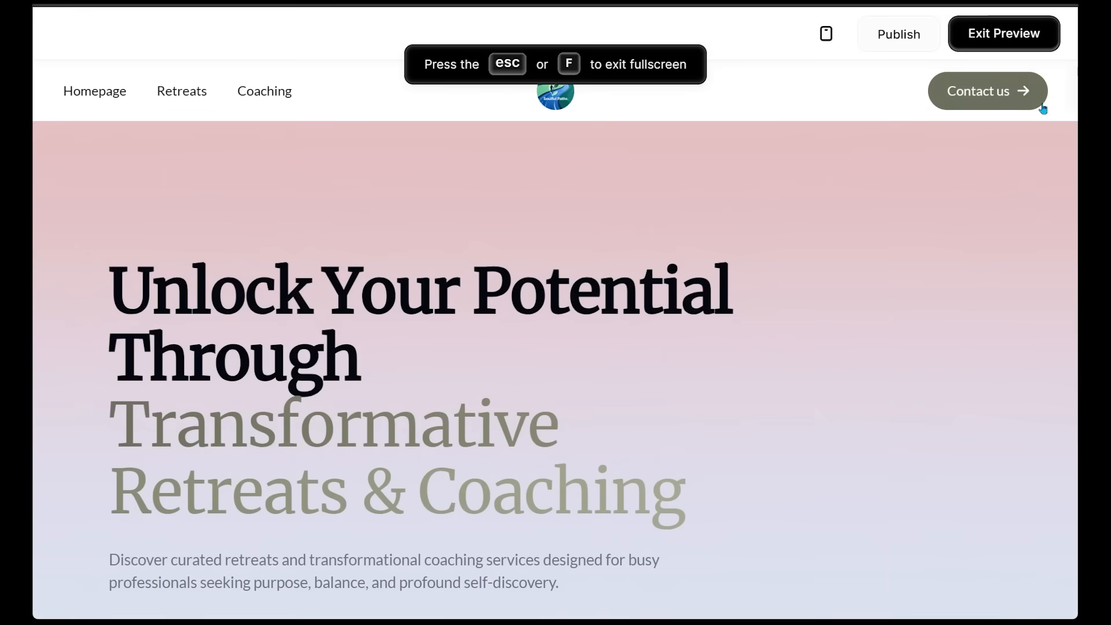
scroll("down", 3)
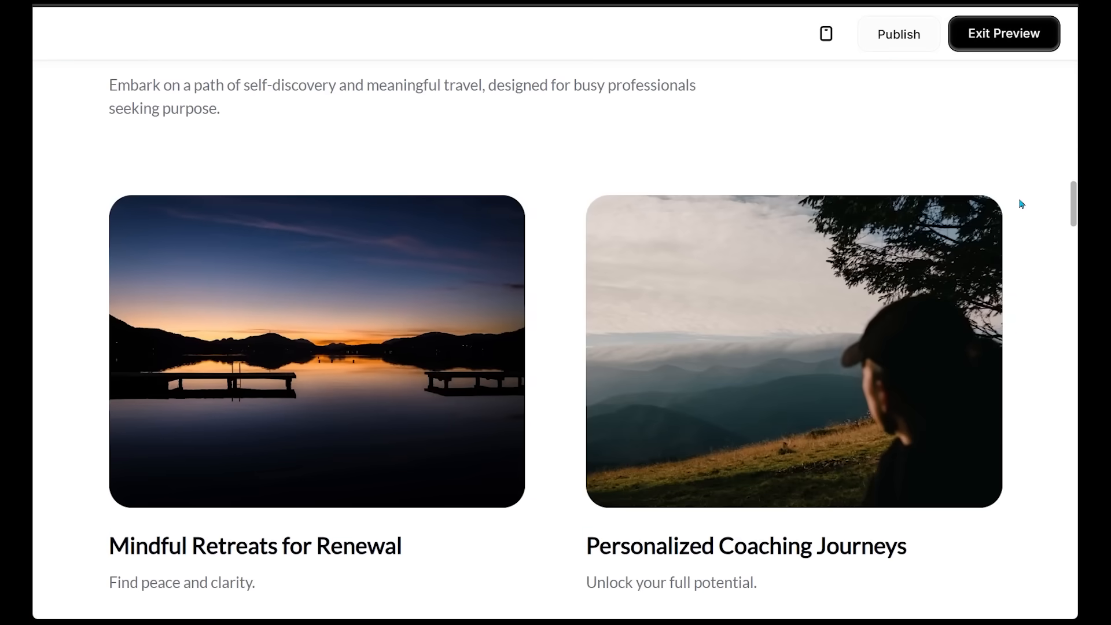
scroll("down", 3)
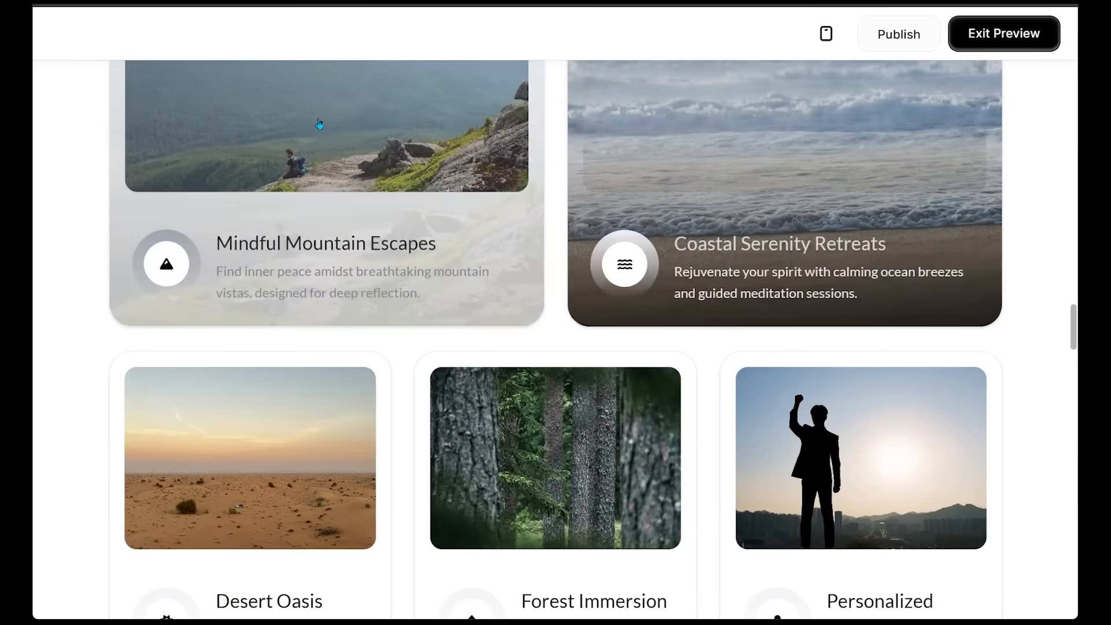
scroll("down", 3)
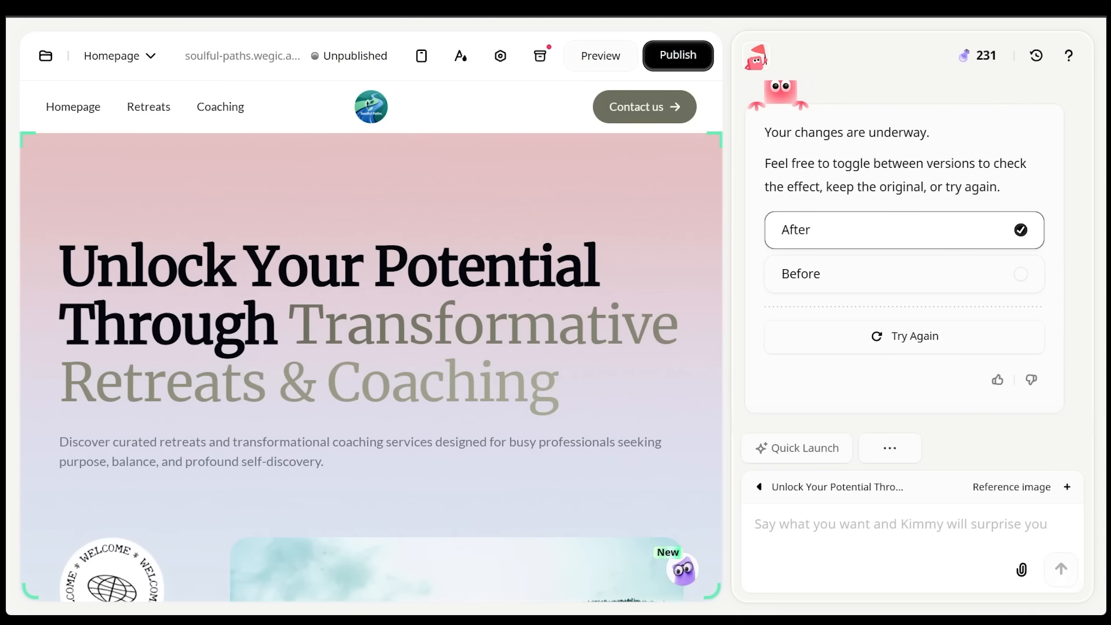
mouse_move(420, 56)
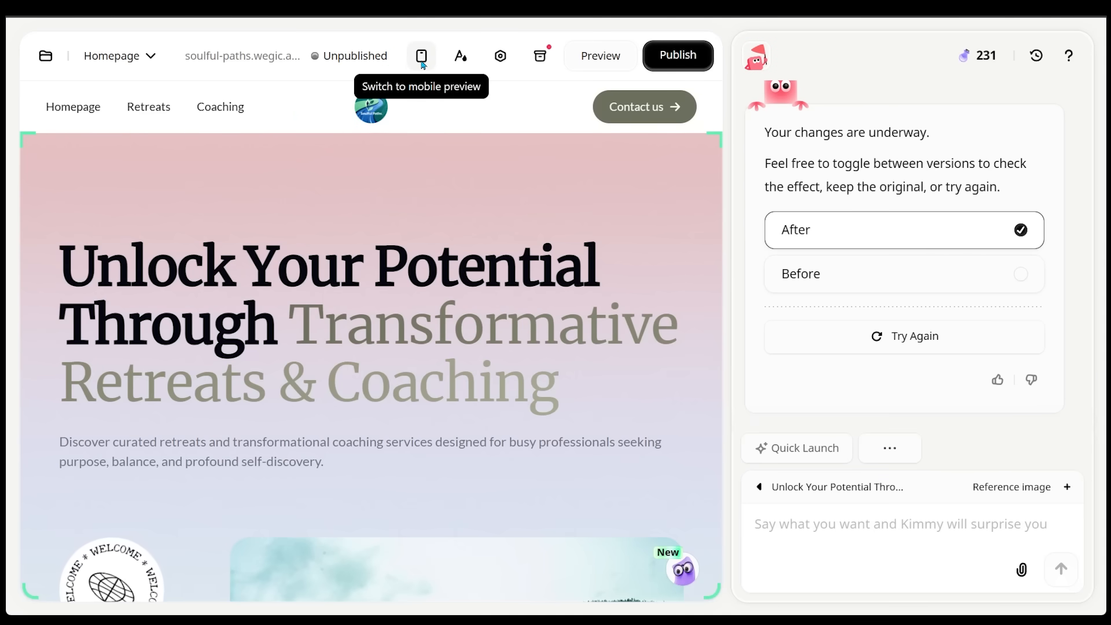
Switch the homepage to mobile layout and scroll through the stacked hero, badge and stat cards
left_click(421, 56)
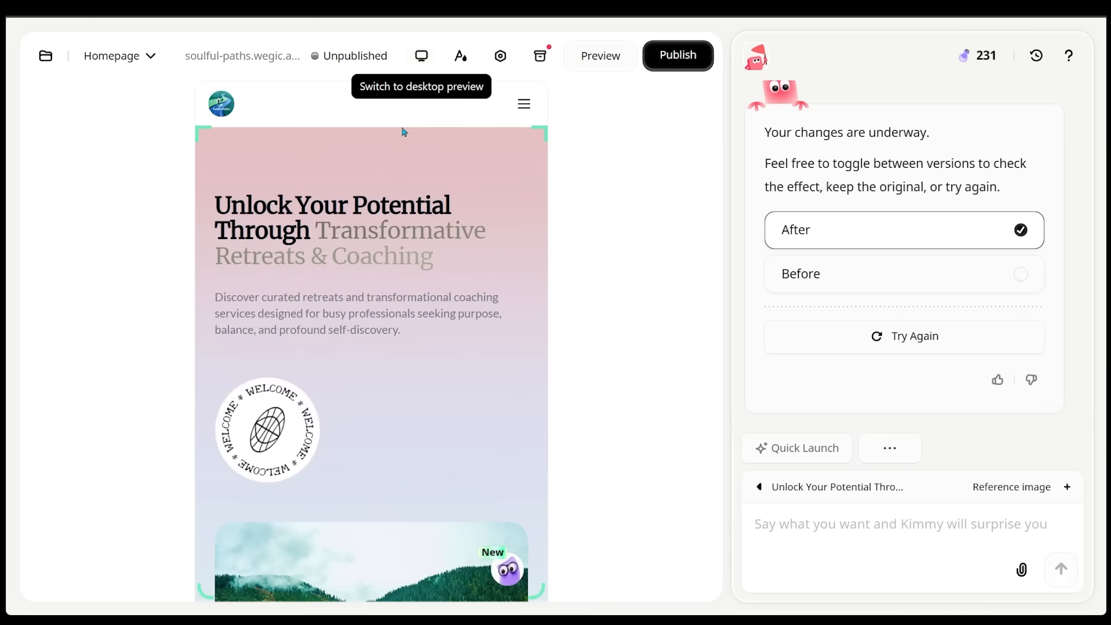
scroll("down", 3)
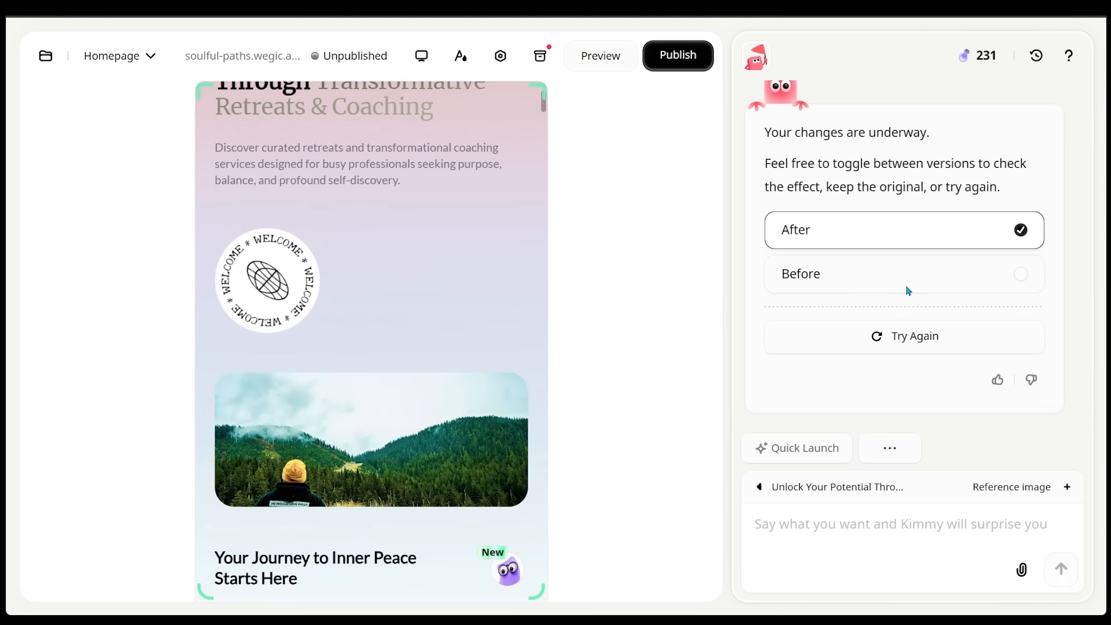
scroll("down", 3)
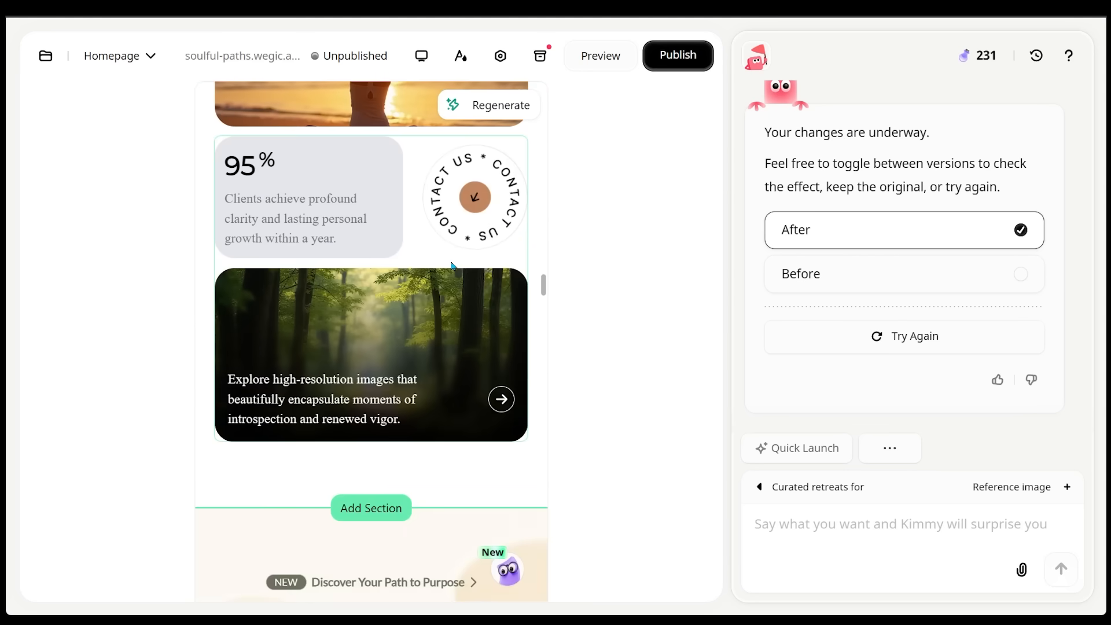
scroll("down", 3)
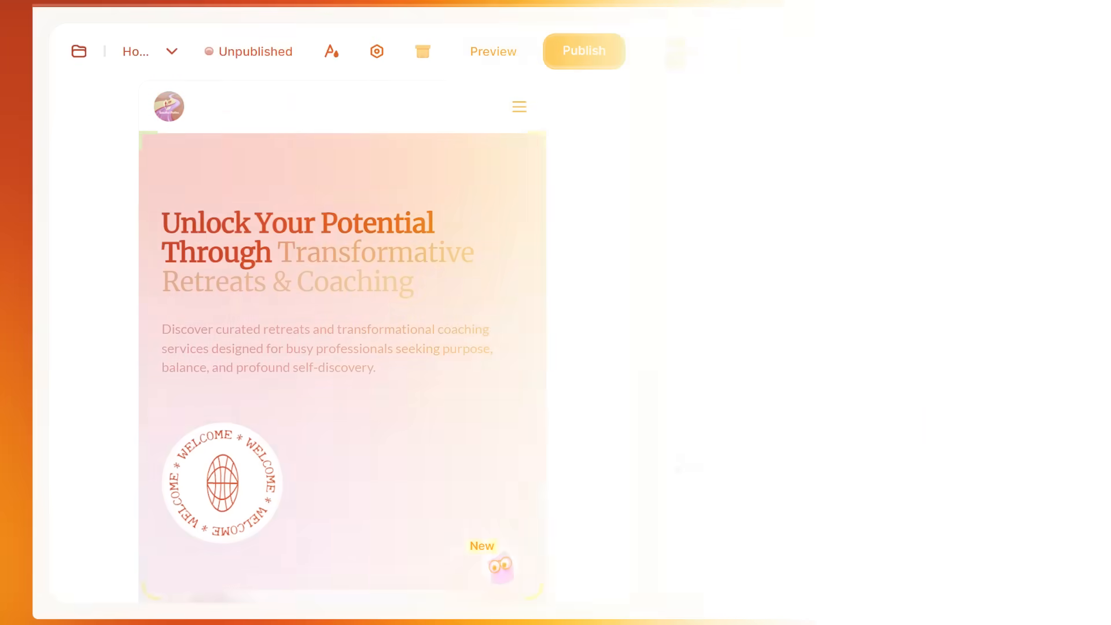
Go to the Retreats page and scroll through the Retreat Schedule table
left_click(493, 51)
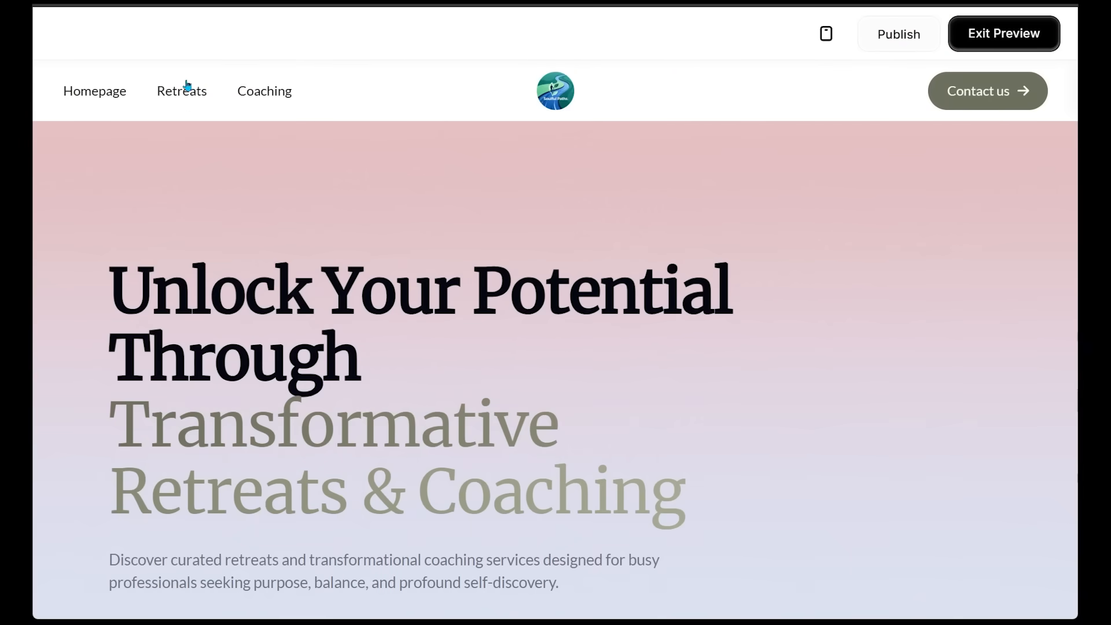
mouse_move(263, 93)
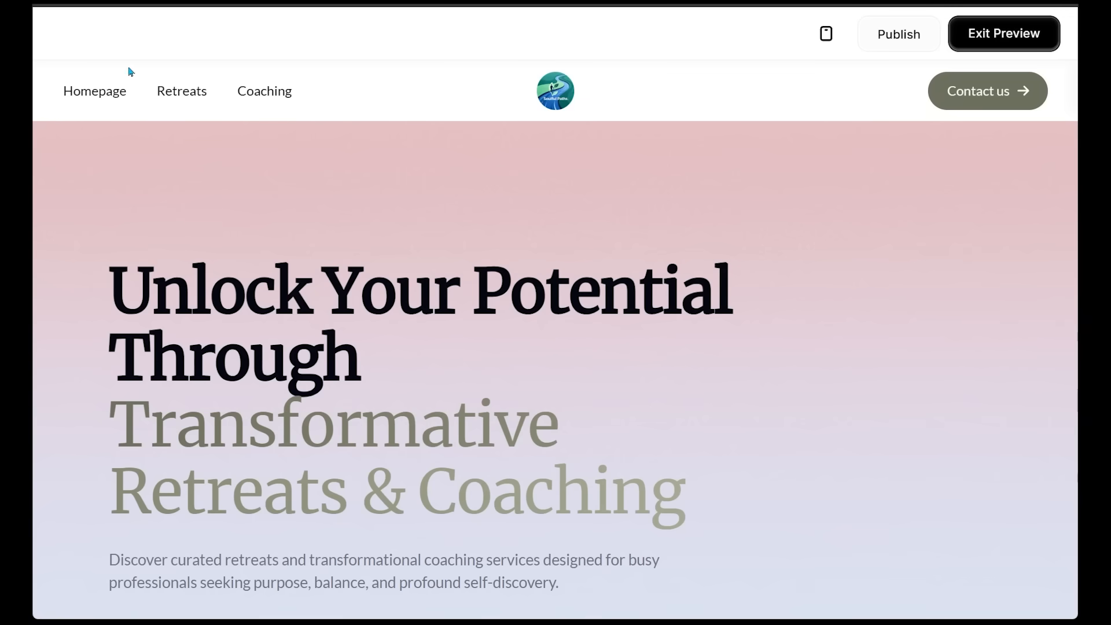
mouse_move(242, 64)
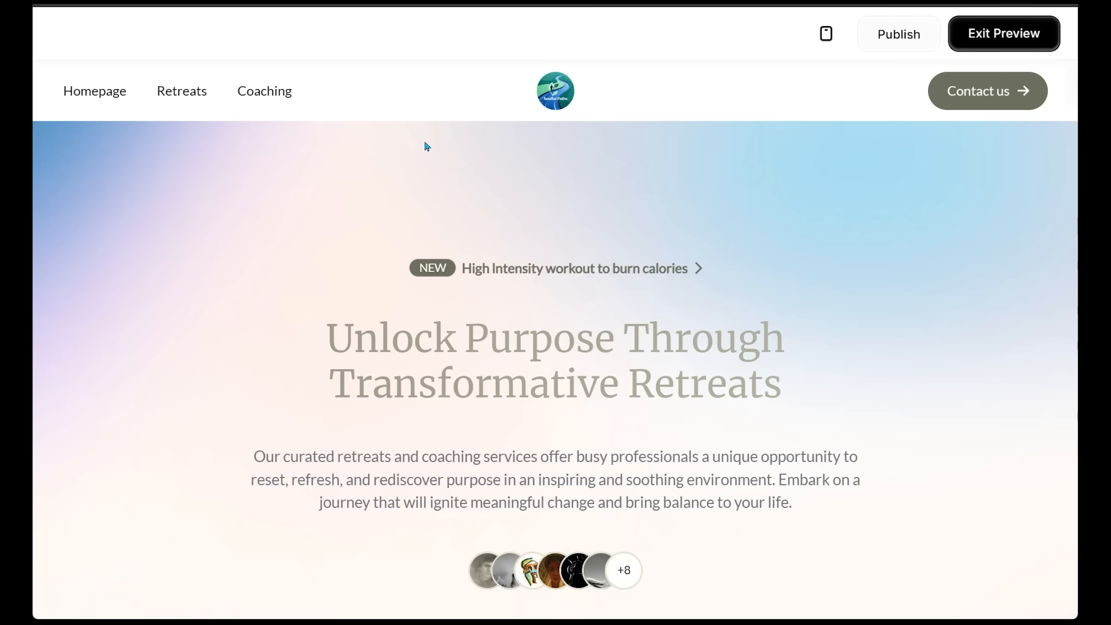
scroll("down", 3)
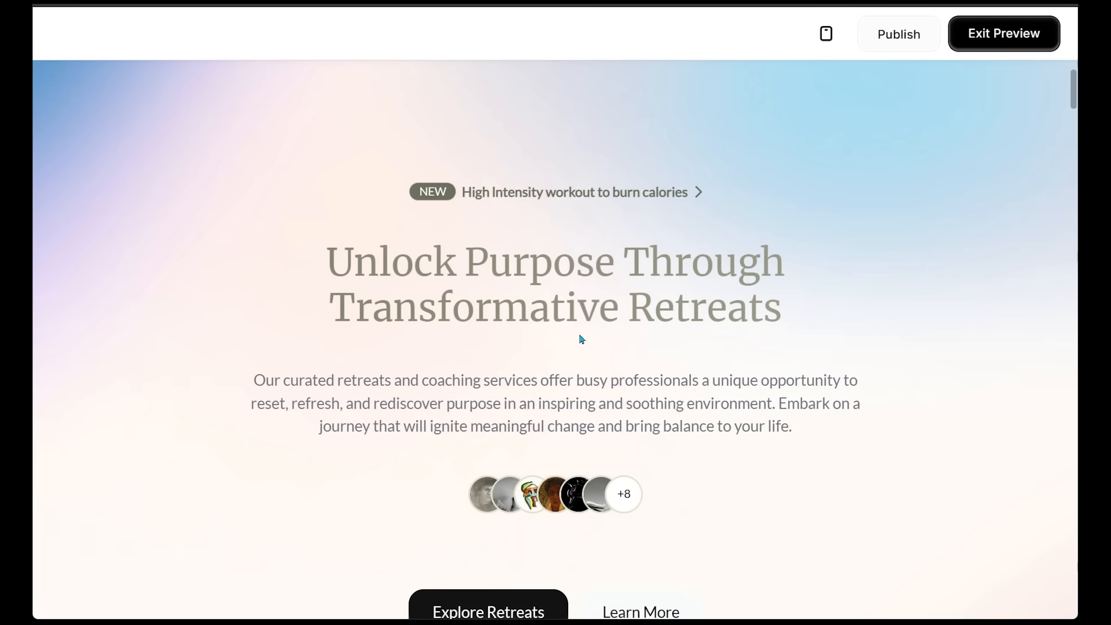
scroll("down", 3)
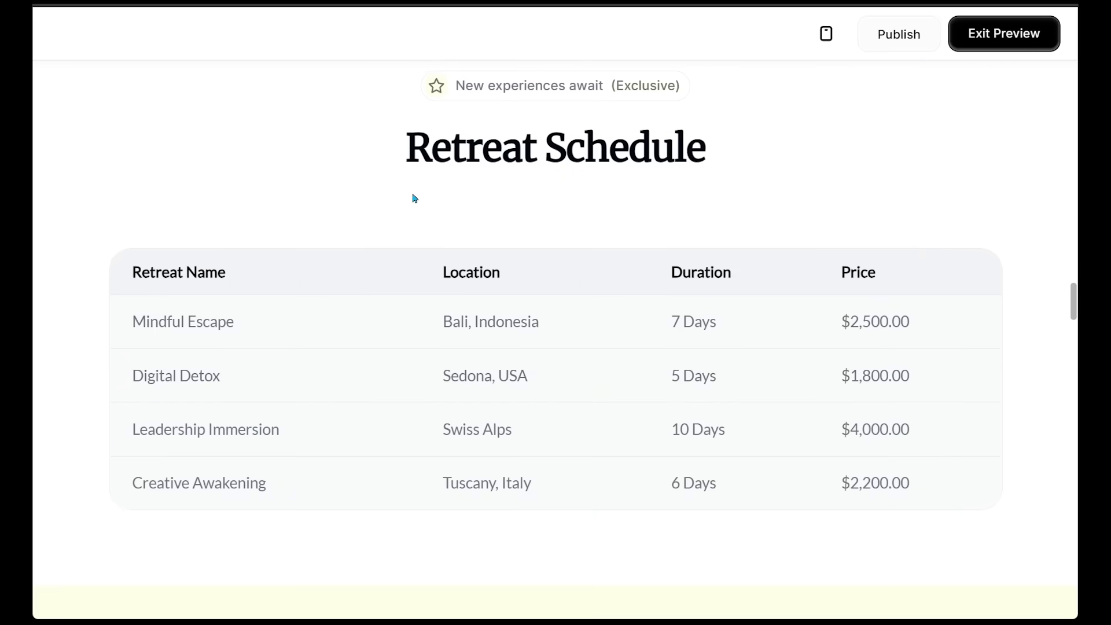
mouse_move(185, 262)
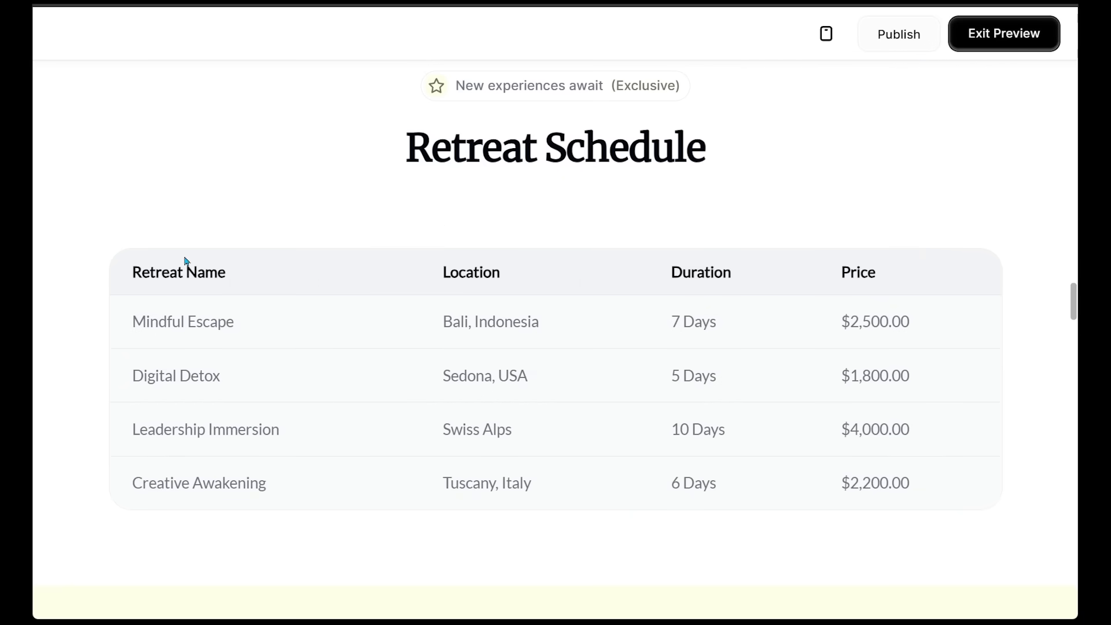
mouse_move(860, 301)
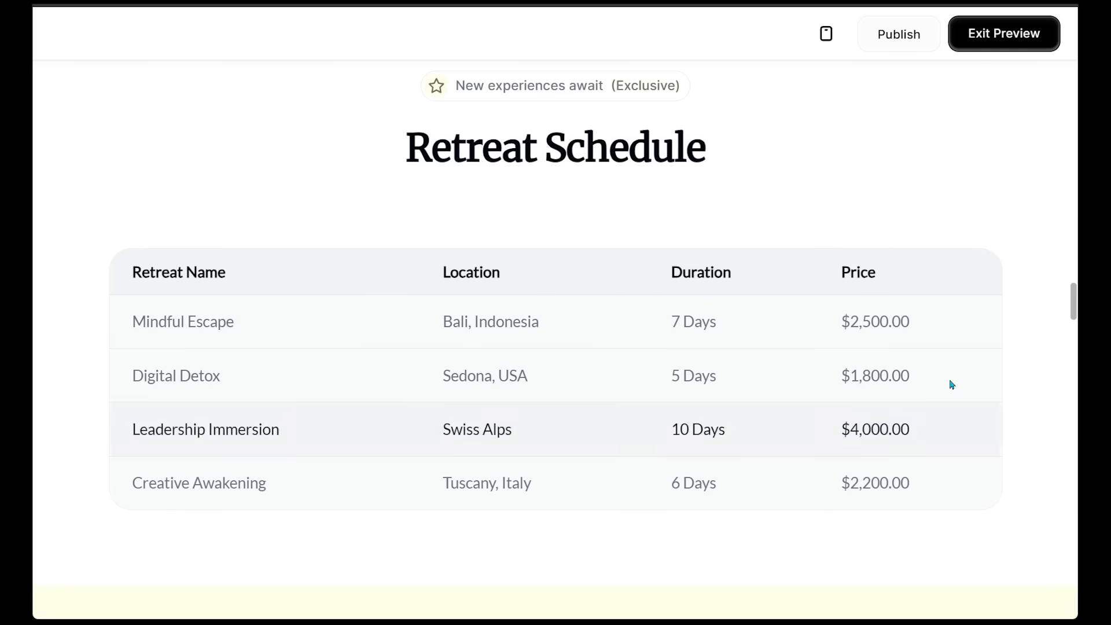
scroll("down", 3)
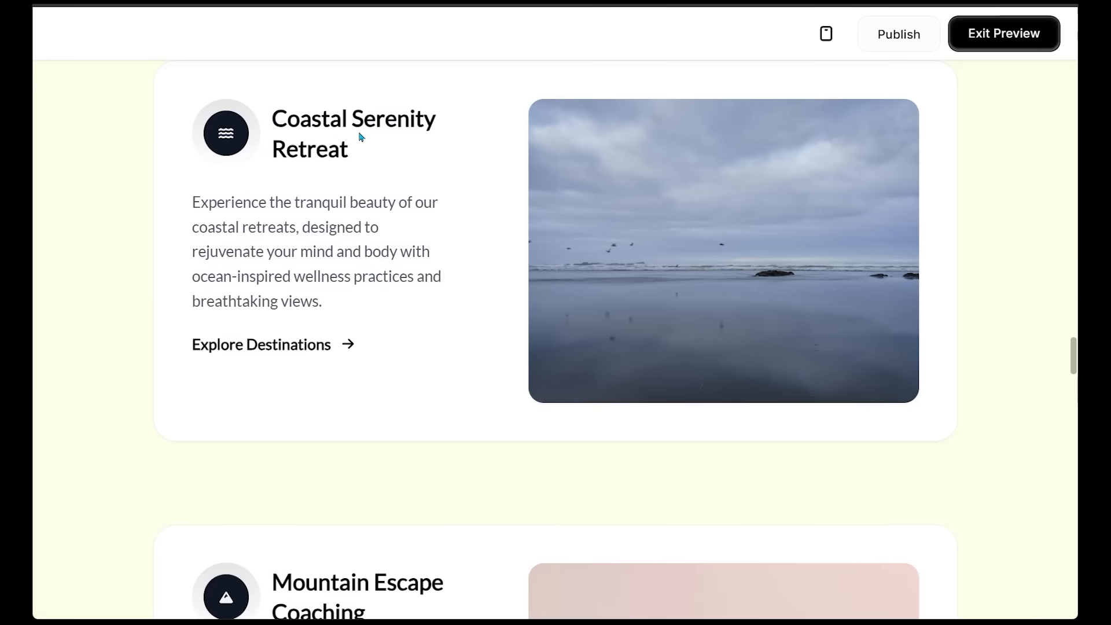
scroll("down", 3)
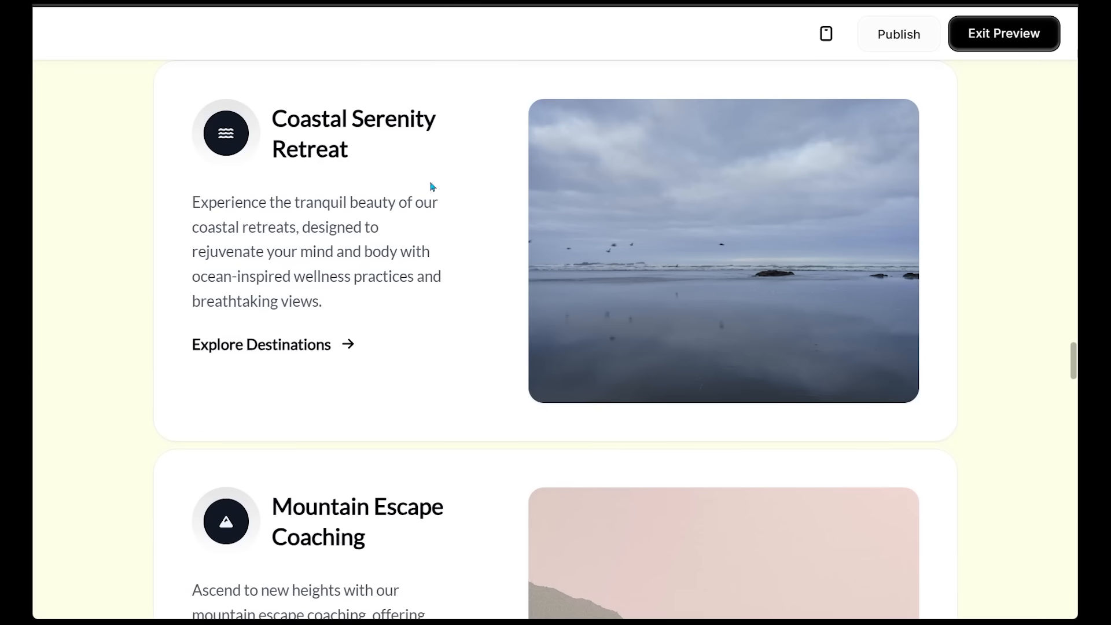
Continue through the Coastal, Mountain and Forest Immersion retreat cards, then scroll back up
scroll("down", 3)
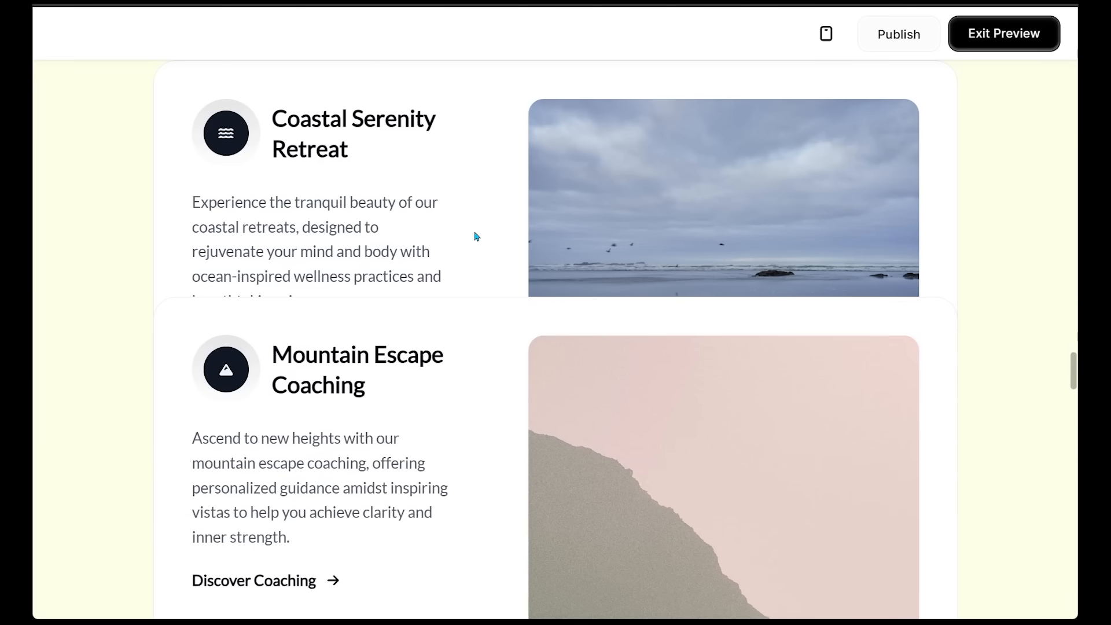
scroll("down", 3)
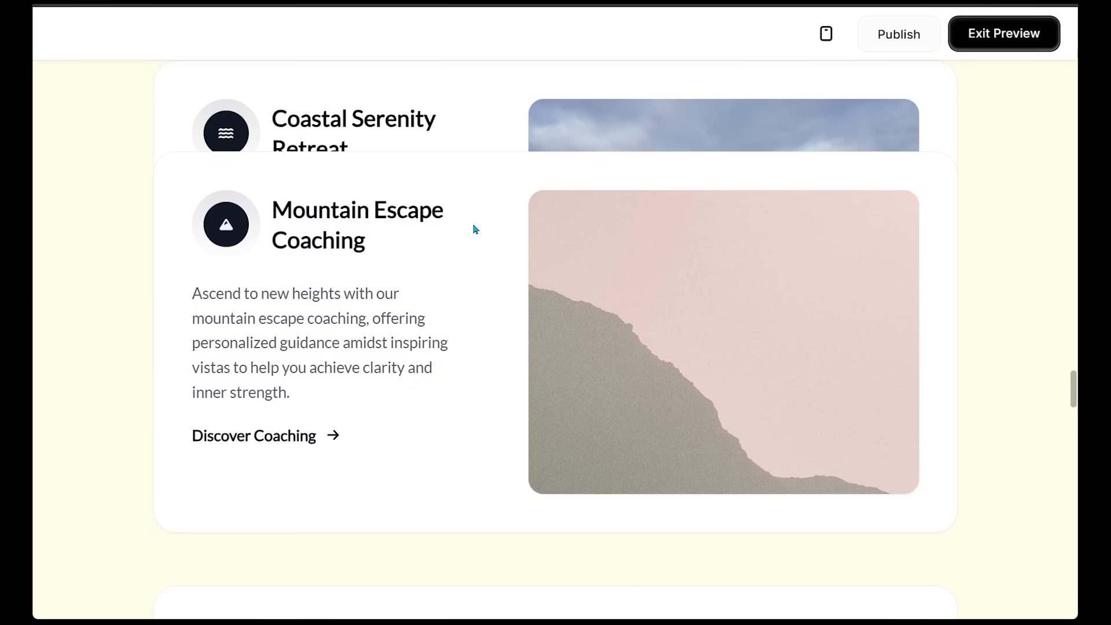
scroll("down", 3)
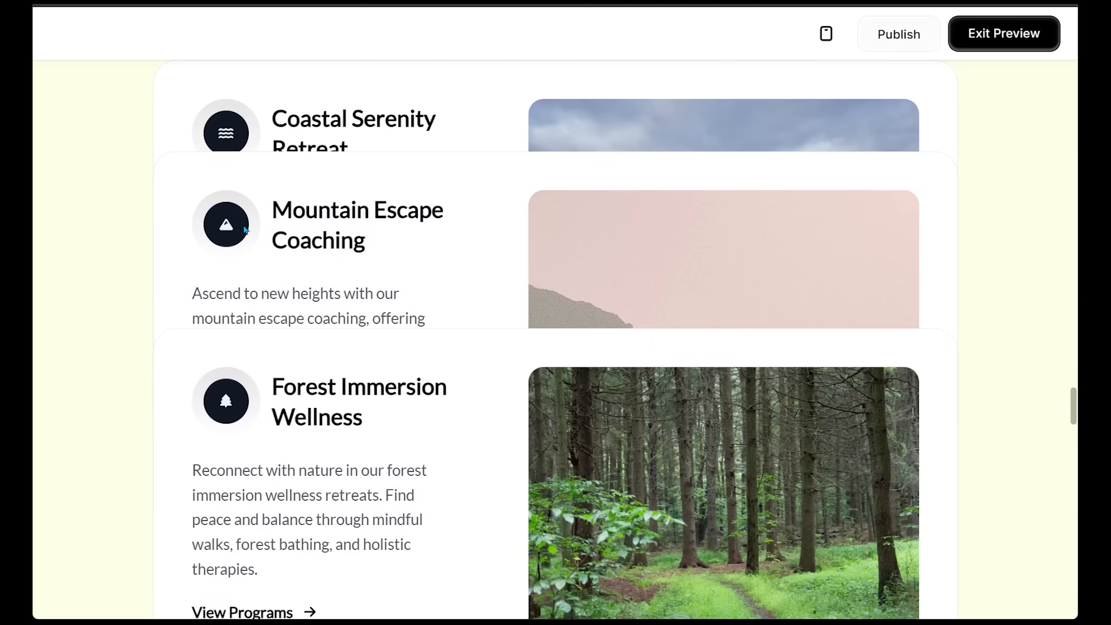
scroll("down", 3)
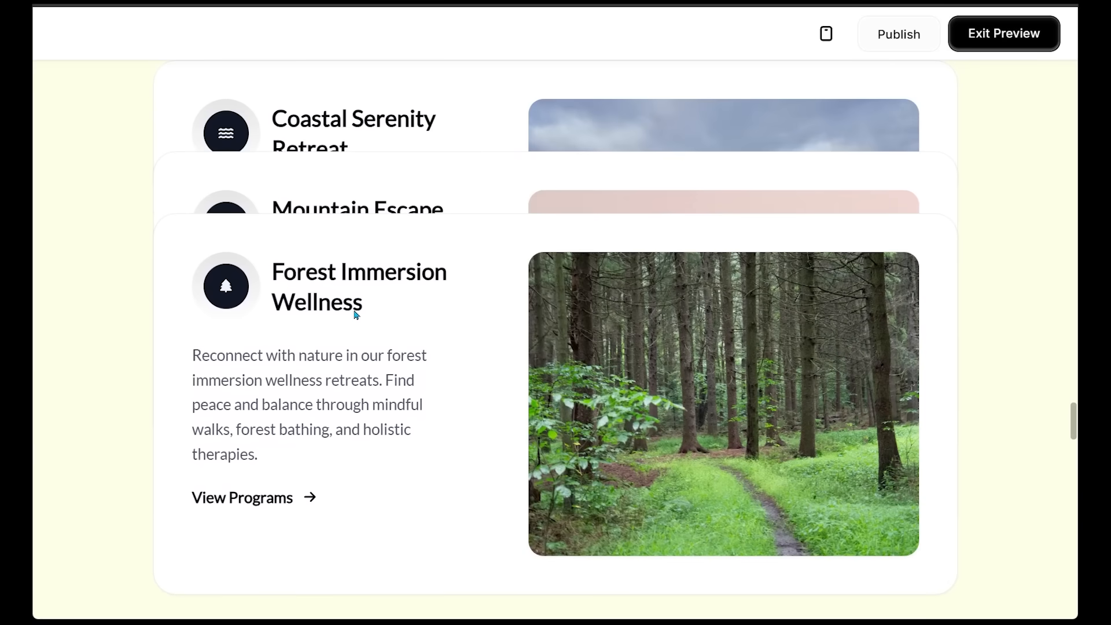
scroll("up", 3)
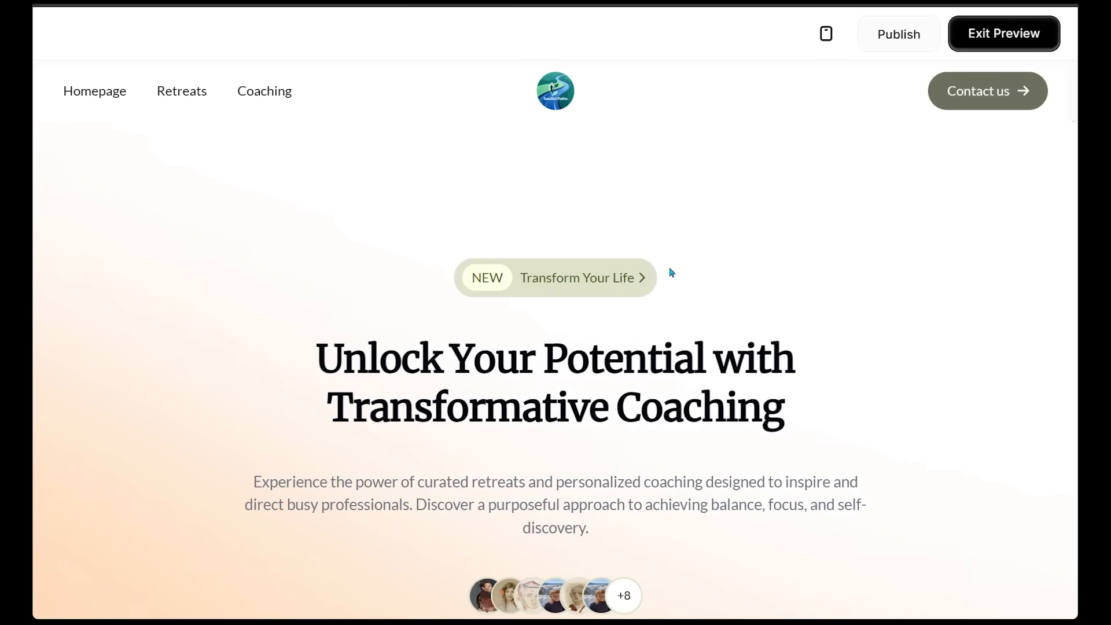
Scroll the Coaching page, then return to the site's homepage via the navigation
scroll("down", 3)
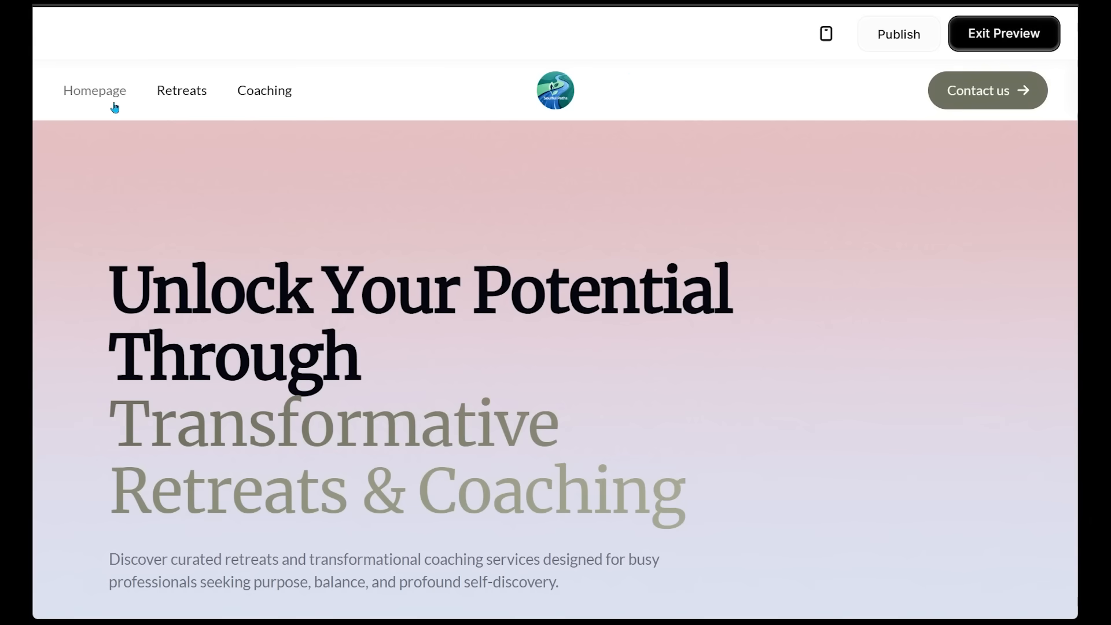
left_click(1002, 32)
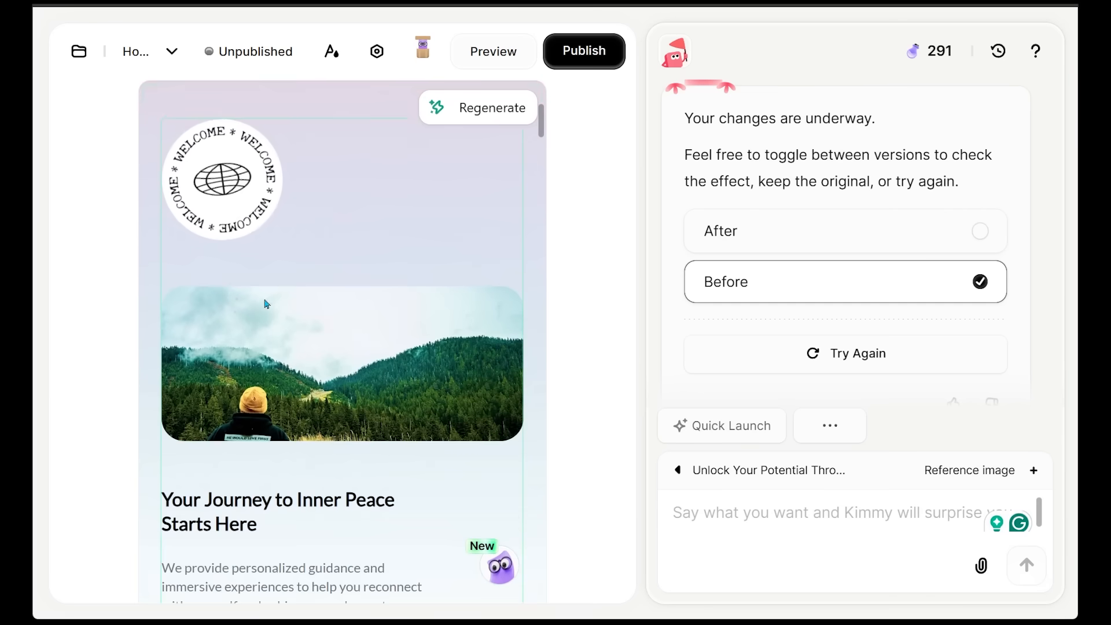
left_click(227, 359)
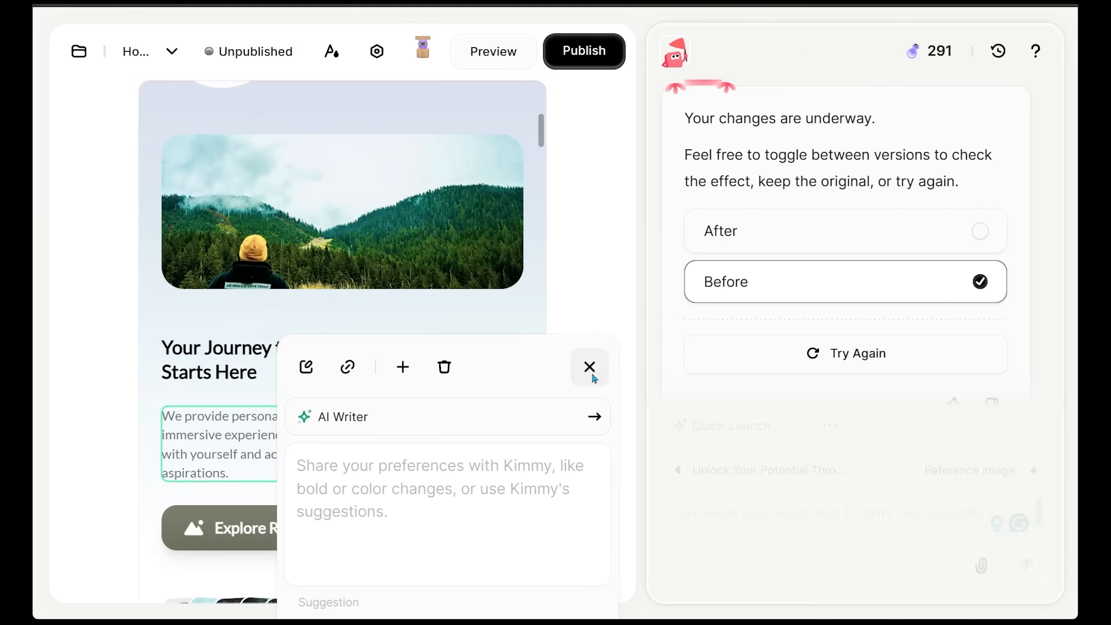
left_click(589, 367)
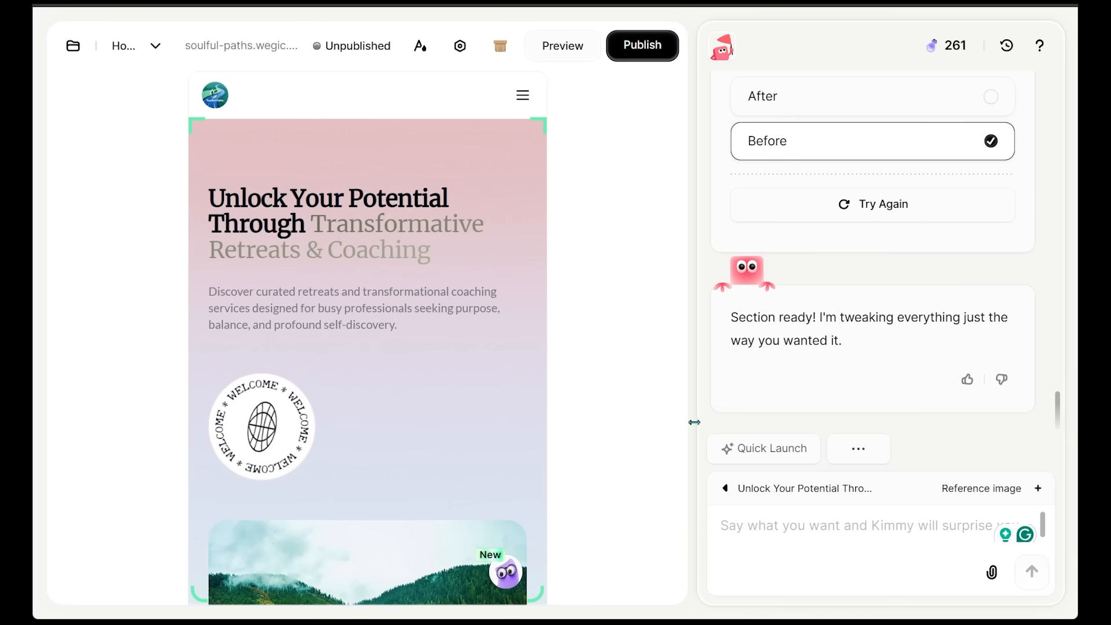
Ask Kimmy for a homepage payment section where clients can purchase one-on-one coaching
type("add a payment section on the homepage where clients can purchase one-on-one coaching sessions")
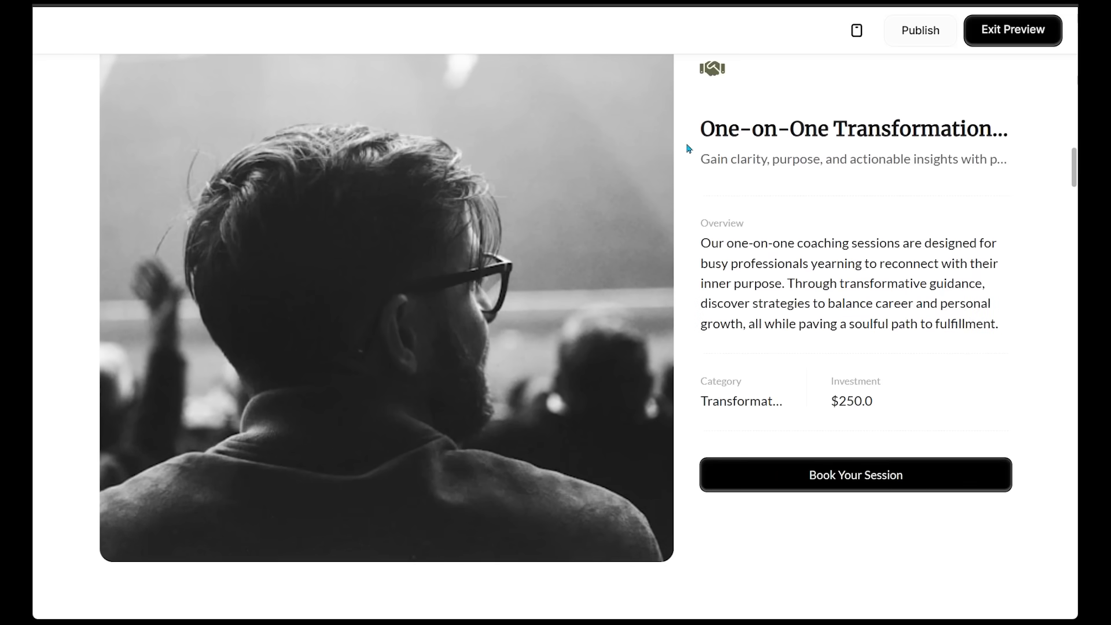
mouse_move(923, 194)
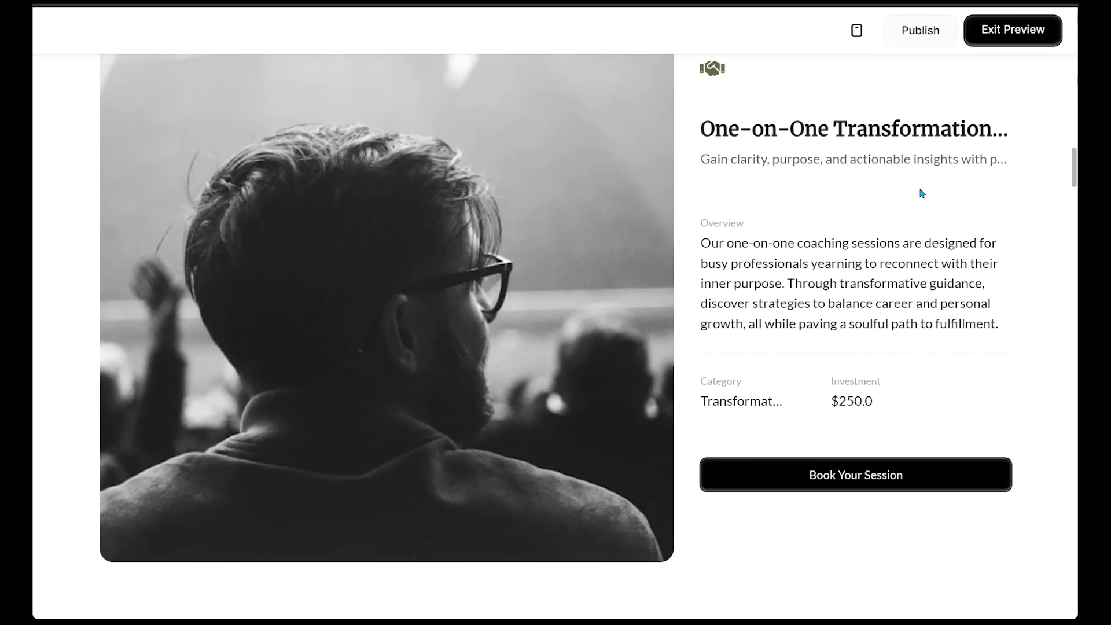
mouse_move(893, 210)
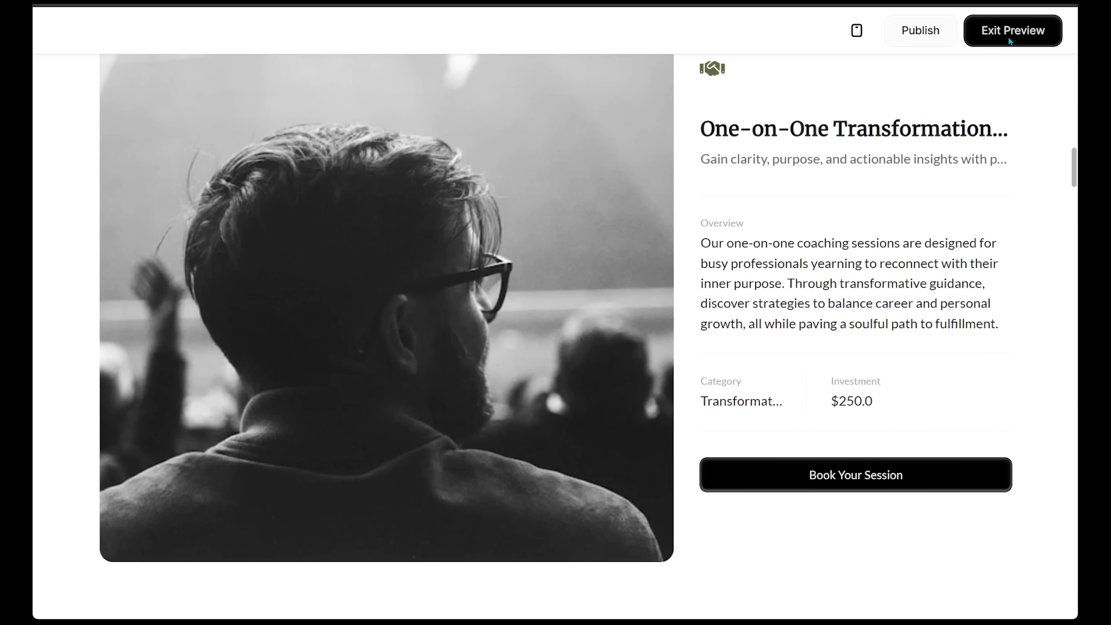
Exit the preview and start Stripe onboarding by submitting the email on the Stripe page
left_click(1013, 30)
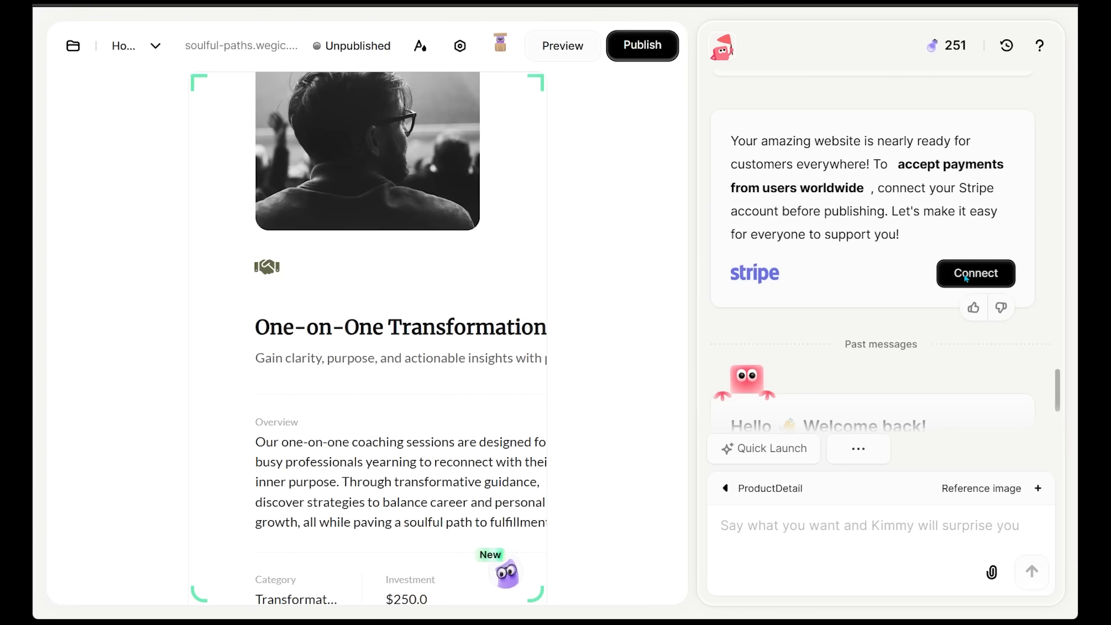
left_click(975, 273)
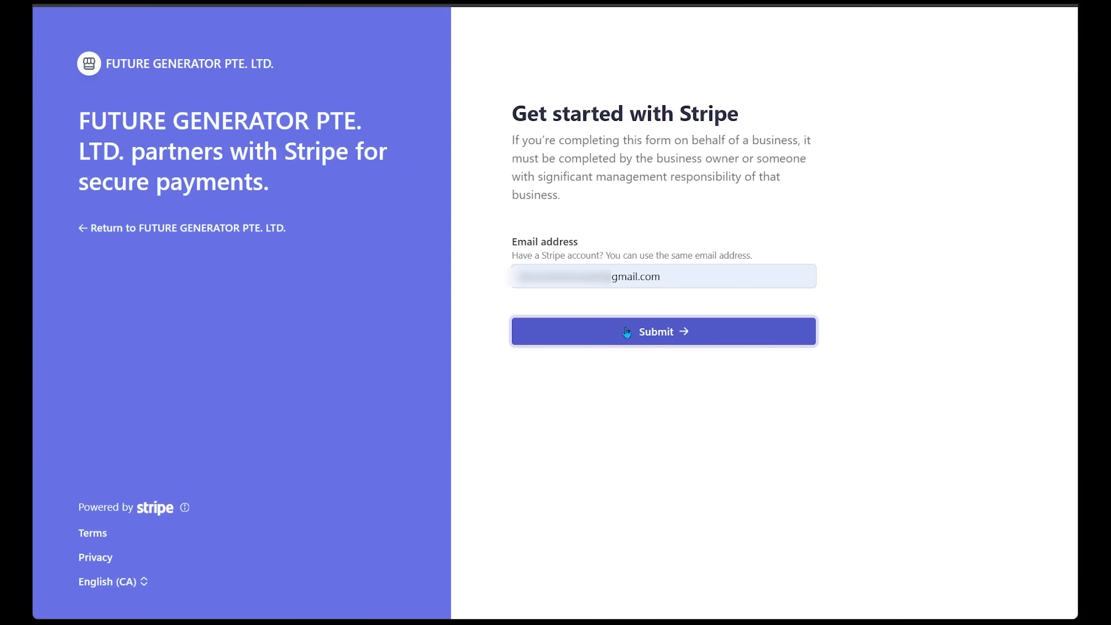
left_click(662, 331)
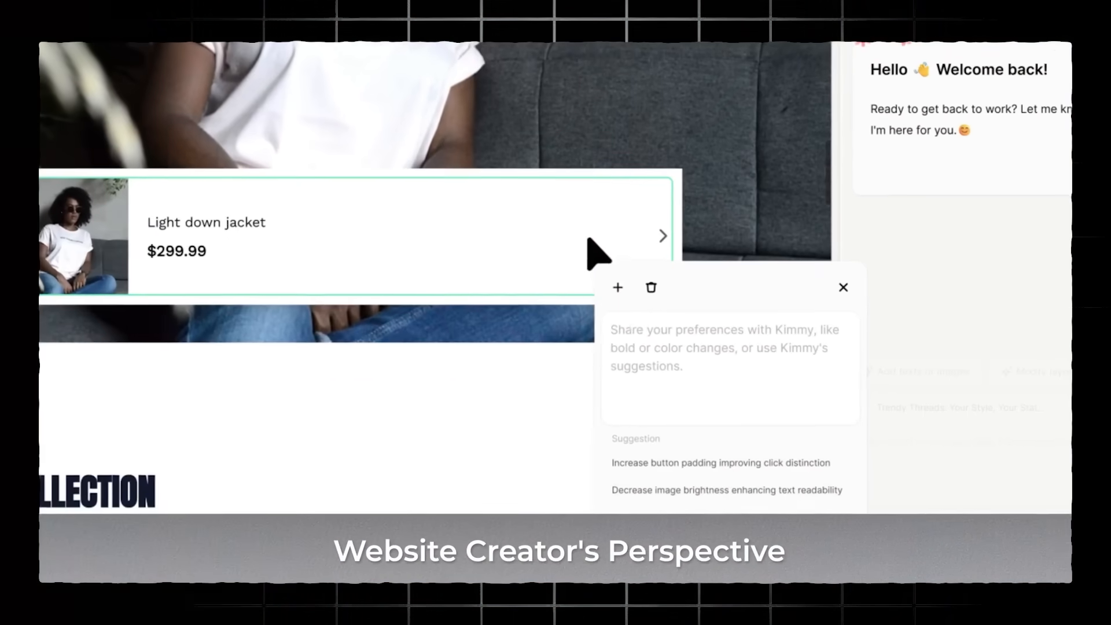
Ask Kimmy to 'turn into a payable button' for the selected product card
type("turn into a payable button")
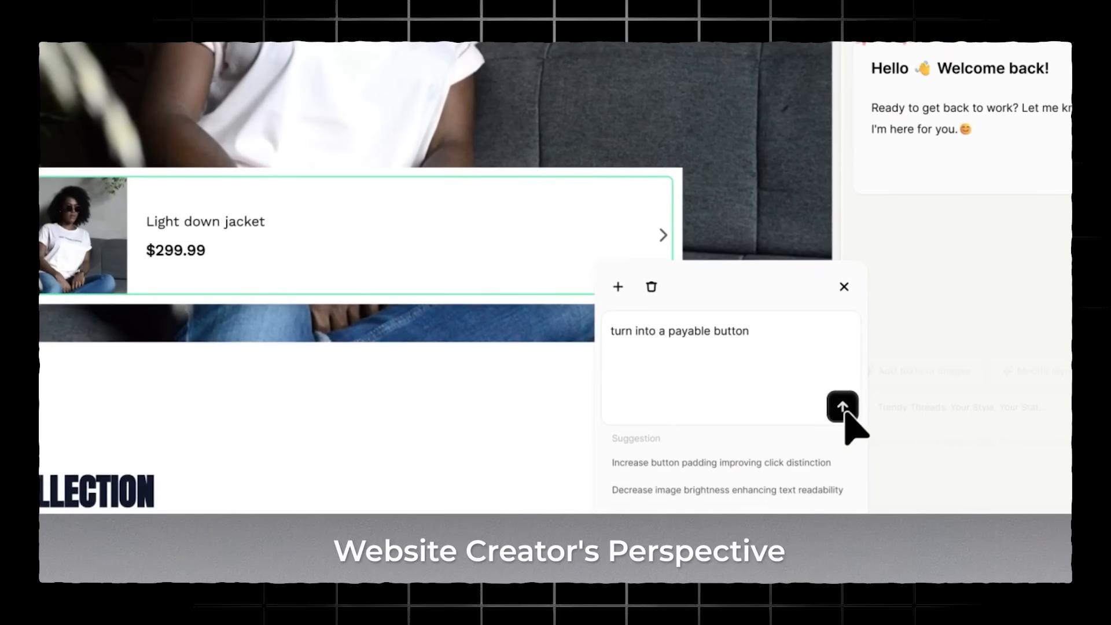
left_click(843, 408)
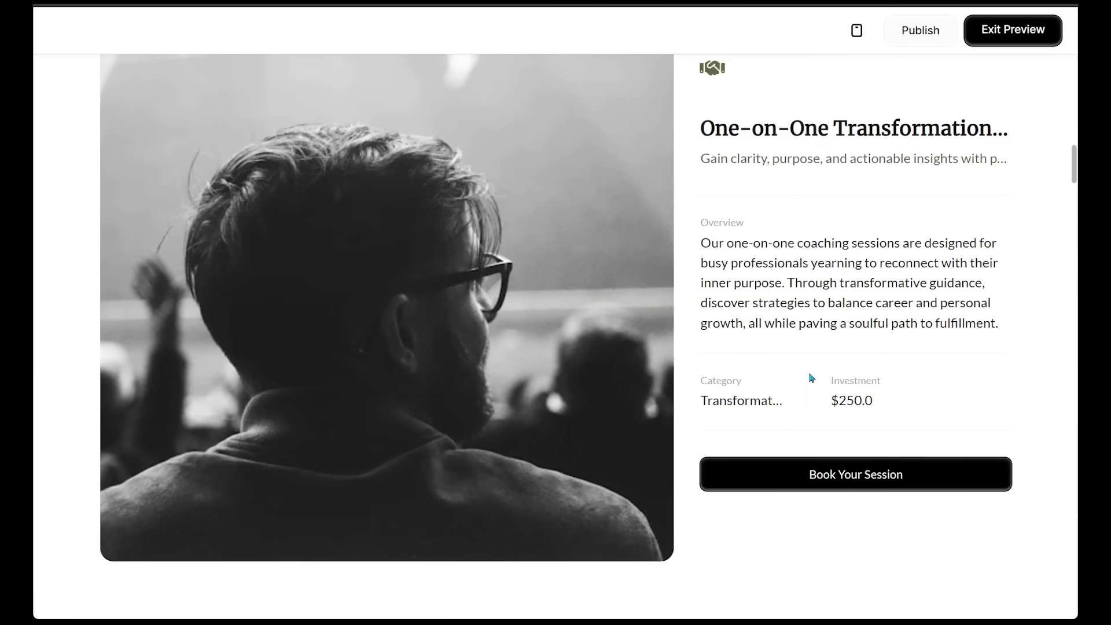
Exit the preview to return to the homepage editor
left_click(1011, 30)
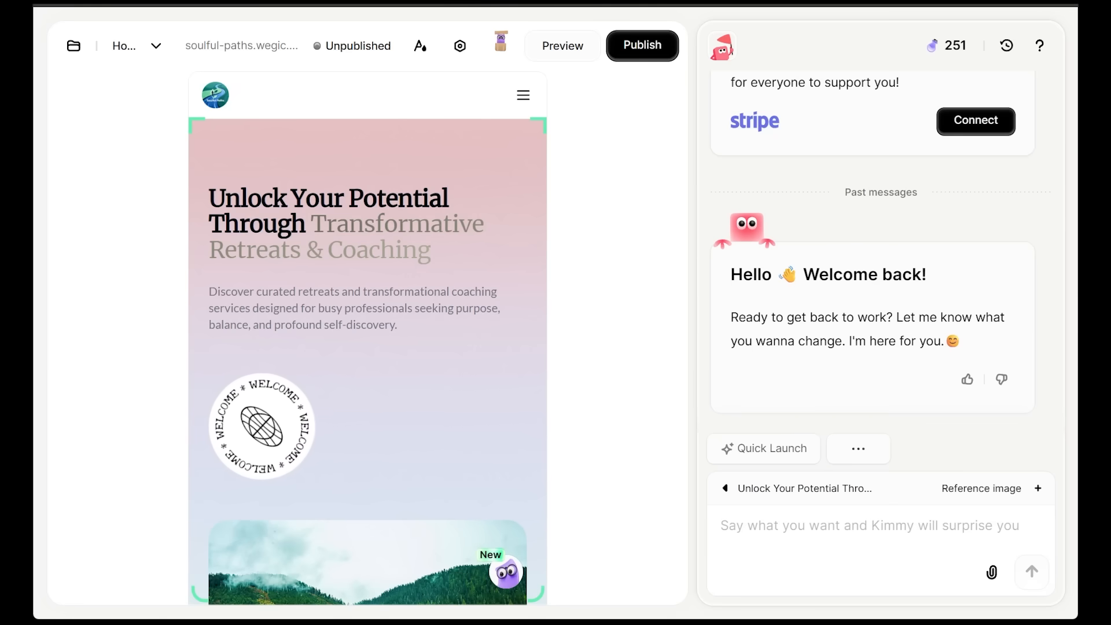
Ask Kimmy for a short homepage AI form gathering name, goals and coaching plan, and confirm its Form Target
left_click(779, 526)
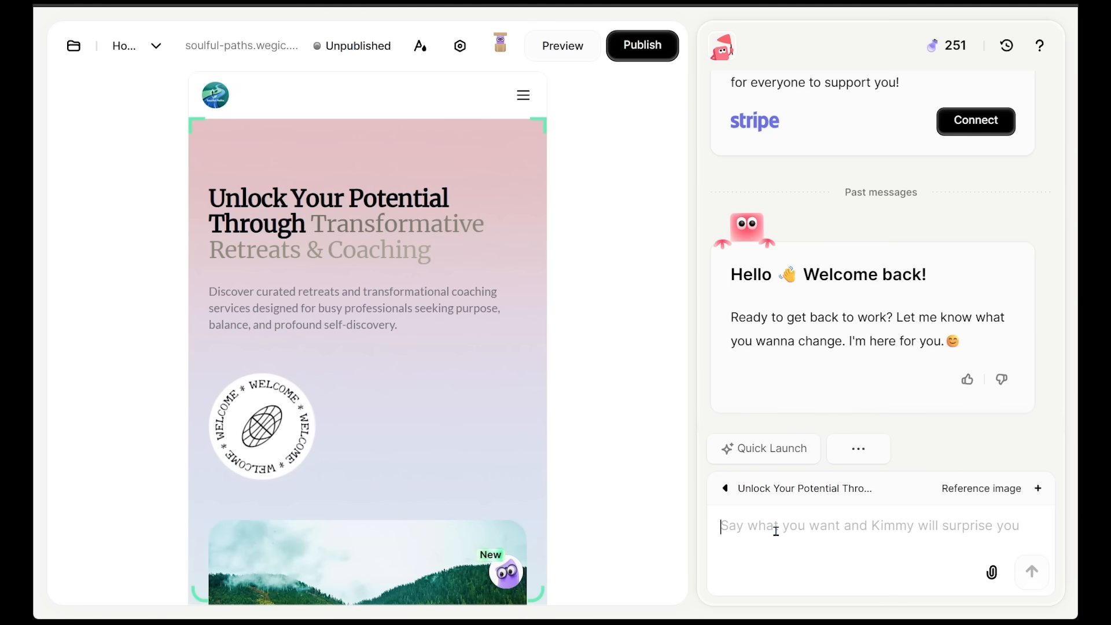
type("Create a short AI form on the homepage that gathers client info — name, goals, and preferred coaching plan")
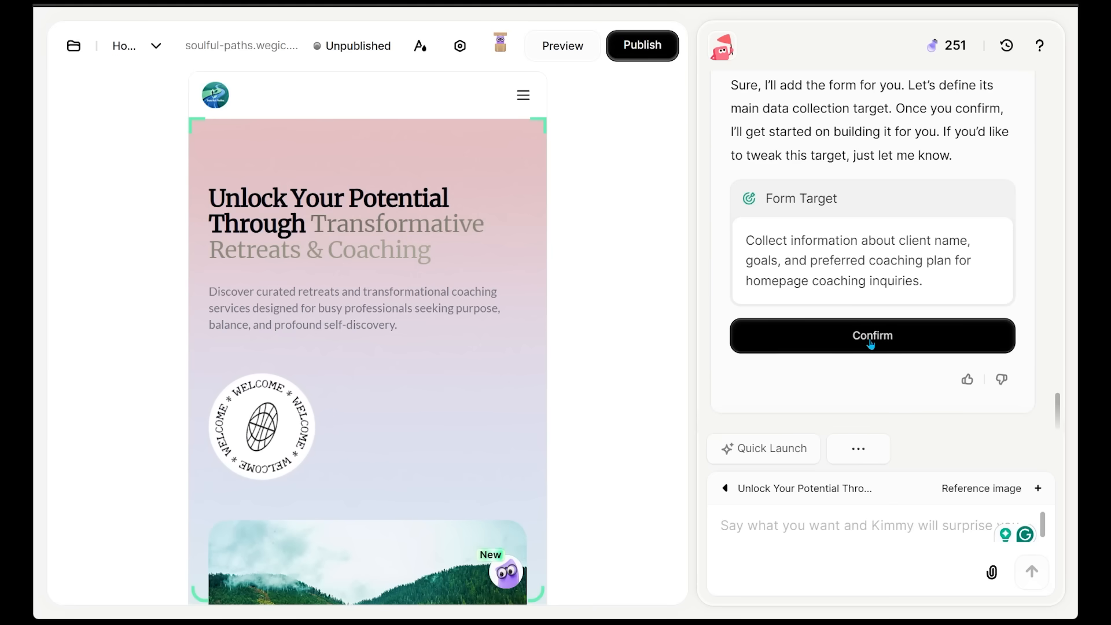
left_click(872, 335)
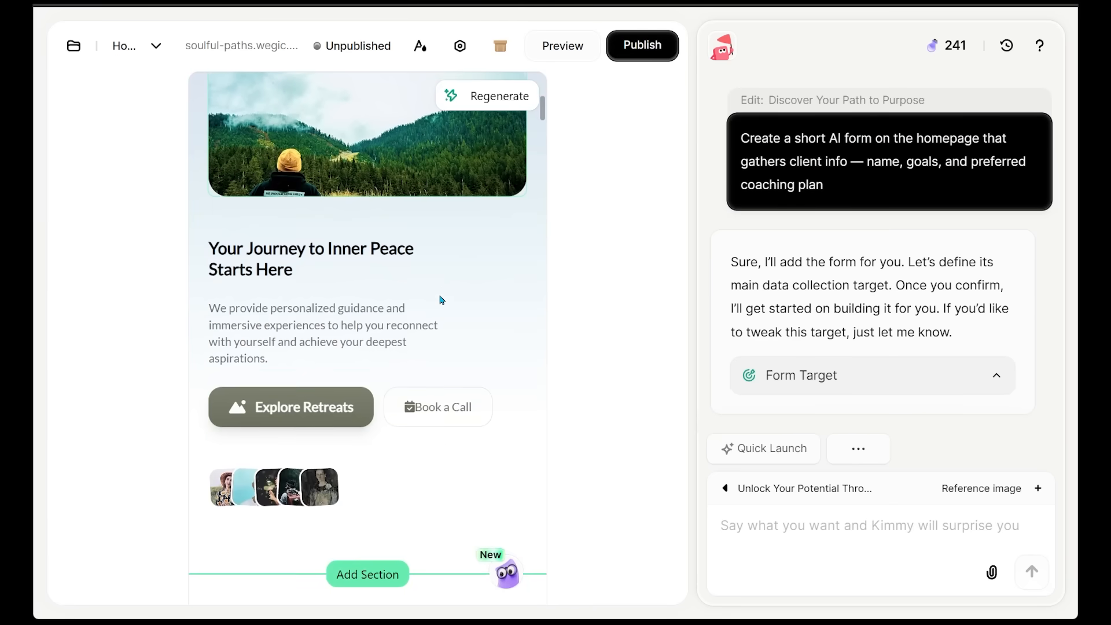
scroll("down", 3)
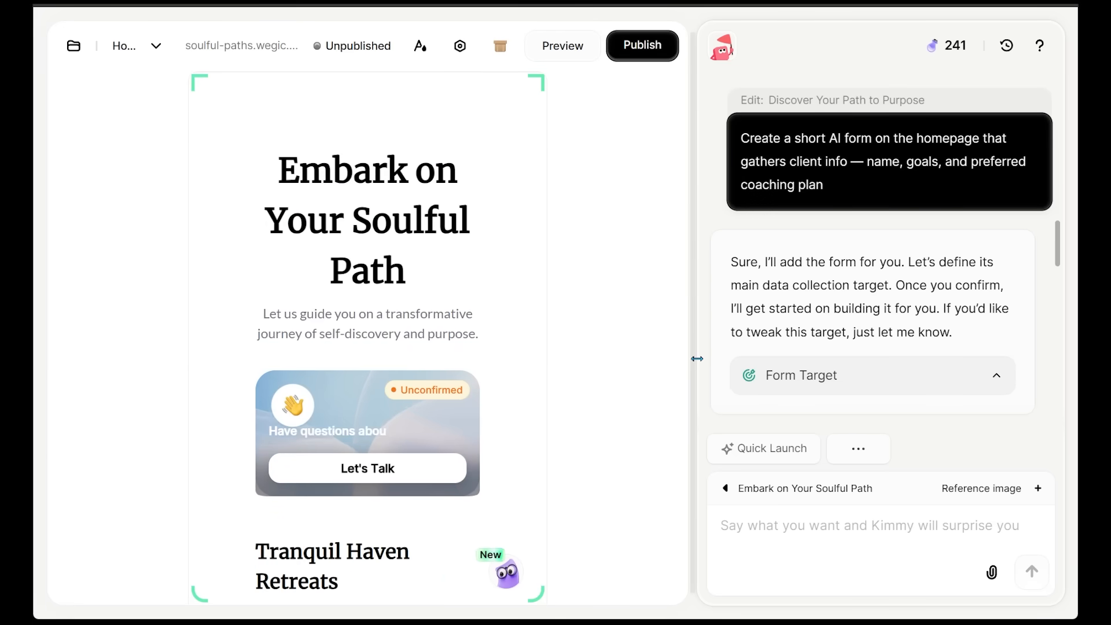
Test the Let's Talk AI form in preview, answering name, coaching interest and the final question
left_click(562, 45)
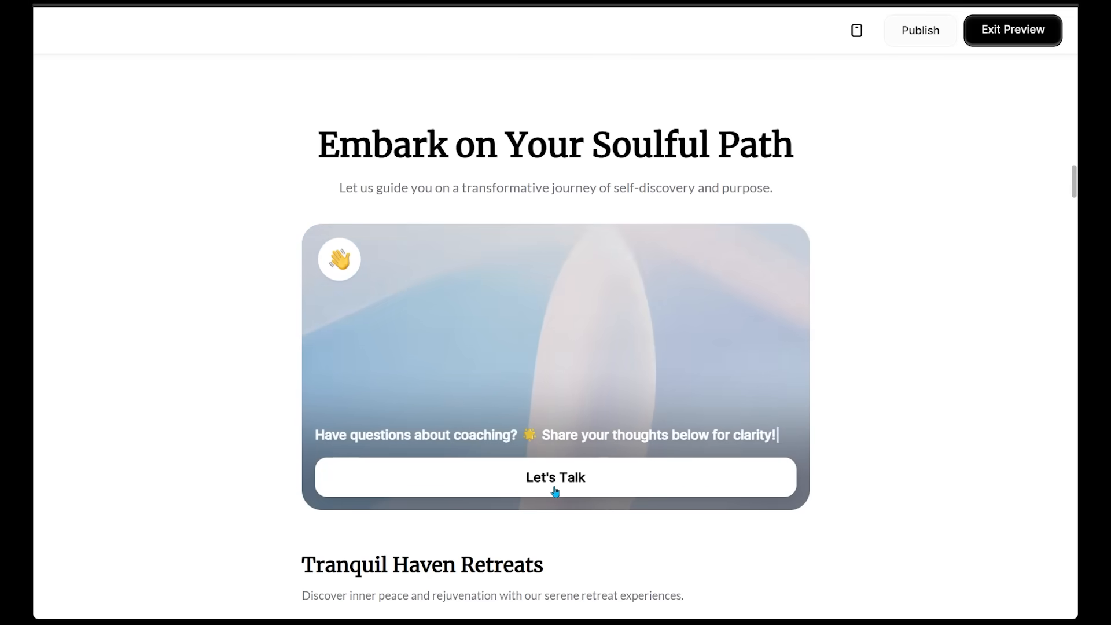
left_click(554, 477)
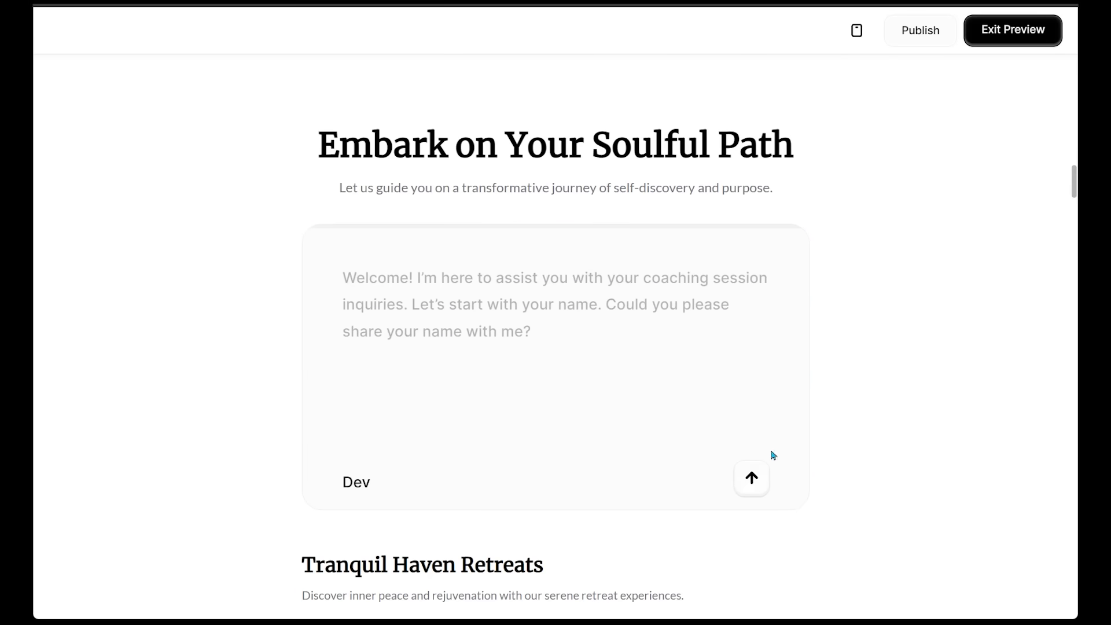
left_click(750, 478)
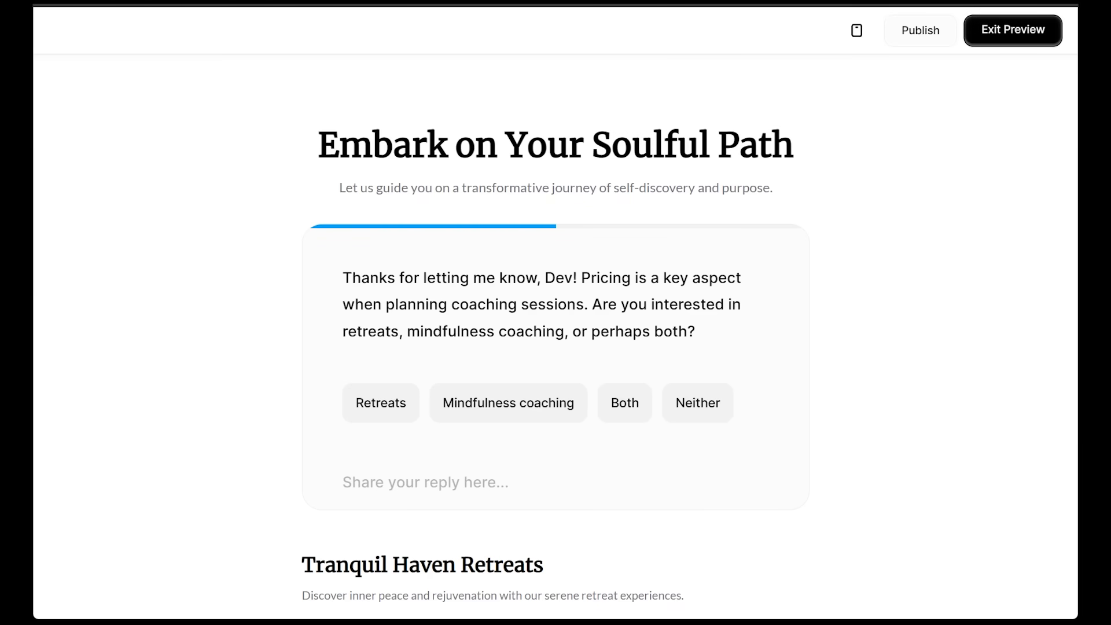
left_click(623, 403)
type("Nothing else! look forward to hearing from you!")
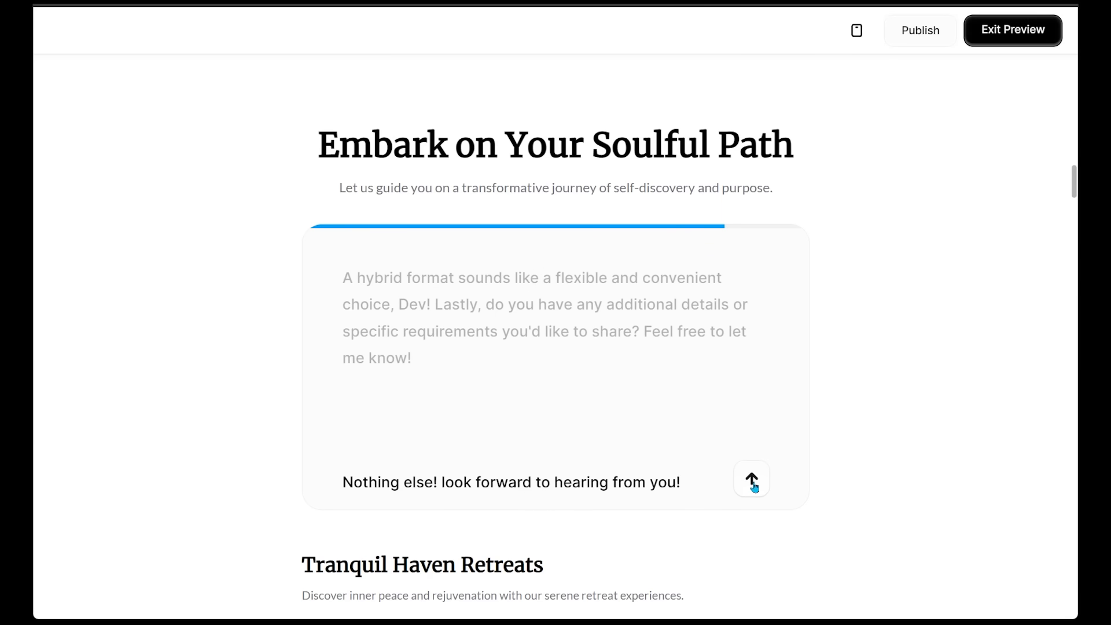
left_click(750, 479)
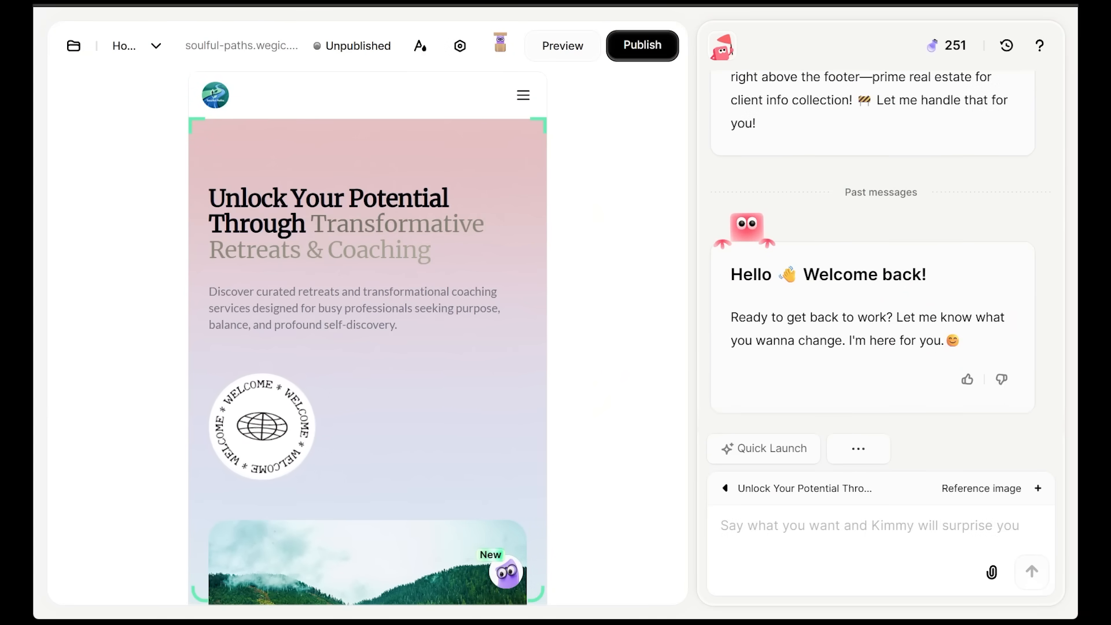
Ask Kimmy for an FAQ section covering coaching pricing, session length and refund policies
type("Add an FAQ section that answers common questions about coaching sessions — like pricing, how long sessions last, and refund policie")
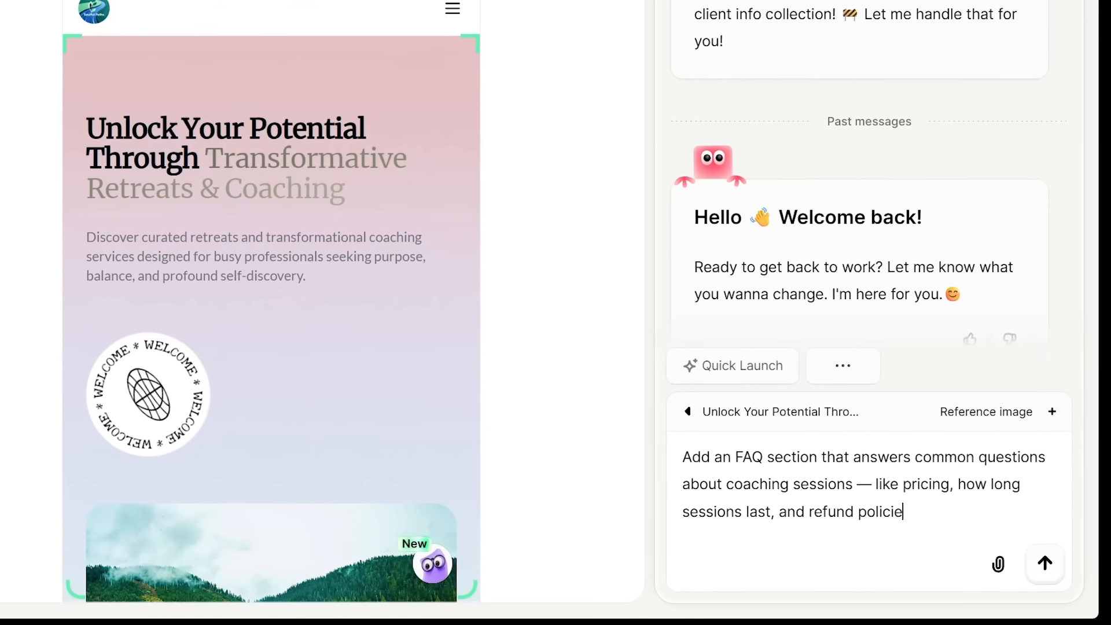
scroll("down", 3)
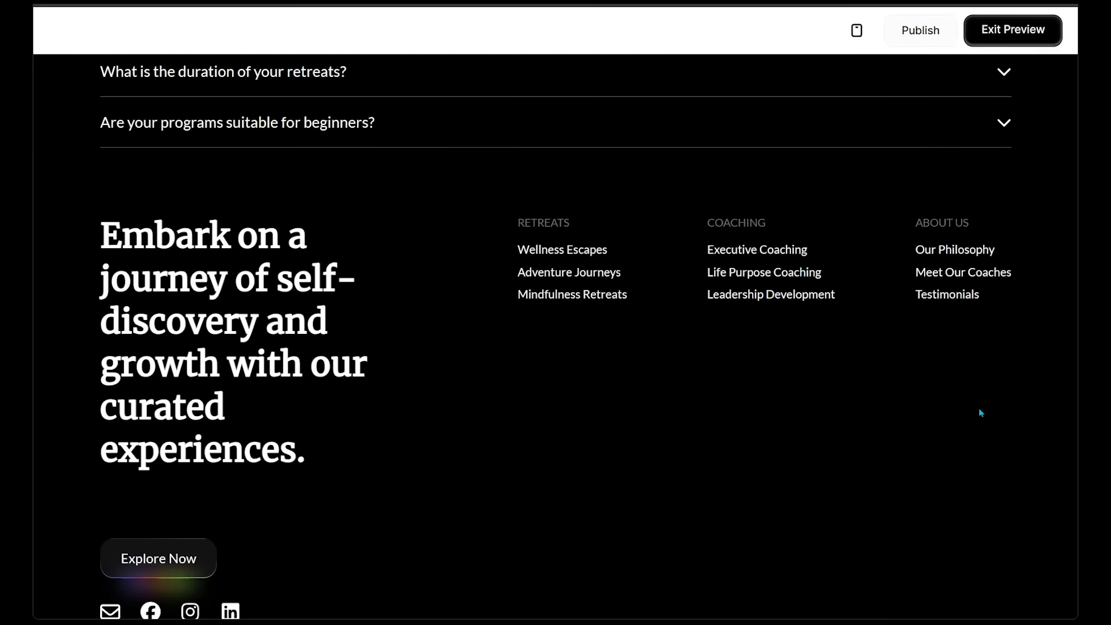
Expand and collapse the FAQ answers on retreats offered, how coaching helps and retreat duration
scroll("up", 3)
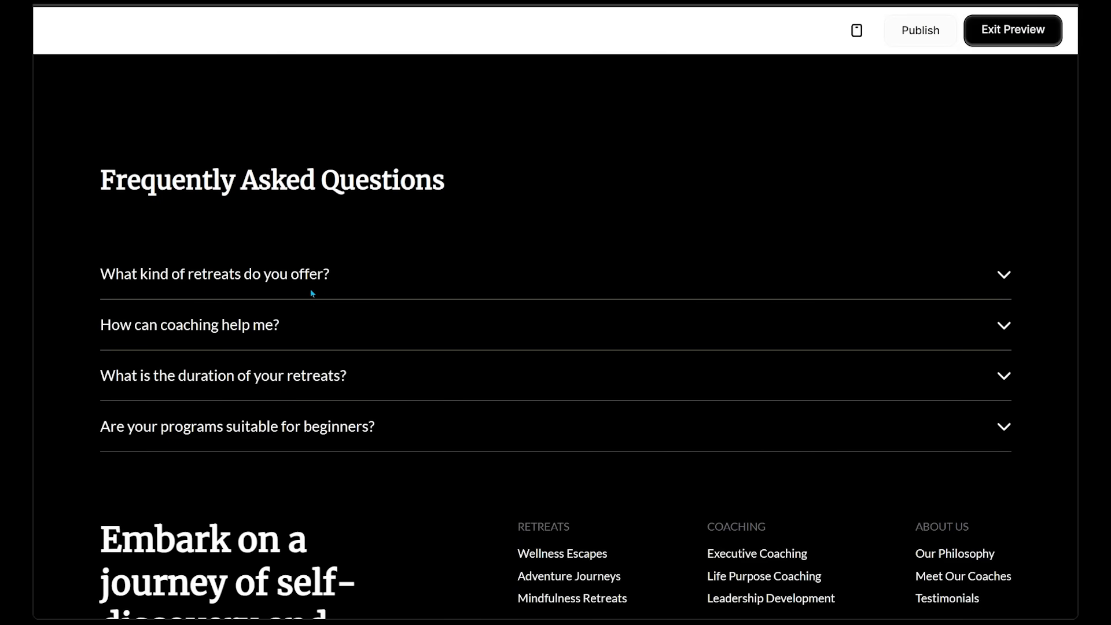
left_click(1002, 275)
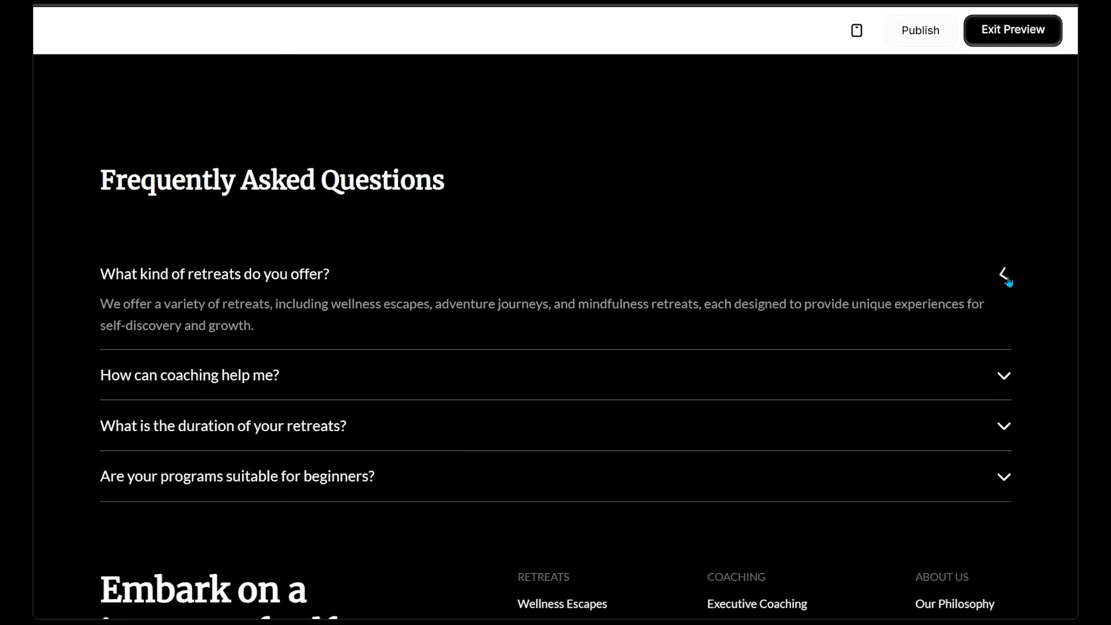
left_click(1003, 274)
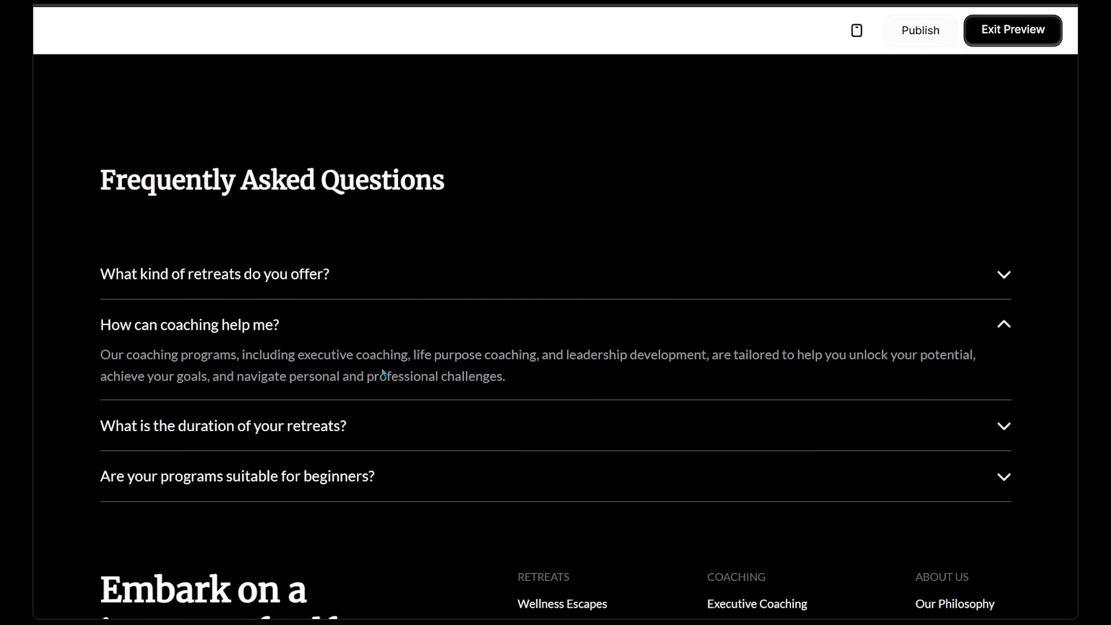
mouse_move(540, 377)
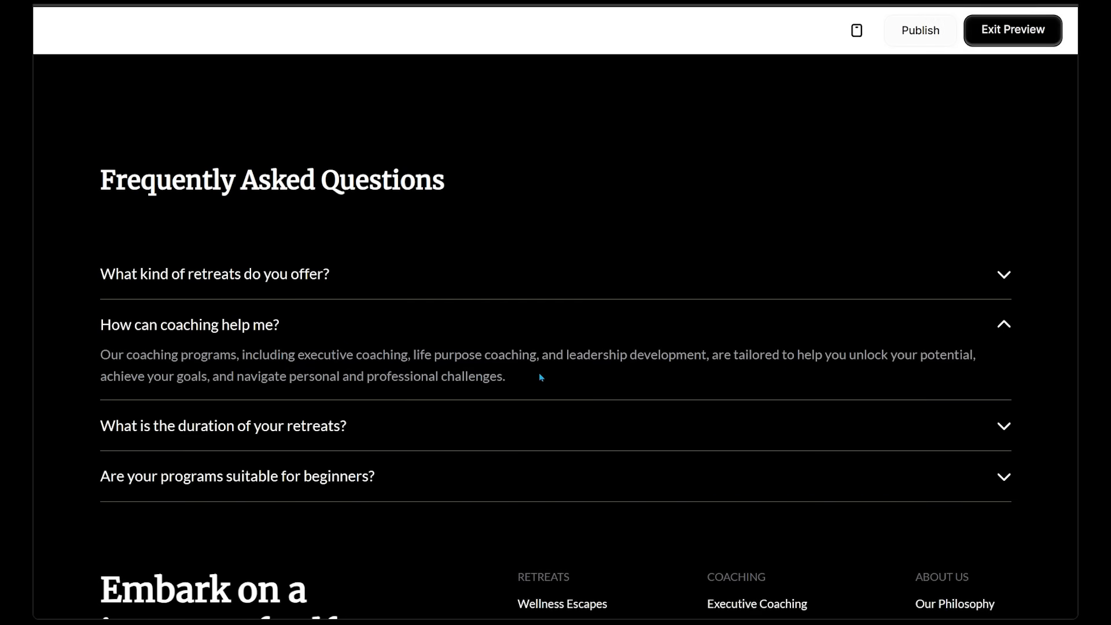
left_click(1003, 324)
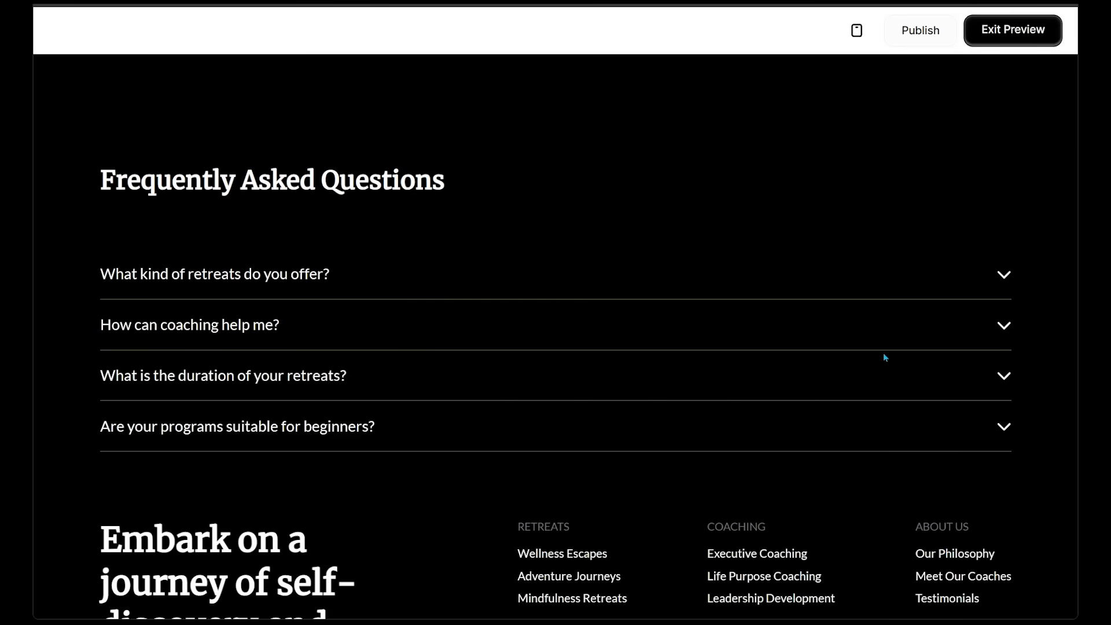
left_click(1004, 375)
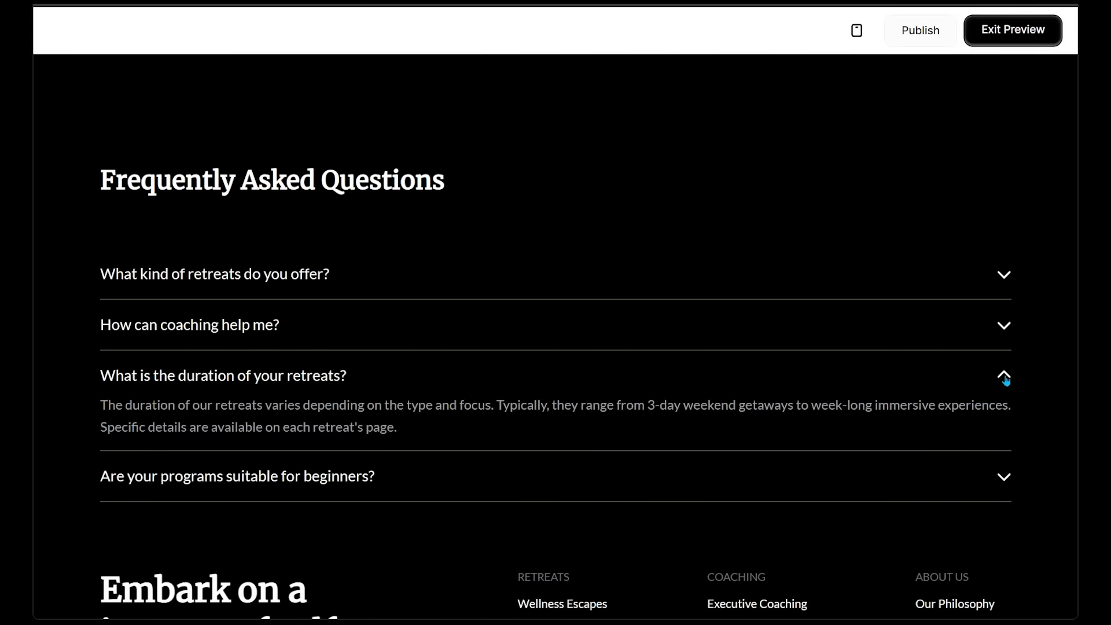
left_click(1003, 375)
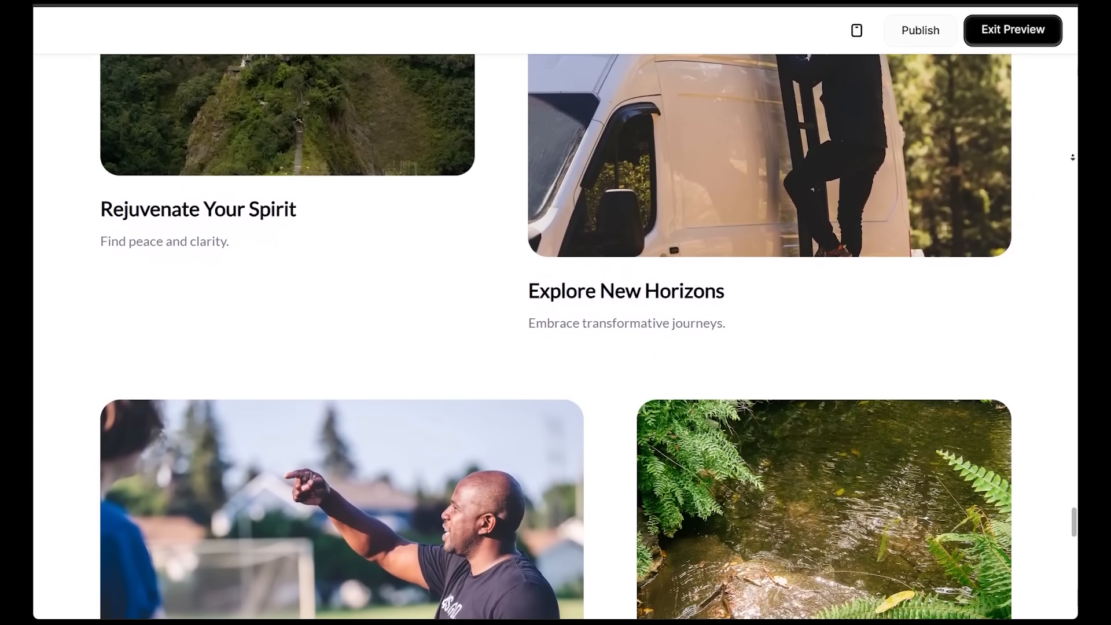
Scroll through the retreat image cards in preview, then exit the preview
scroll("down", 3)
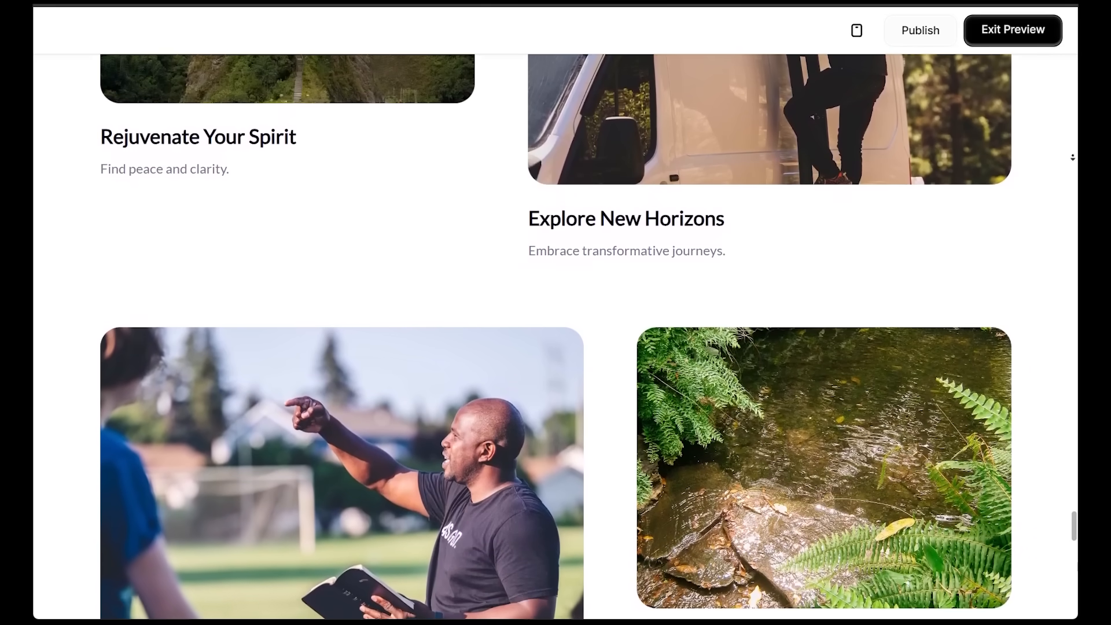
scroll("down", 3)
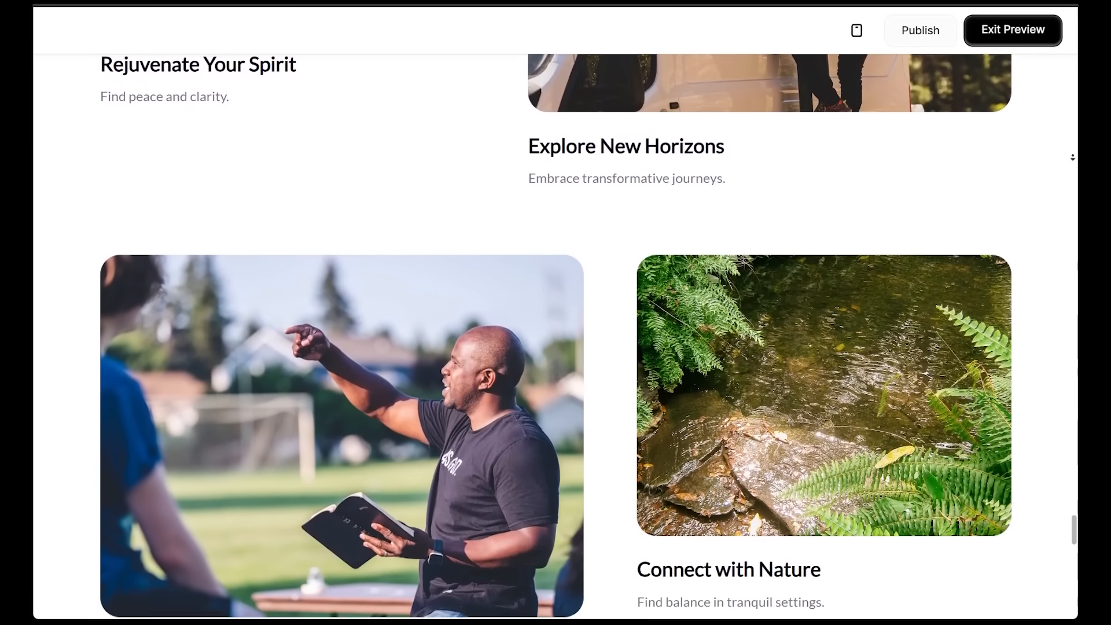
left_click(1012, 31)
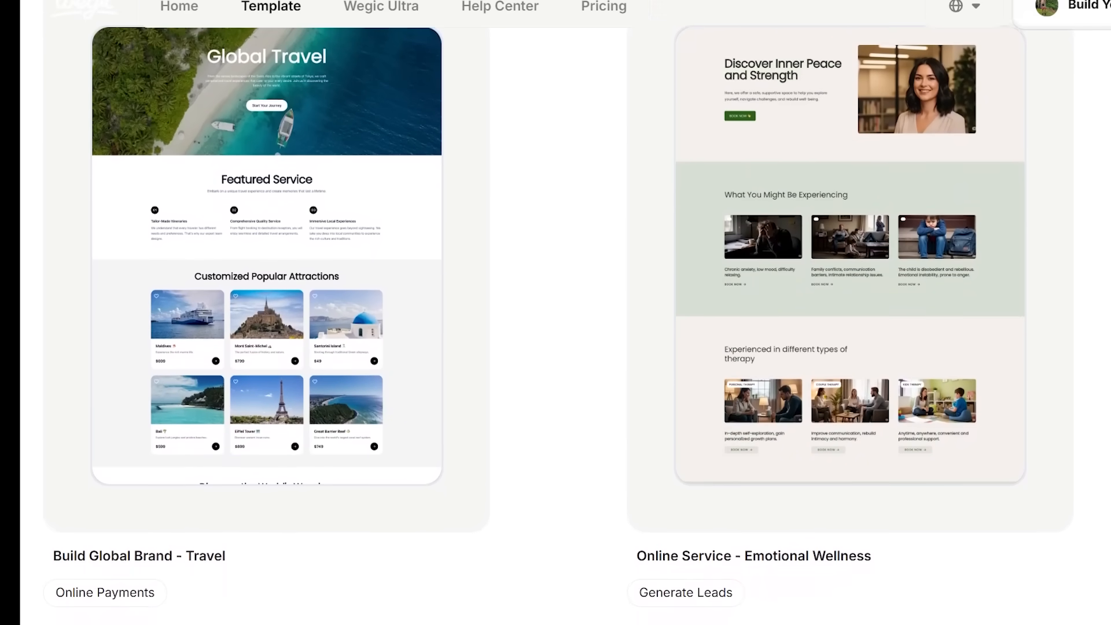
scroll("down", 3)
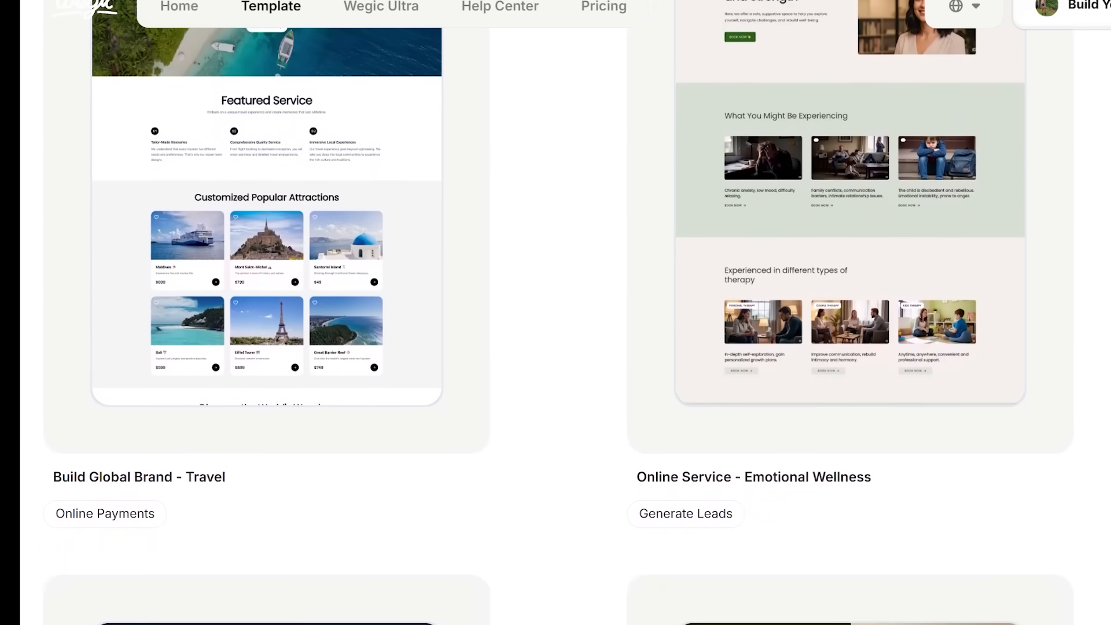
scroll("down", 3)
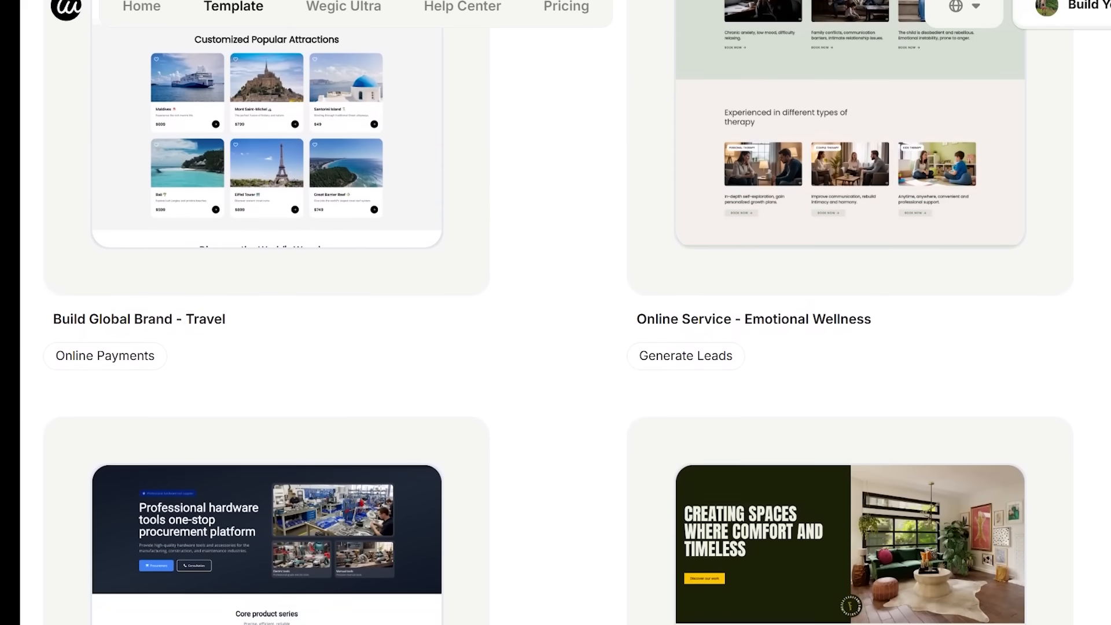
scroll("down", 3)
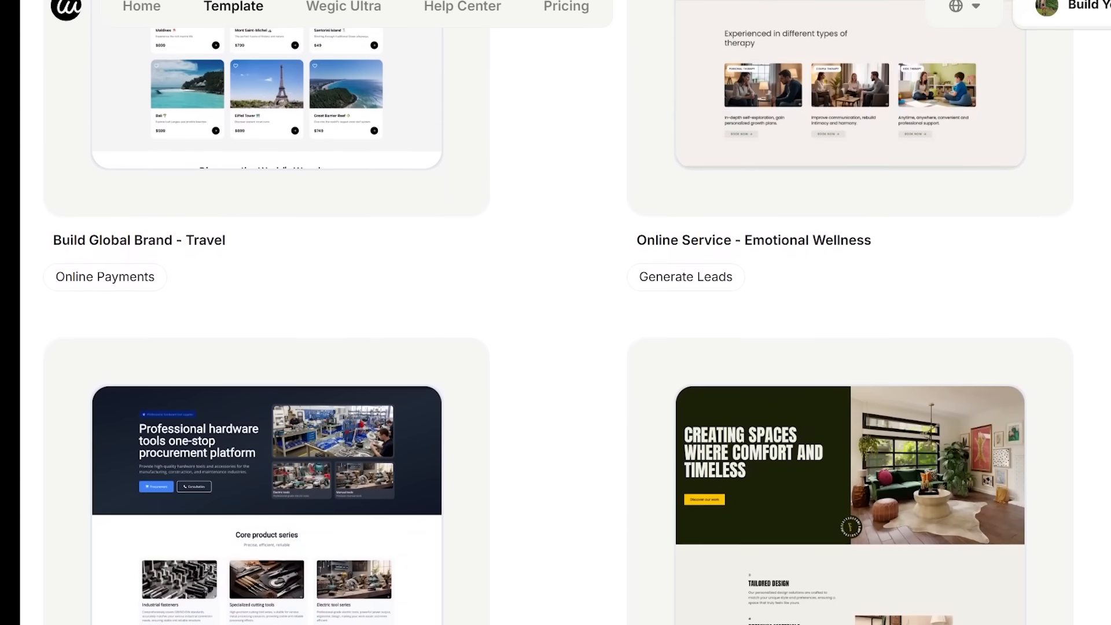
scroll("down", 3)
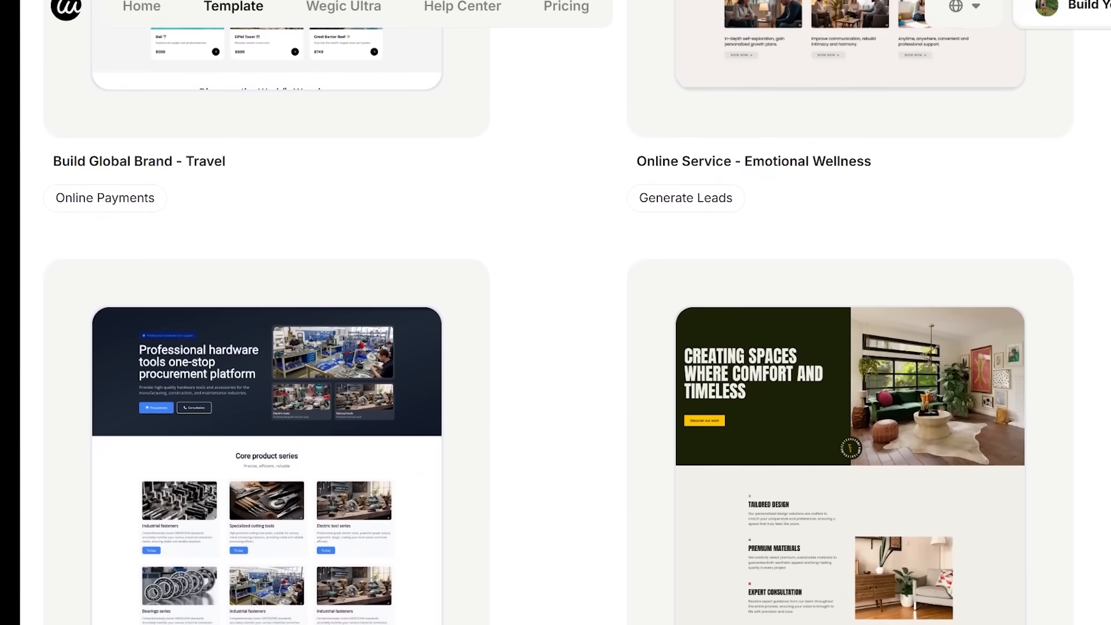